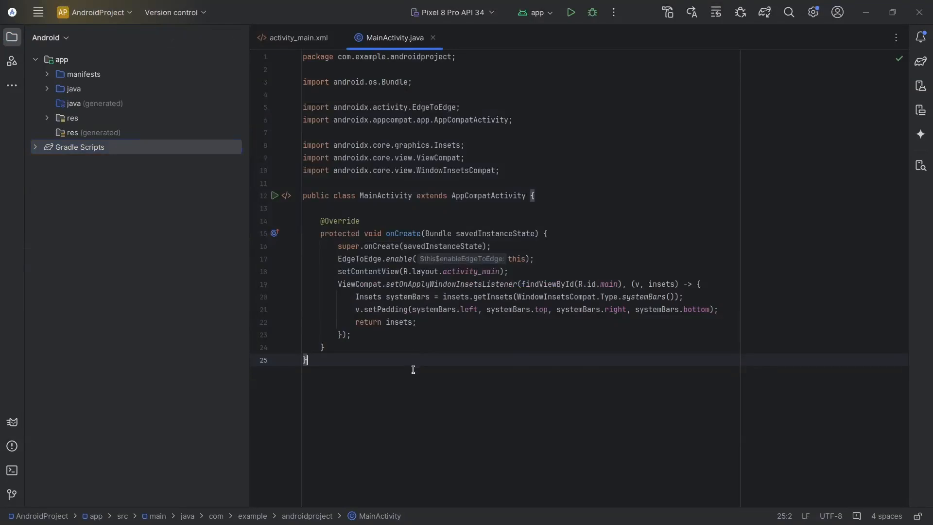
mouse_move(365, 297)
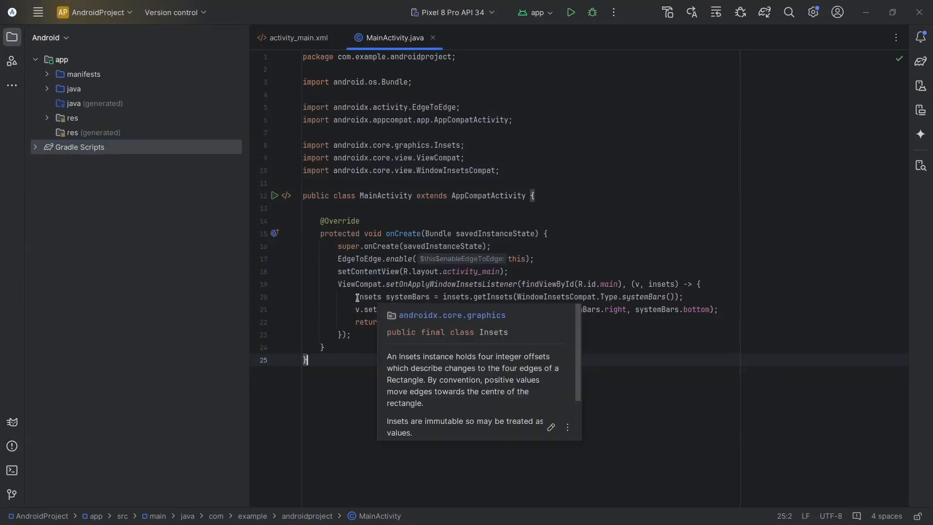
Add BottomNavigationView bnv_bottom to activity_main.xml: full width, wrap_content height, bottom-constrained to parent
left_click(298, 38)
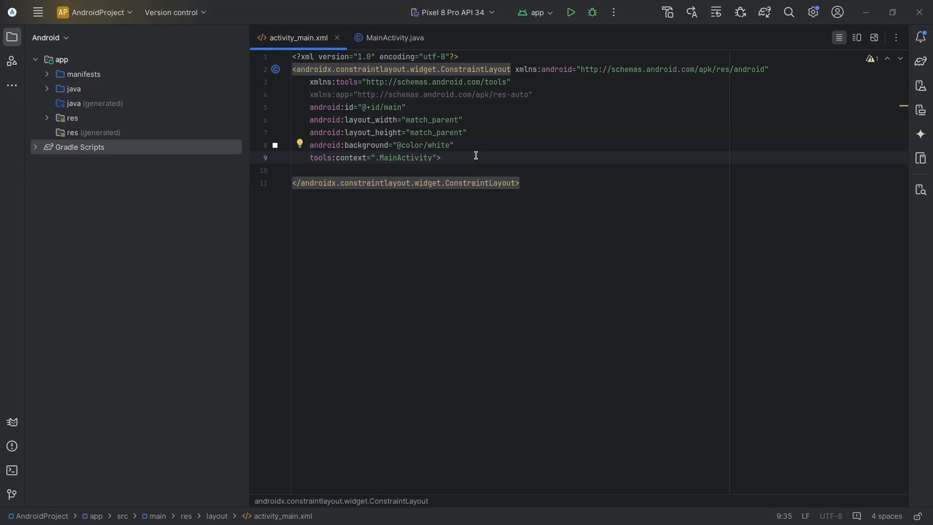
type("<BottomNavigationView")
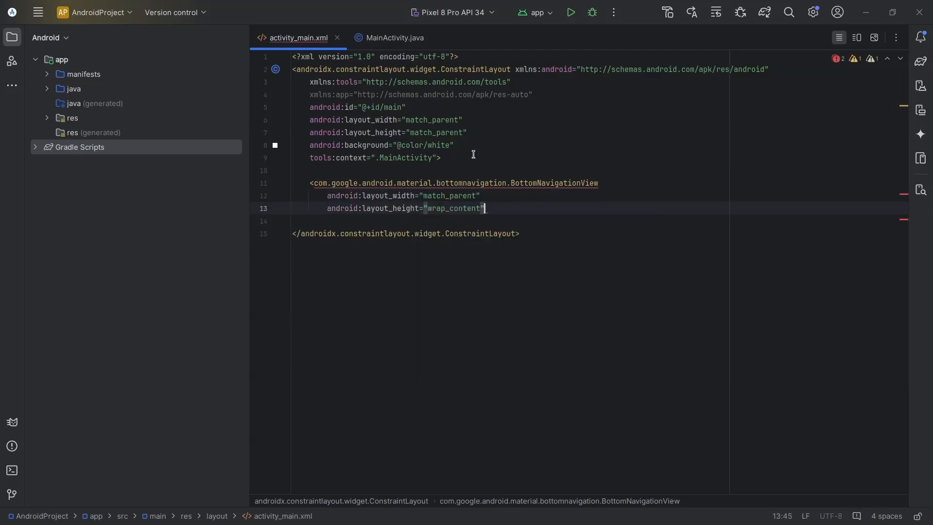
type("android:id=\"@+id/bnv_b")
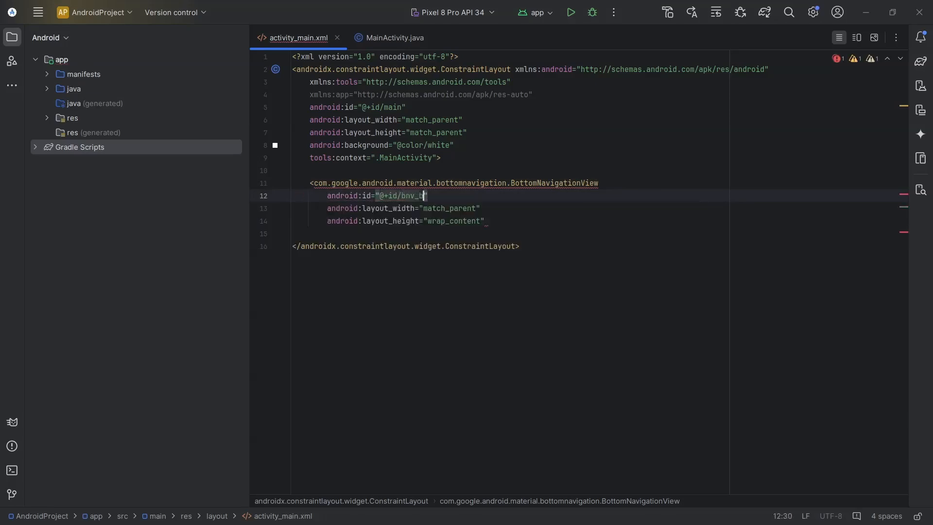
type("ottom")
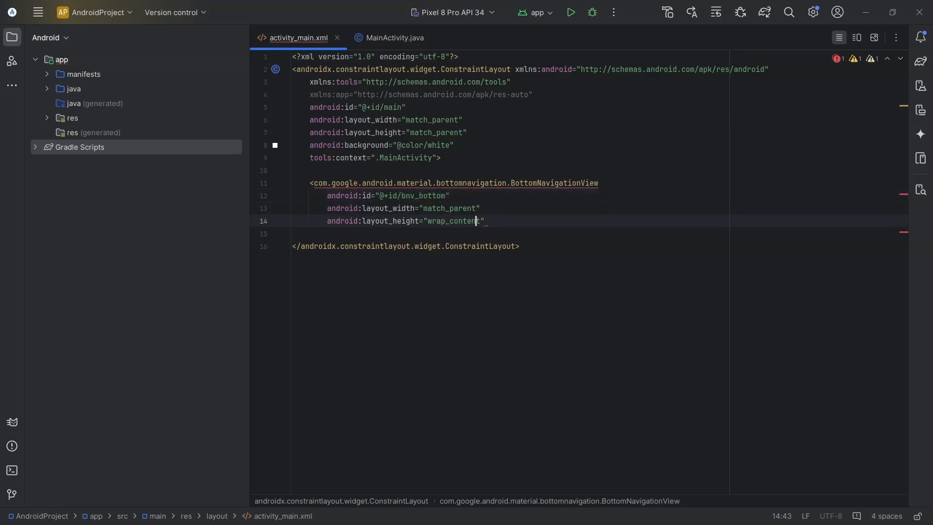
type("b")
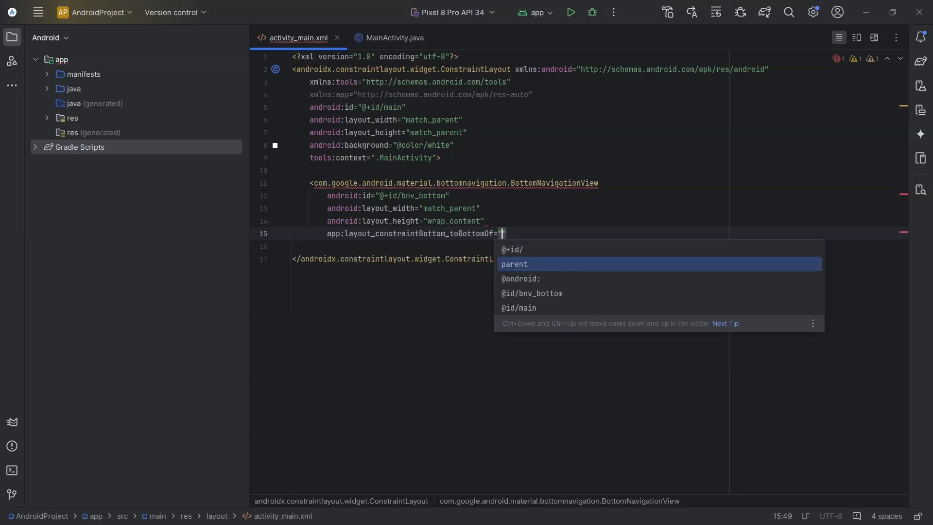
left_click(514, 264)
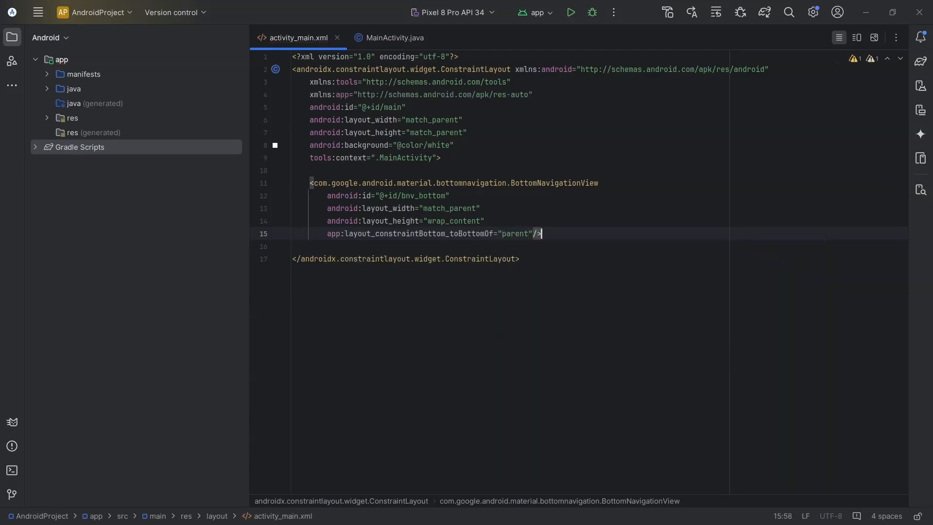
left_click(875, 37)
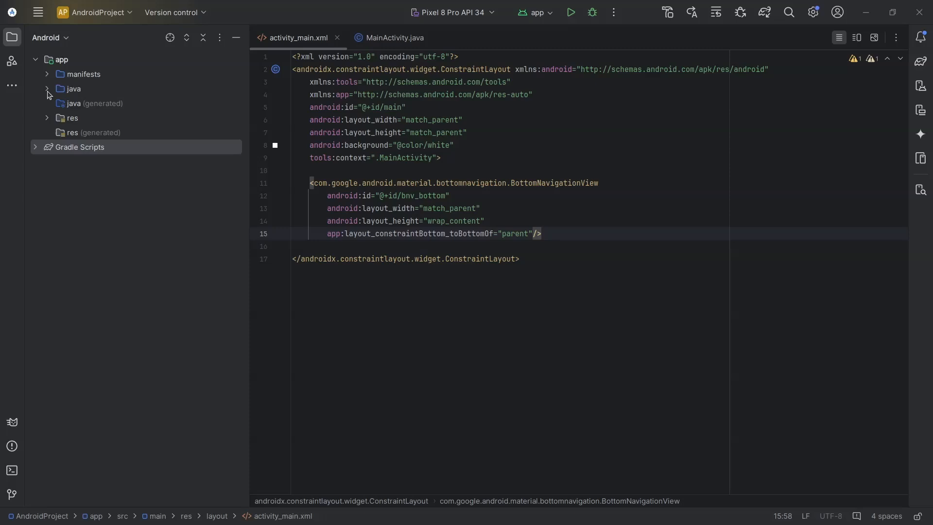
Create a menu resource directory under res
left_click(47, 117)
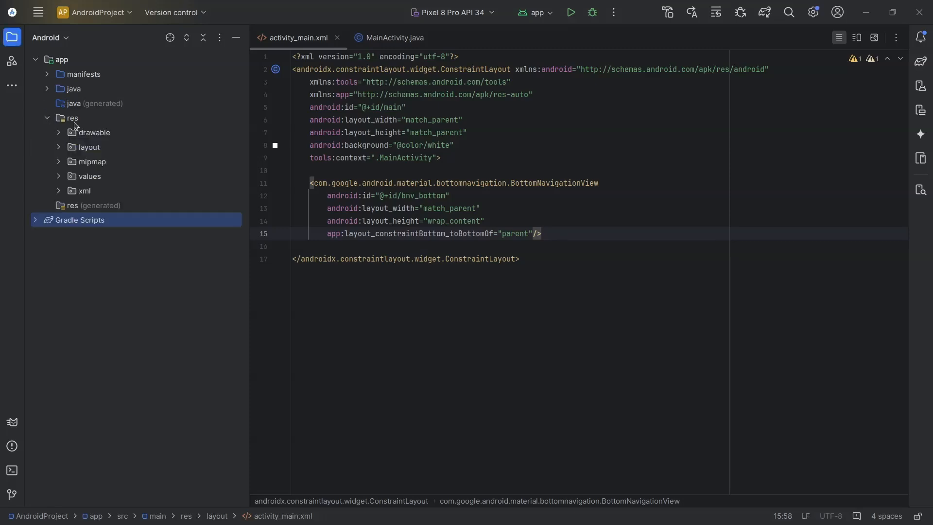
right_click(72, 117)
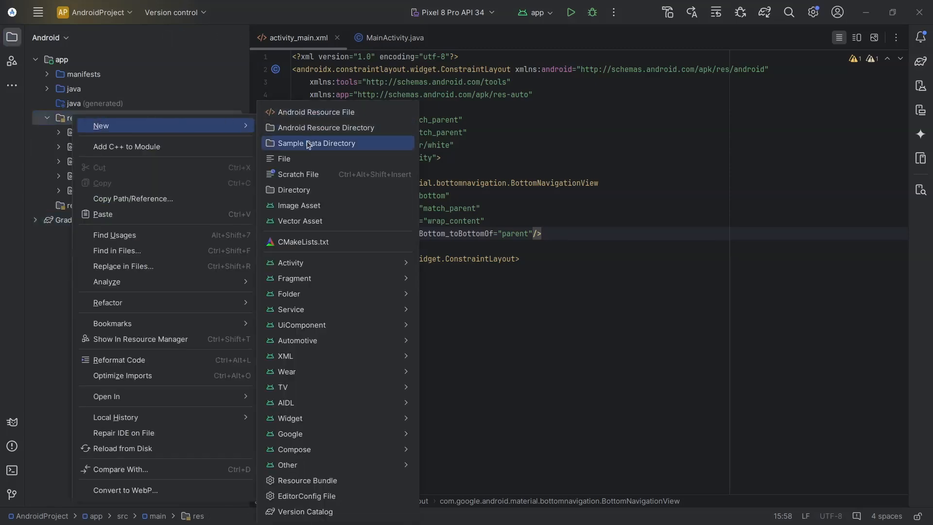
left_click(326, 128)
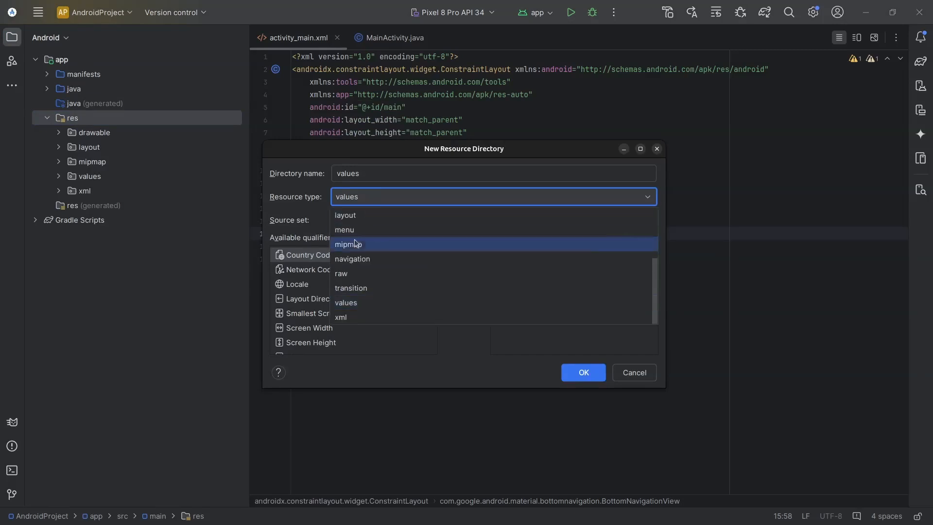
left_click(344, 230)
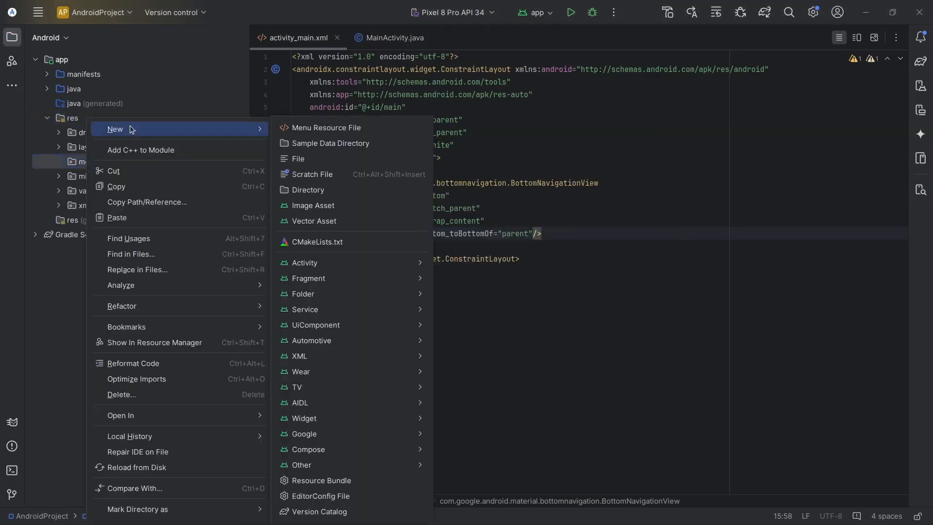
Add a new bottom_tabs menu resource file to the menu folder
left_click(326, 128)
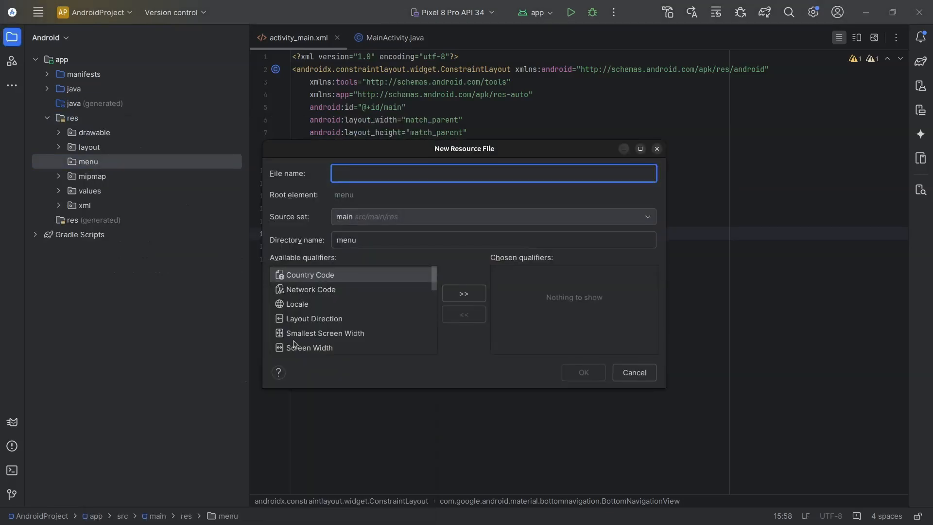
type("bottom_ta")
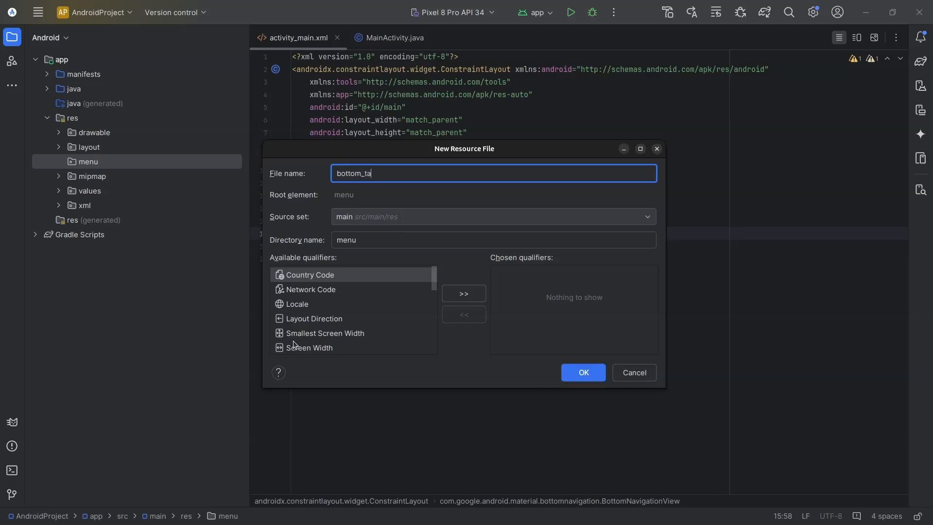
left_click(582, 372)
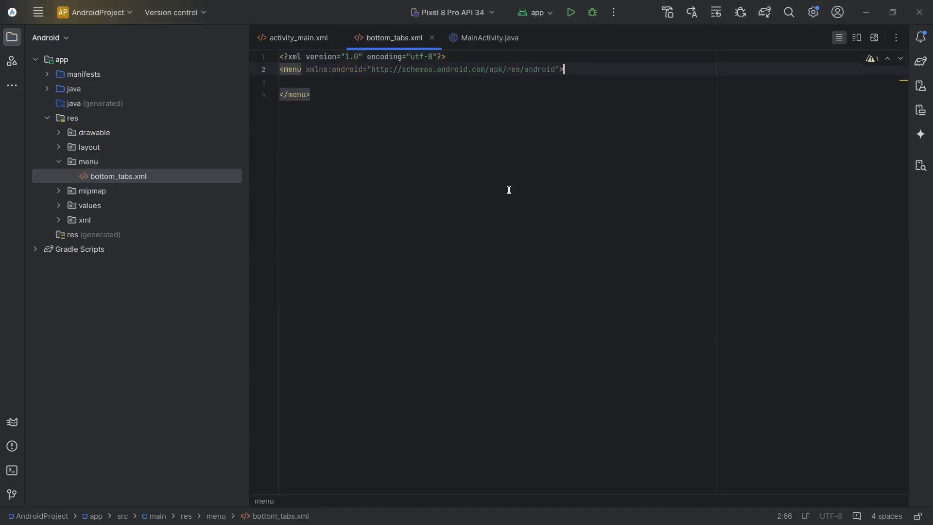
Add the first menu item with id tab_home and title 'Home'
key("enter")
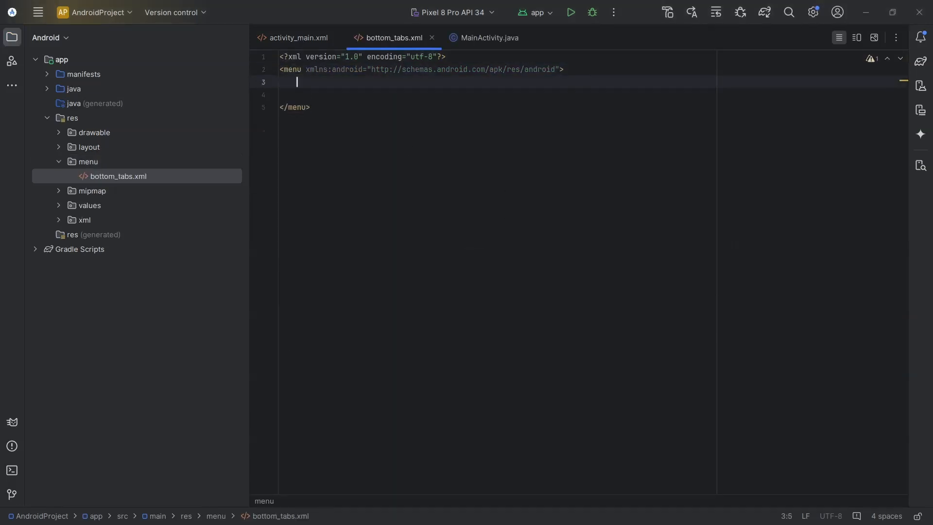
type("<item")
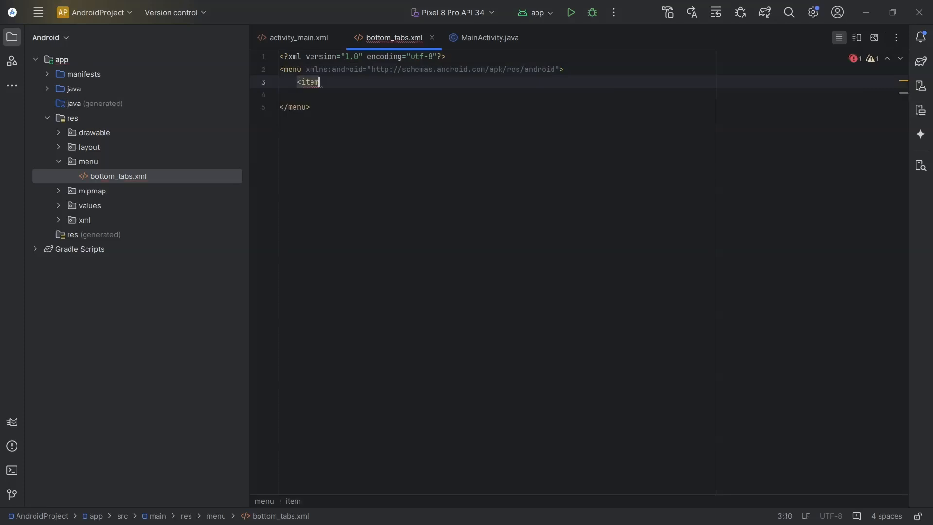
type("android:id=\"")
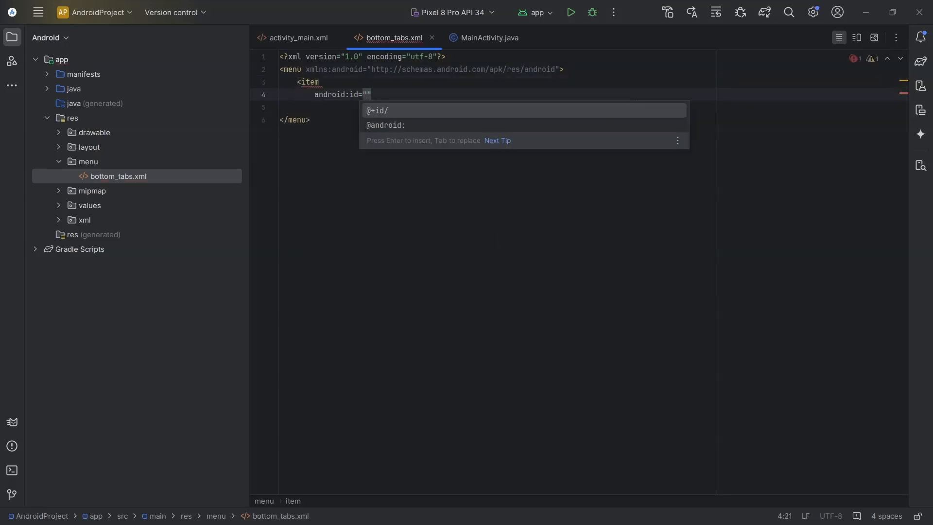
type("@+id/tab_home")
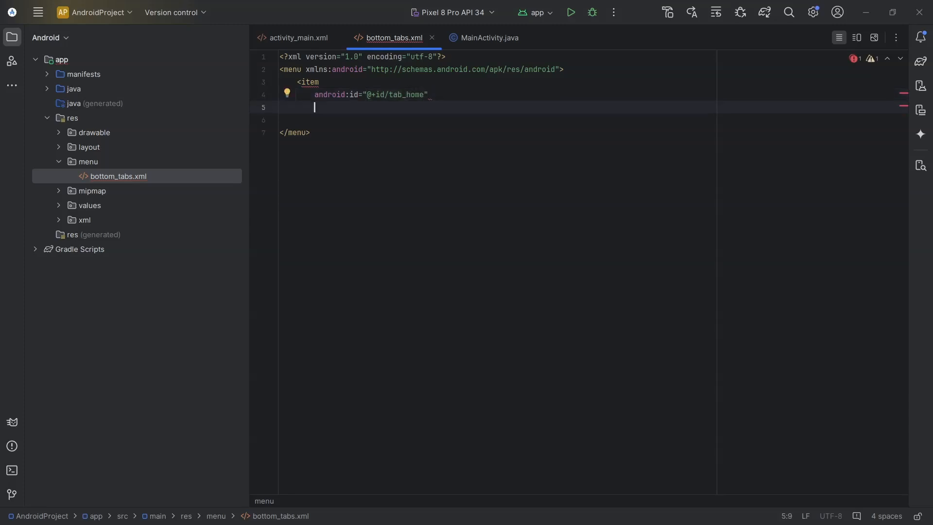
type("android:title=\"Home\"")
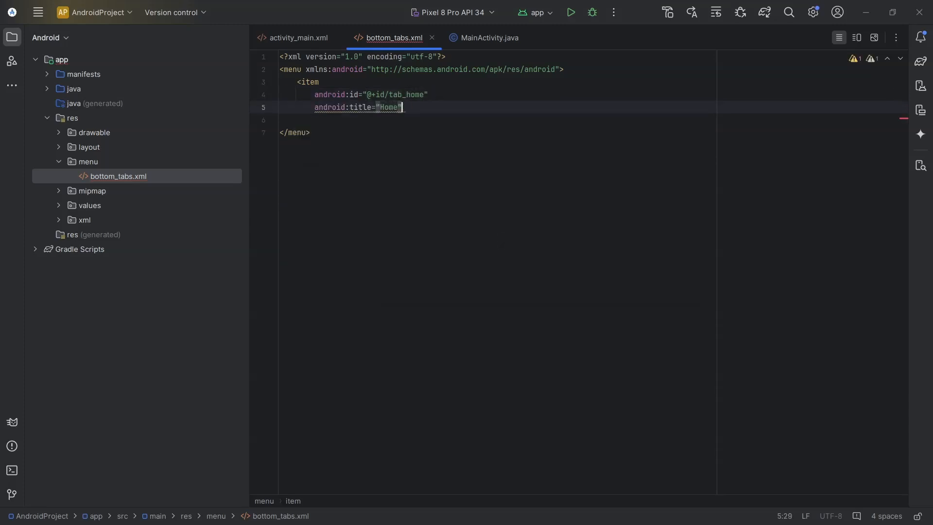
Add the Chats, Profile, Payments and Logout items with ids tab_chats through tab_logout
type("id:id=\"@+id/tab_home\"")
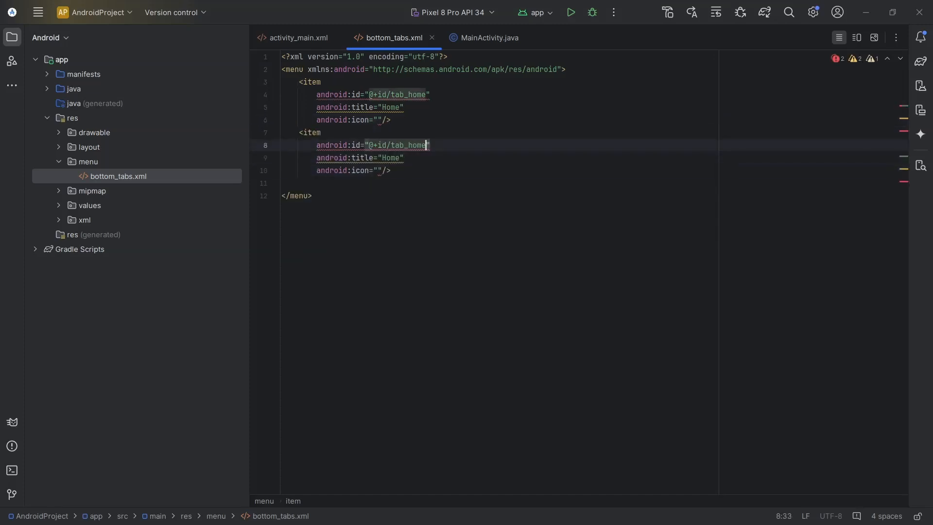
type("tab_chats")
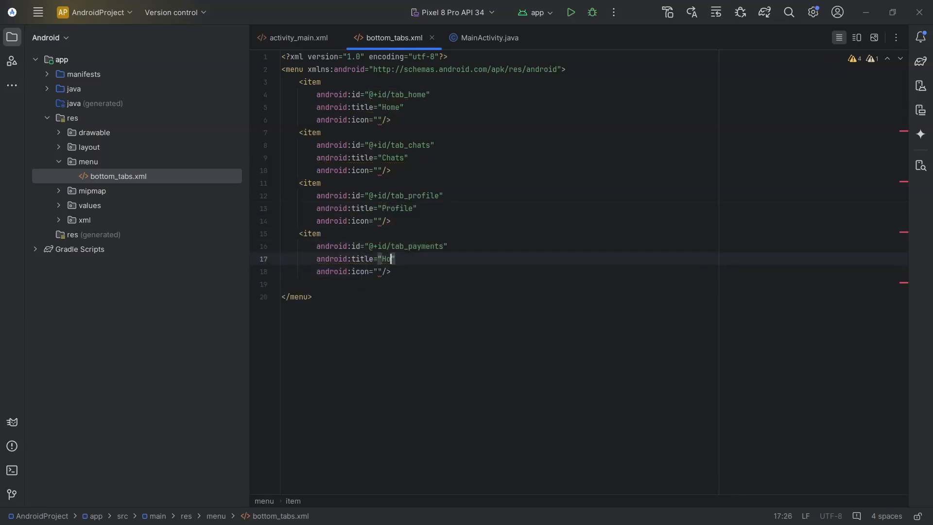
type("Payments")
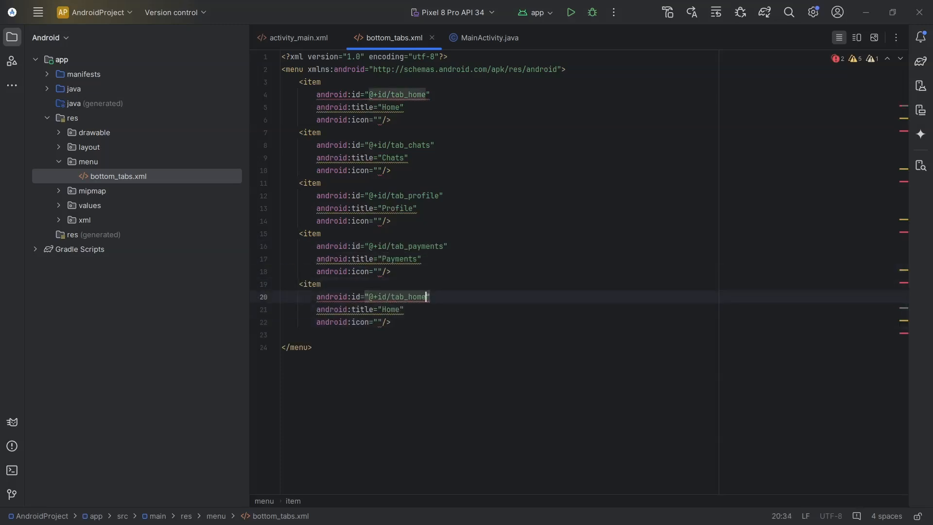
type("tab_logout")
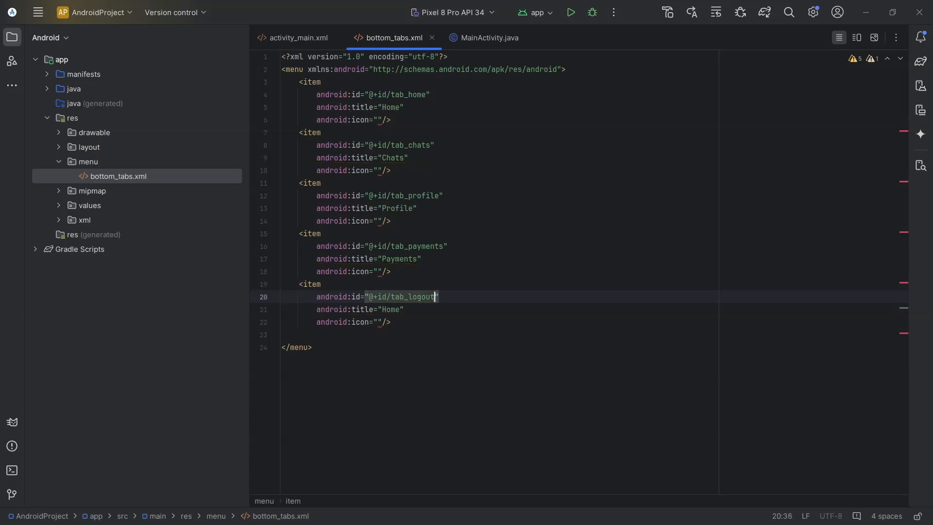
type("Logout")
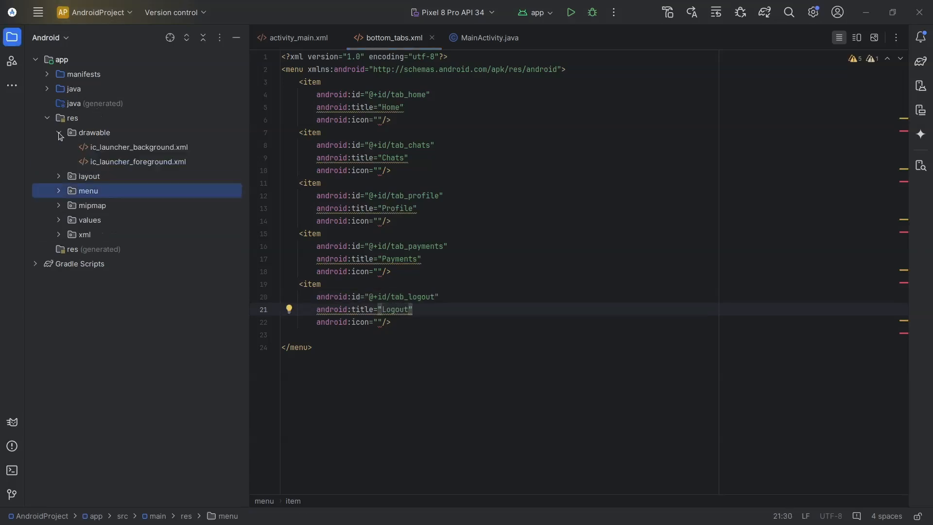
Start a new image asset named ic_action_home using the home clip art
right_click(95, 132)
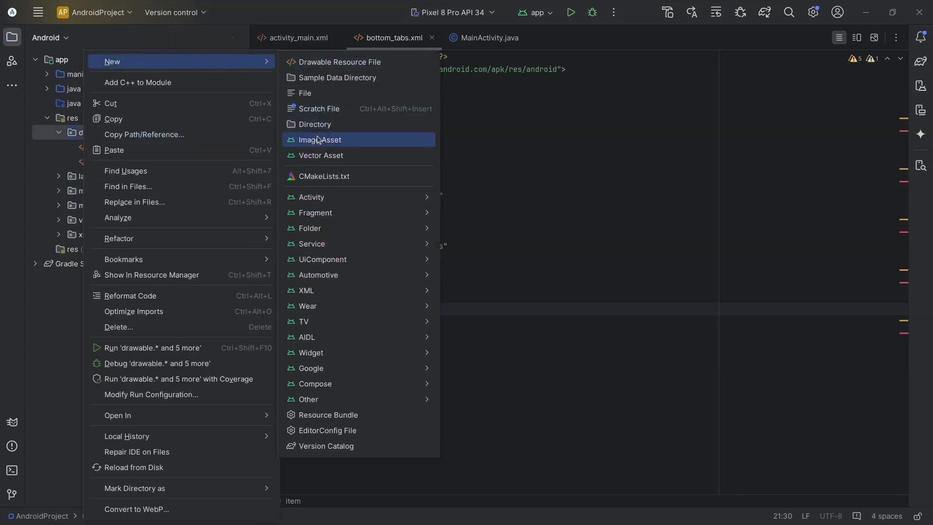
left_click(320, 139)
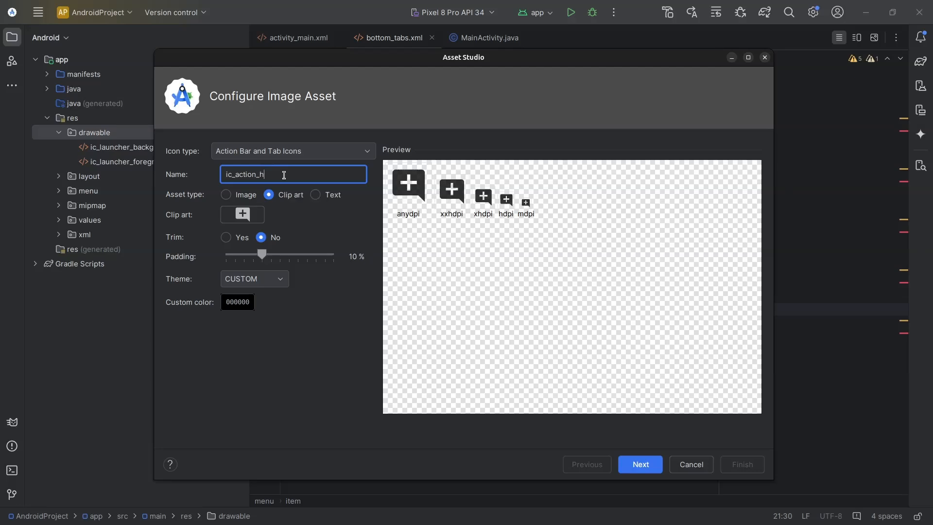
type("ome")
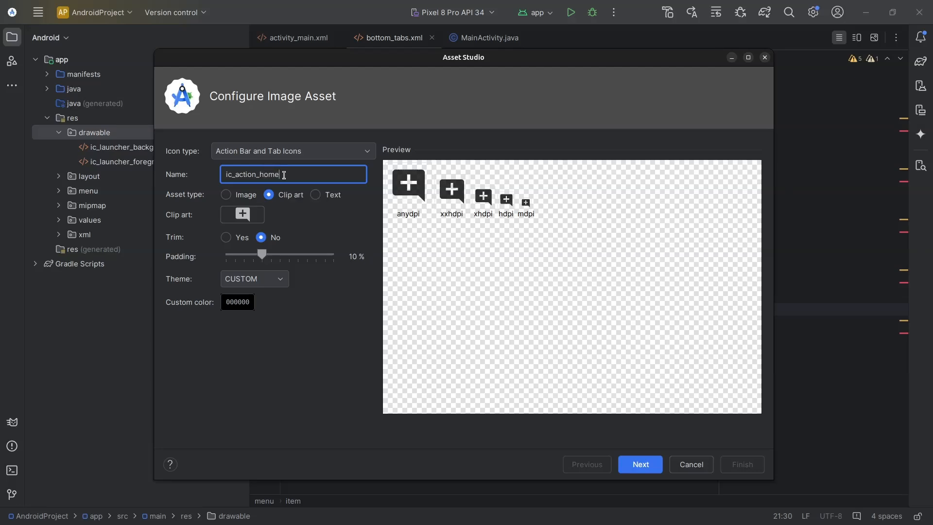
left_click(241, 215)
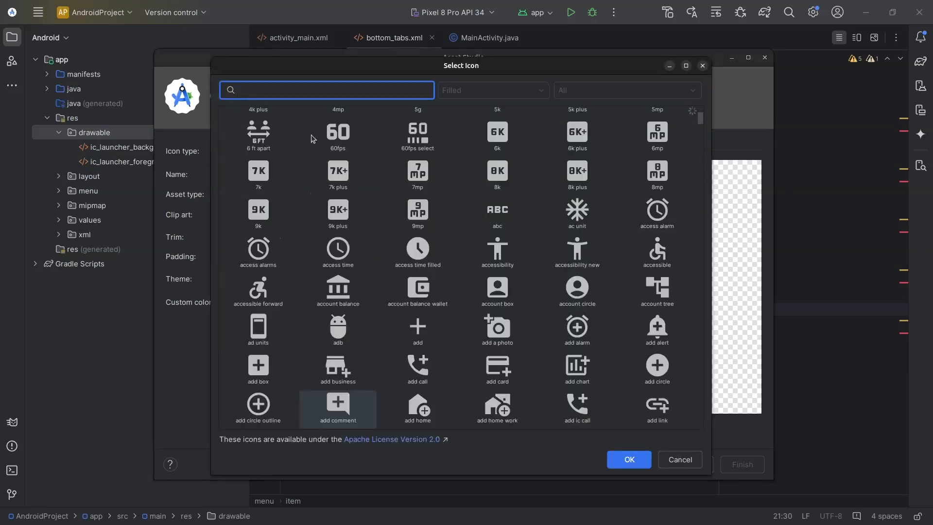
type("home")
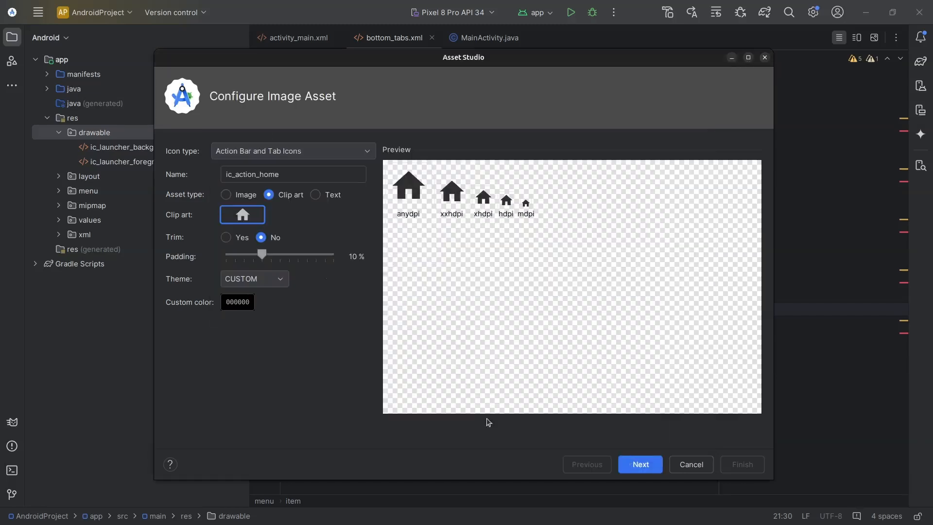
mouse_move(237, 303)
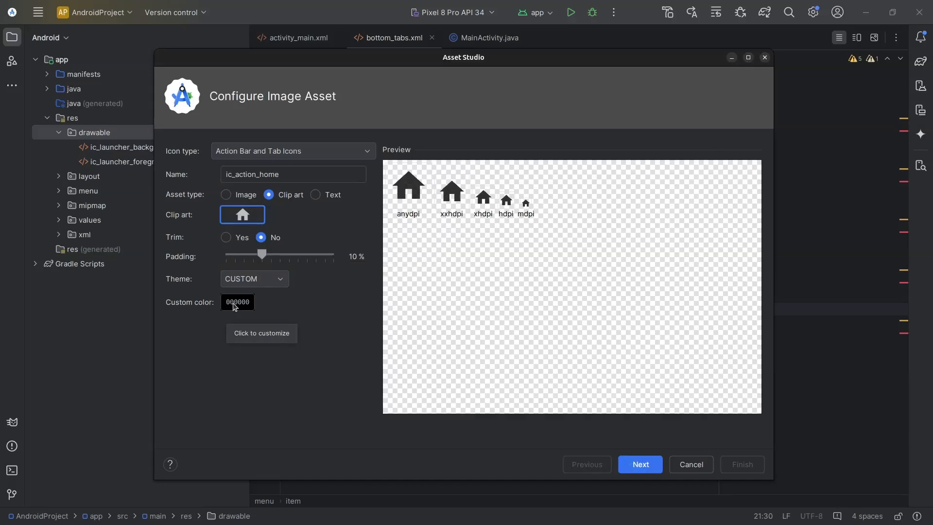
mouse_move(263, 255)
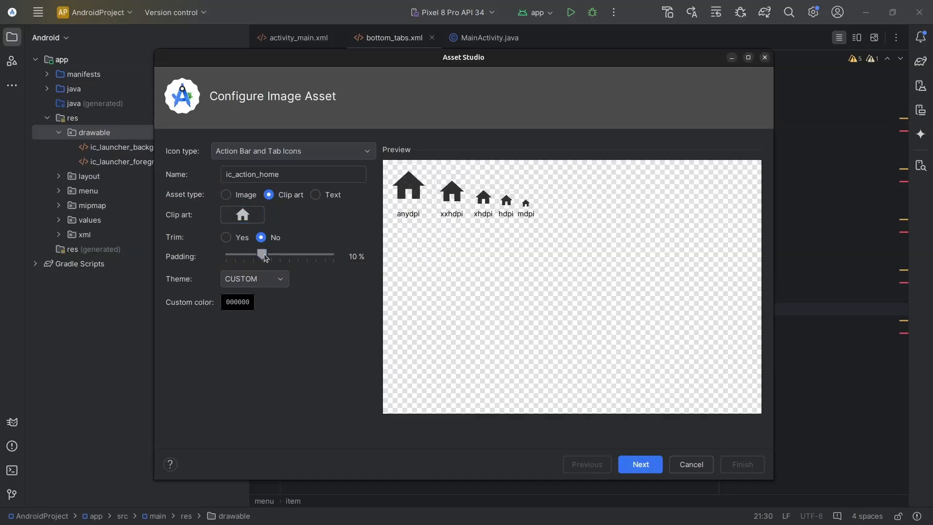
Set padding to about -1%, generate ic_action_home, and set its alpha to 1
left_click_drag(262, 255, 226, 255)
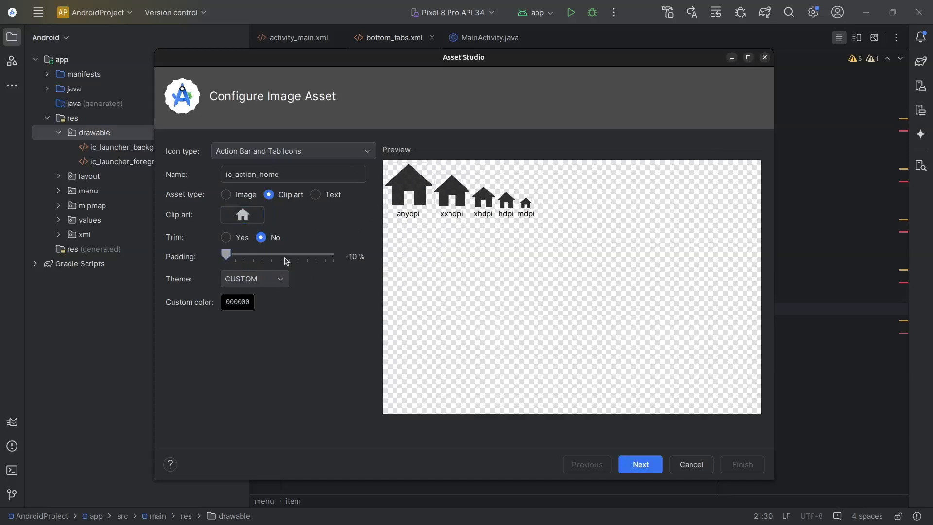
left_click_drag(225, 255, 236, 254)
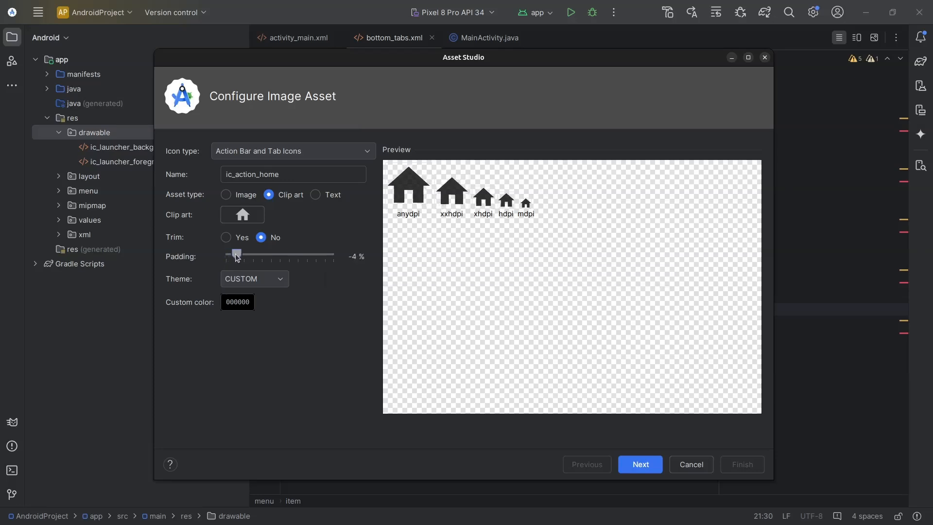
left_click_drag(235, 255, 241, 254)
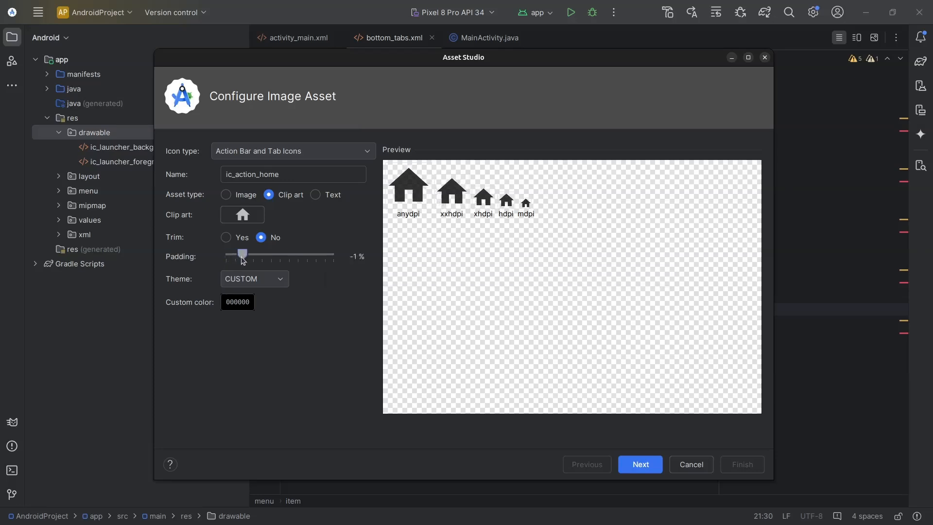
left_click(639, 464)
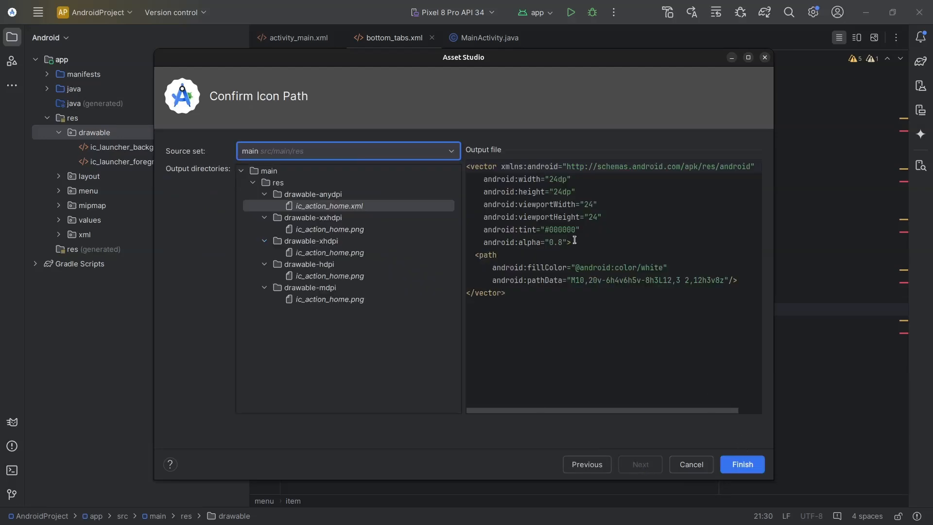
left_click(742, 464)
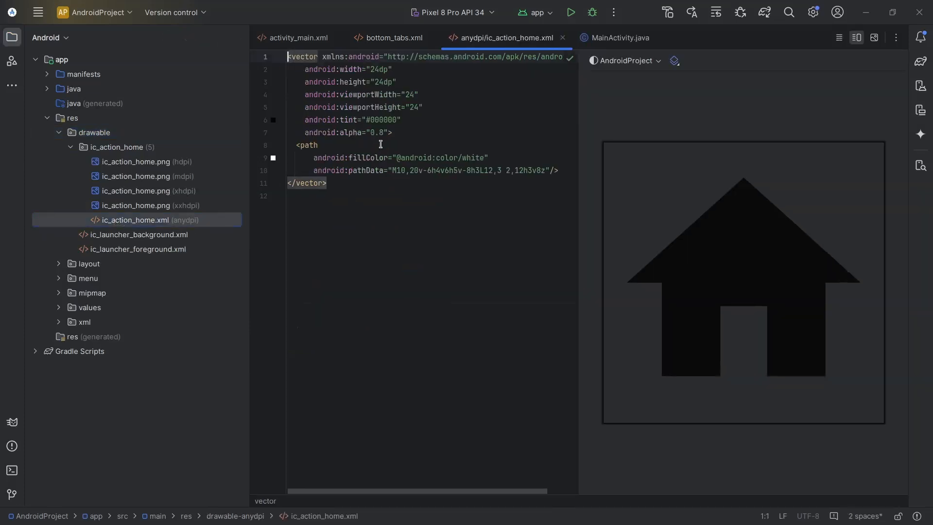
type("1")
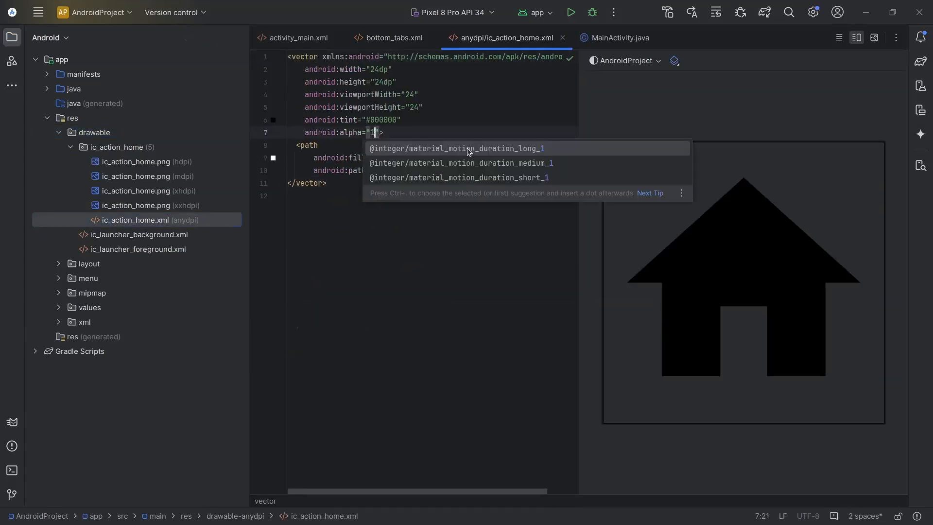
left_click(389, 37)
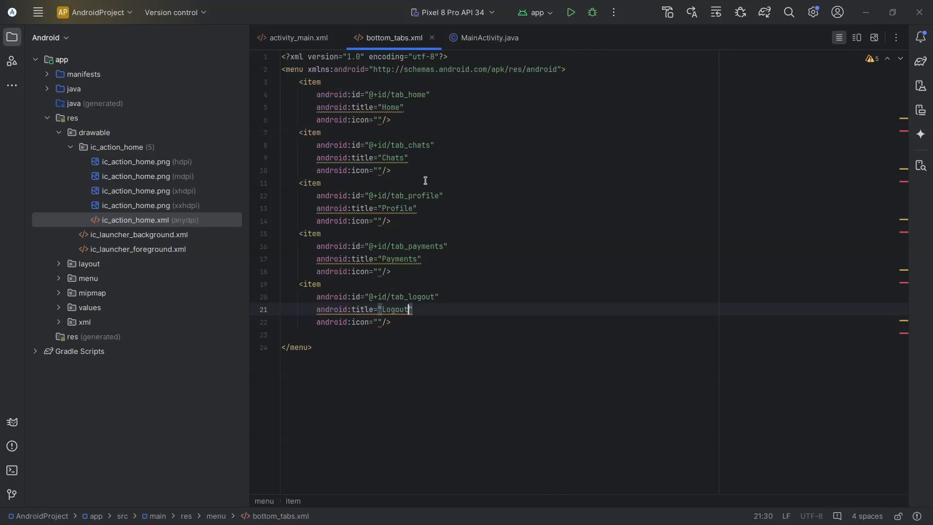
type("@drawable/ic_action_home")
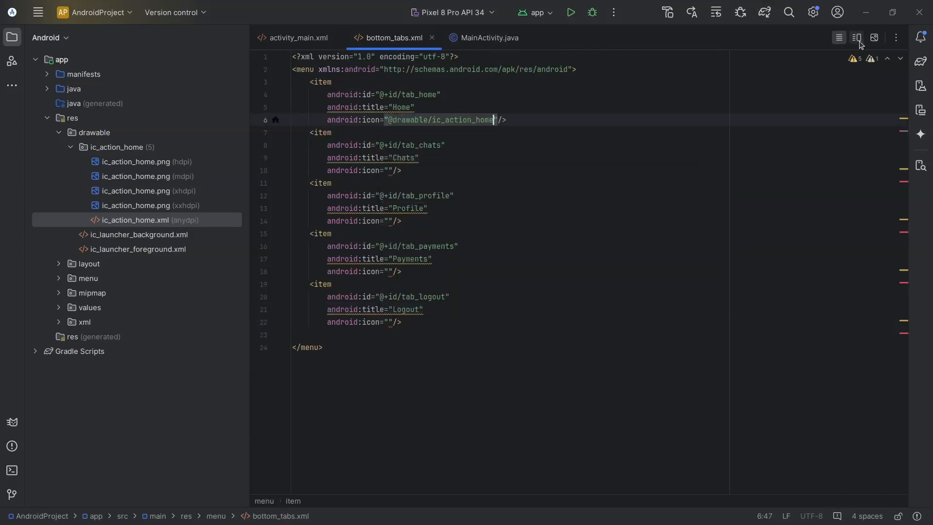
left_click(297, 37)
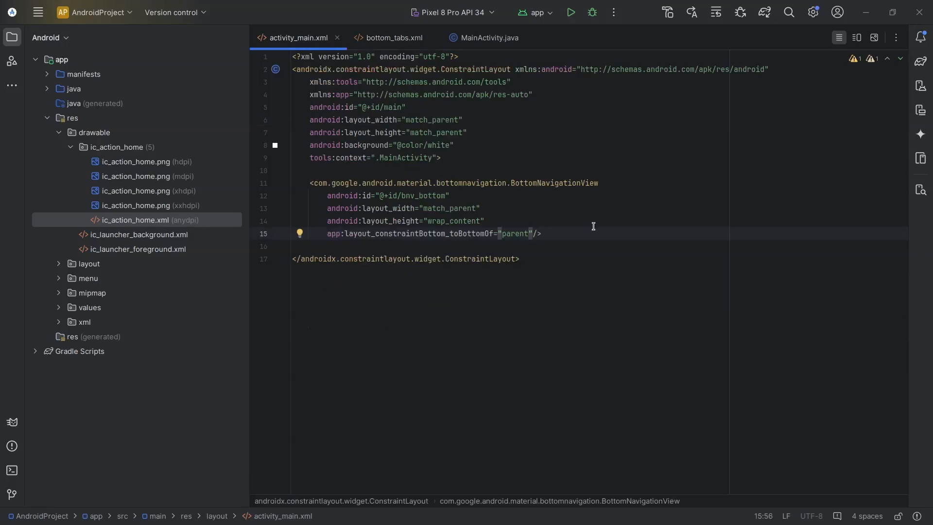
type("menu=\"@menu/bottom_tabs\"/>")
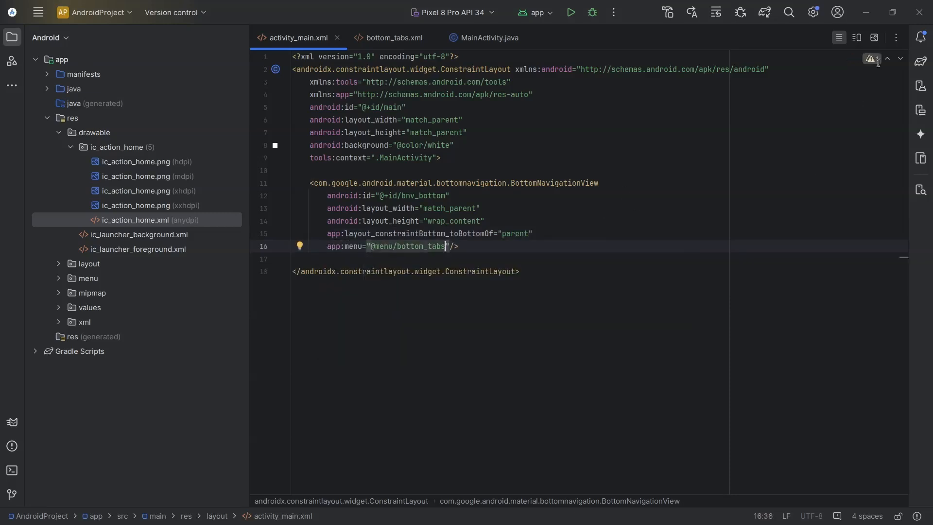
left_click(875, 37)
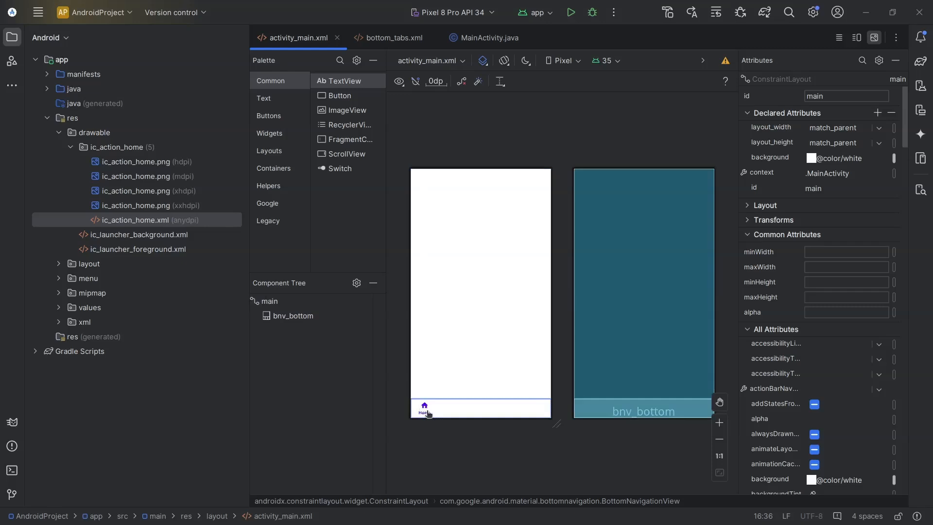
left_click(390, 37)
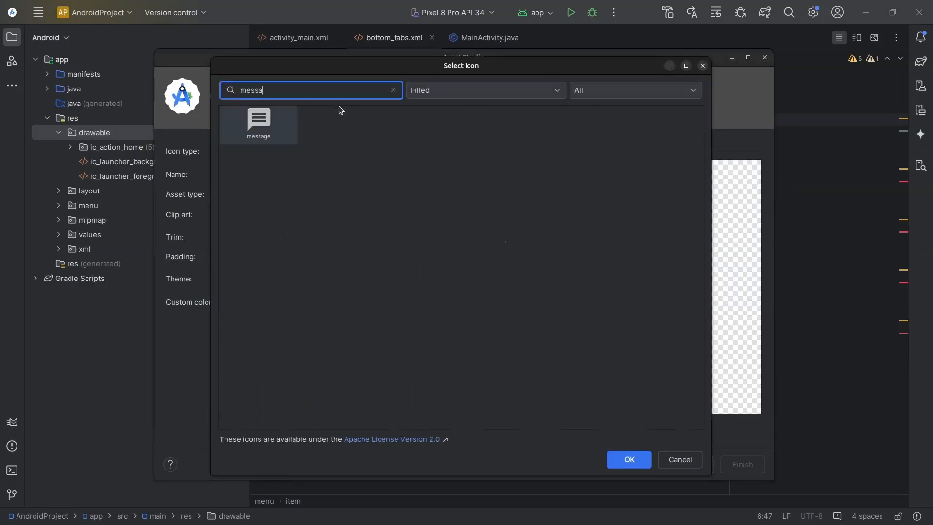
Create ic_action_chats from message clip art and ic_action_profile from person clip art
left_click(628, 458)
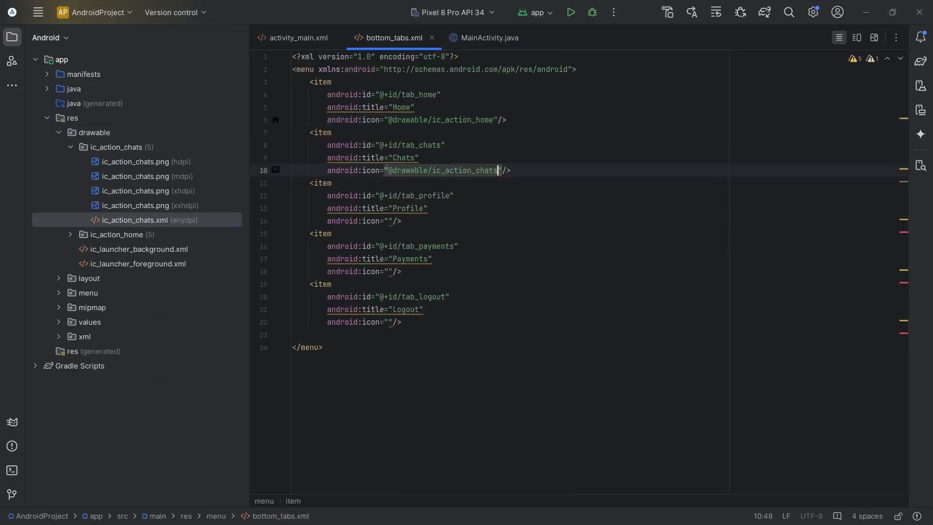
right_click(94, 133)
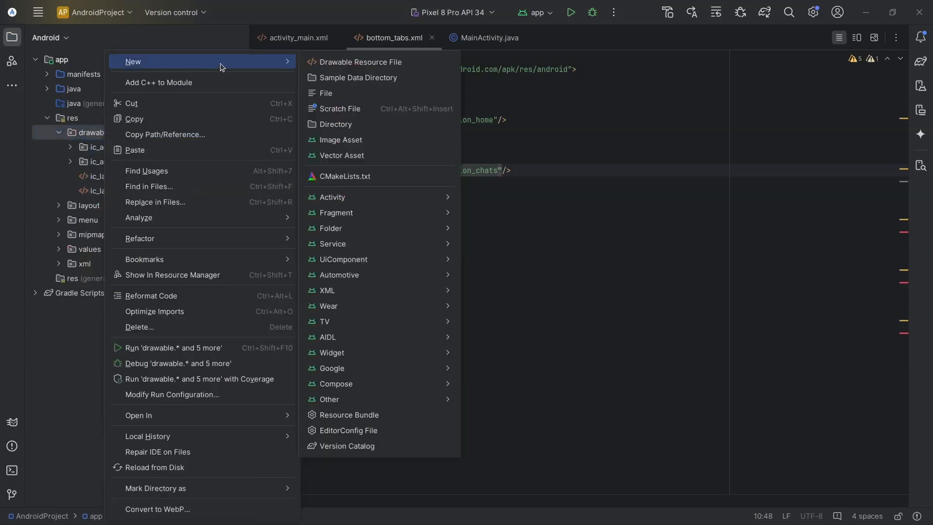
left_click(341, 139)
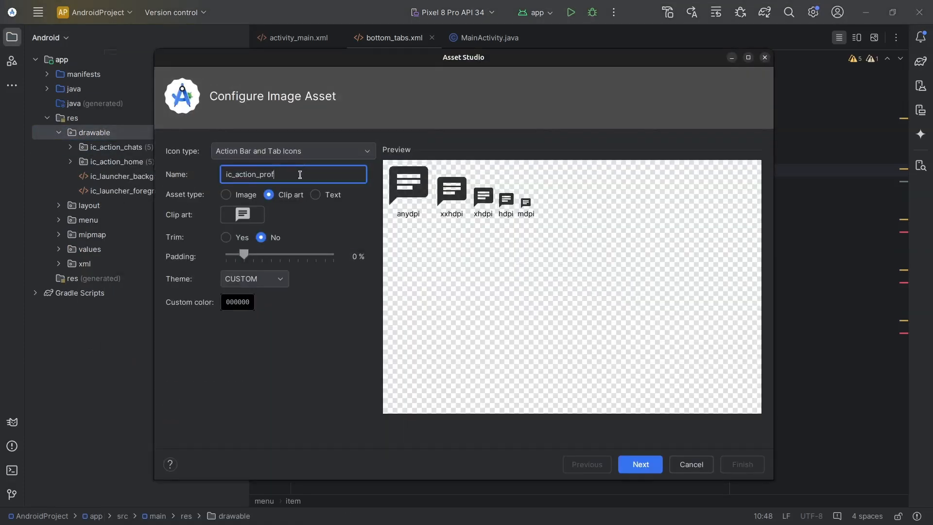
left_click(242, 214)
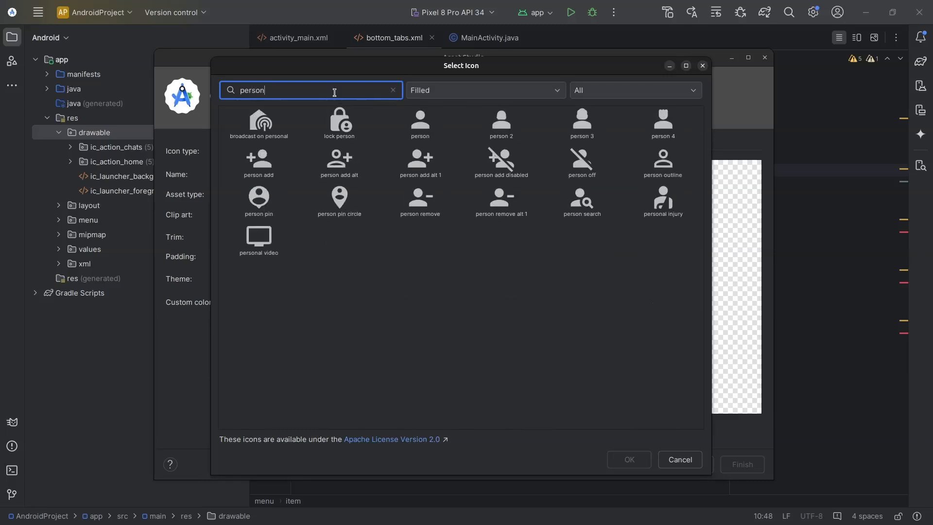
left_click(419, 122)
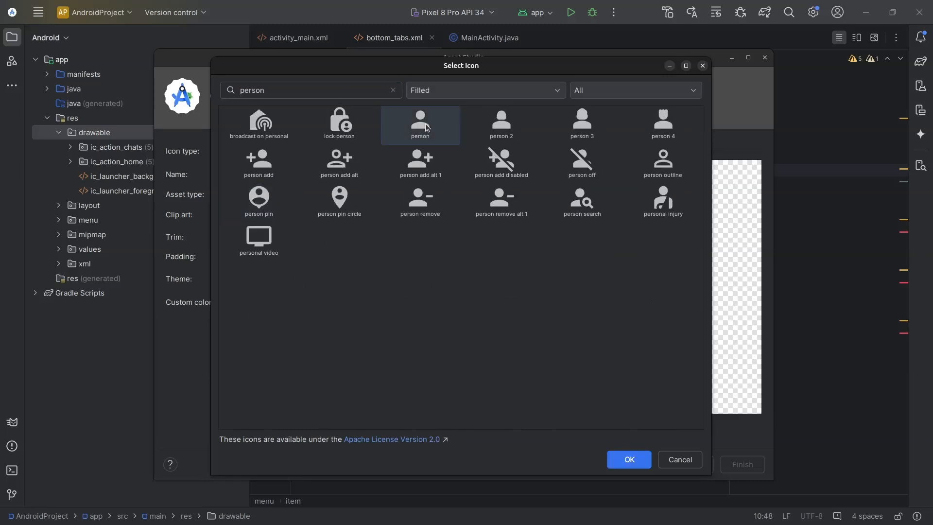
left_click(629, 460)
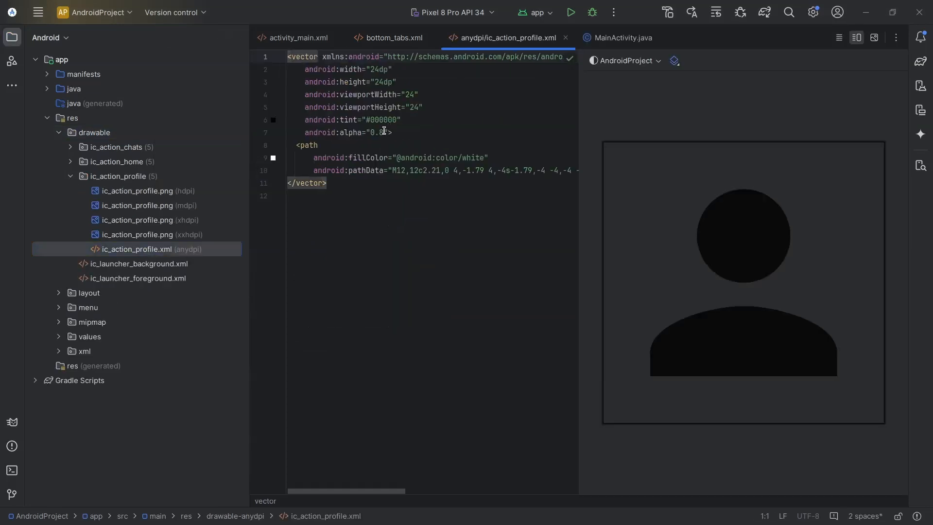
left_click(387, 38)
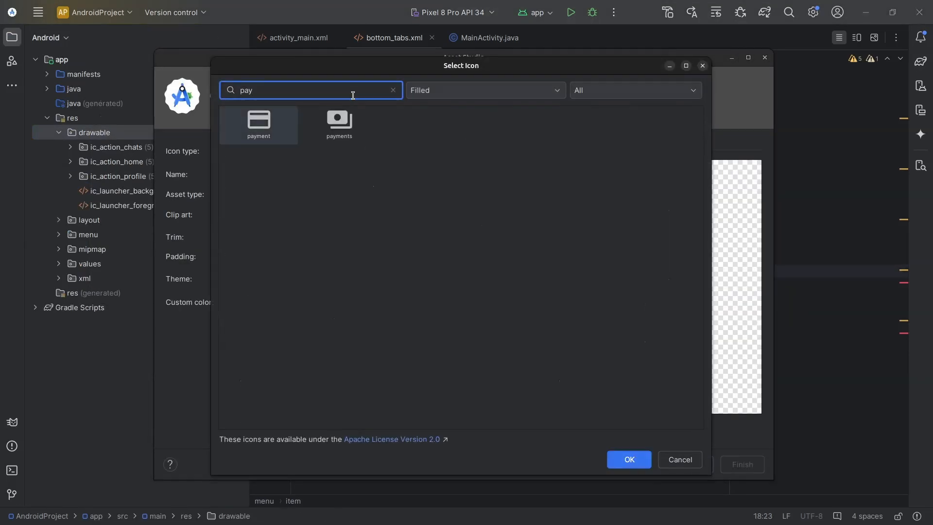
Generate ic_action_payments from payments clip art and ic_action_logout from the exit-arrow clip art
left_click(628, 459)
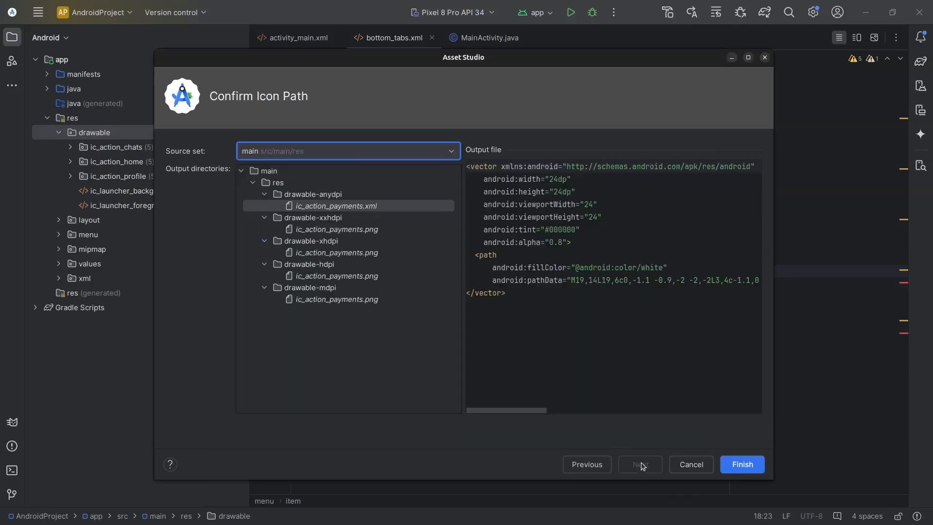
left_click(741, 464)
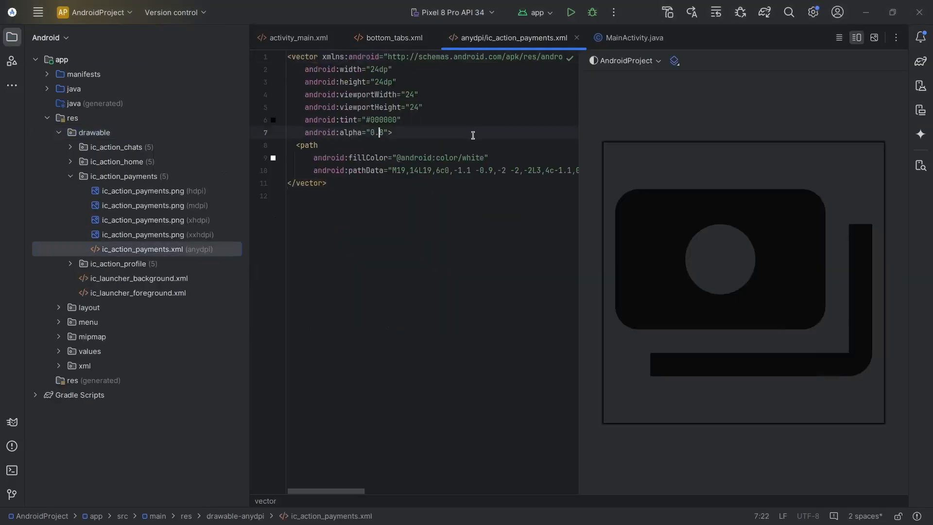
left_click(390, 38)
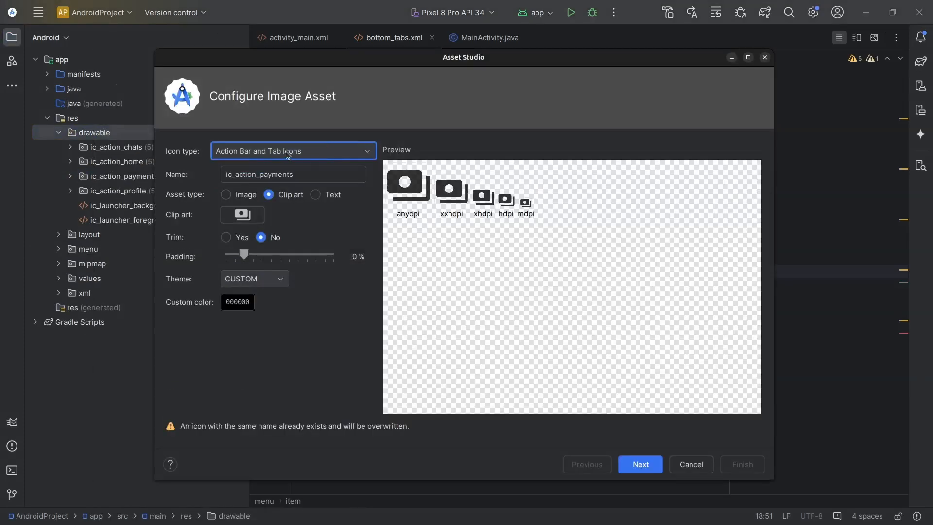
left_click(242, 214)
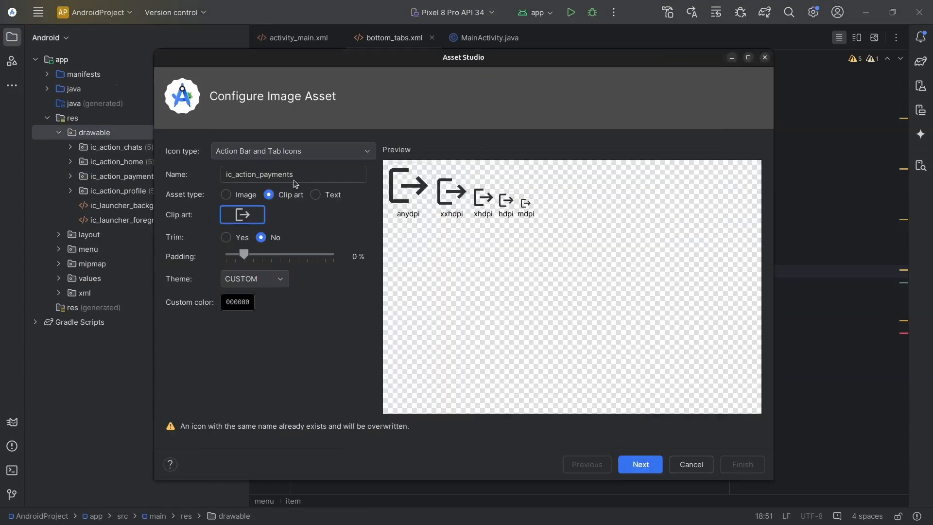
left_click(640, 464)
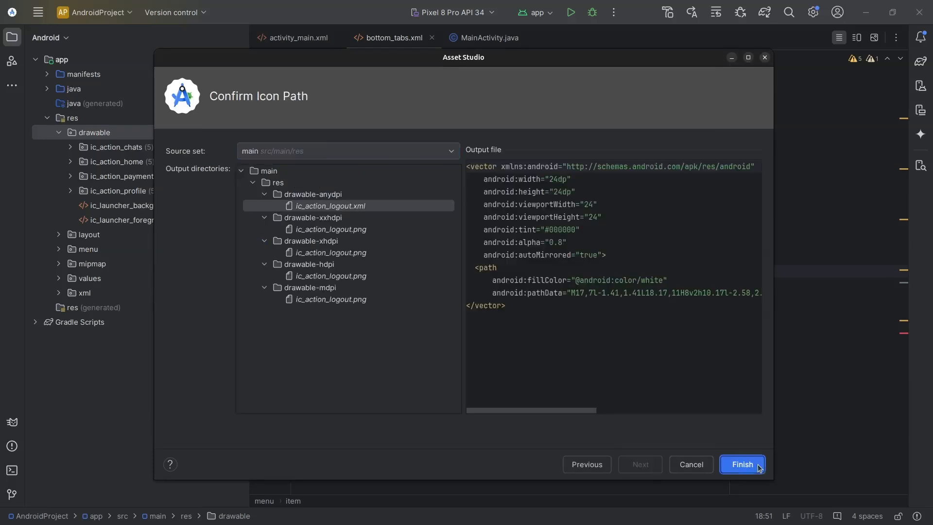
left_click(741, 465)
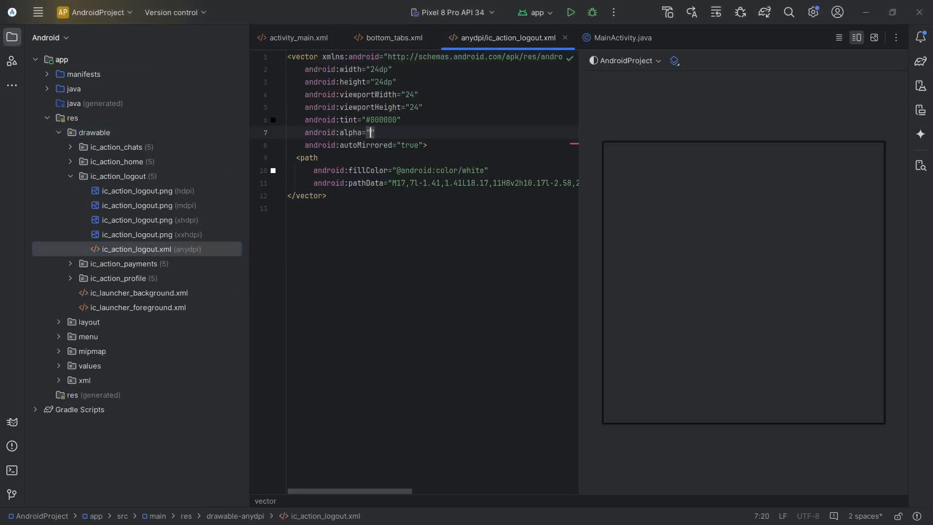
Add app:labelVisibilityMode="labeled" to bnv_bottom and view the layout in Design view
left_click(392, 37)
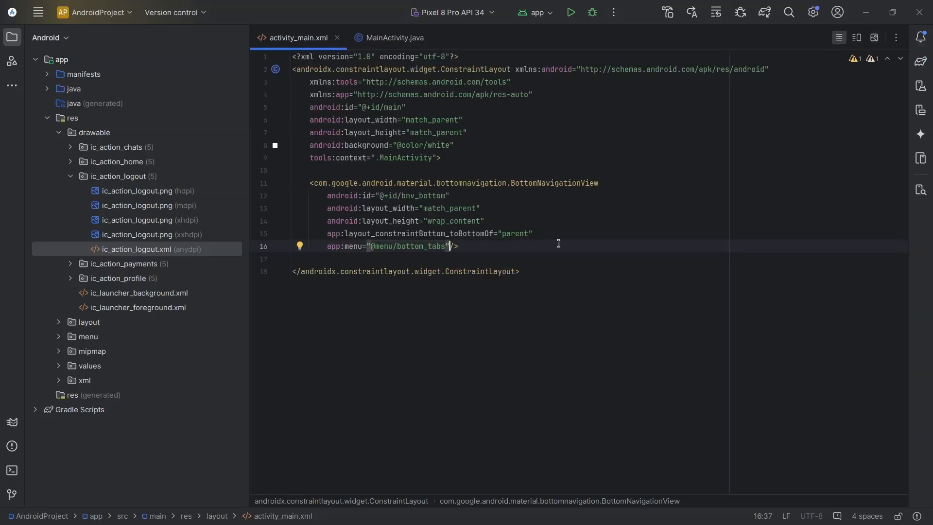
type("labelVisibilityMode=\"labeled\"/>")
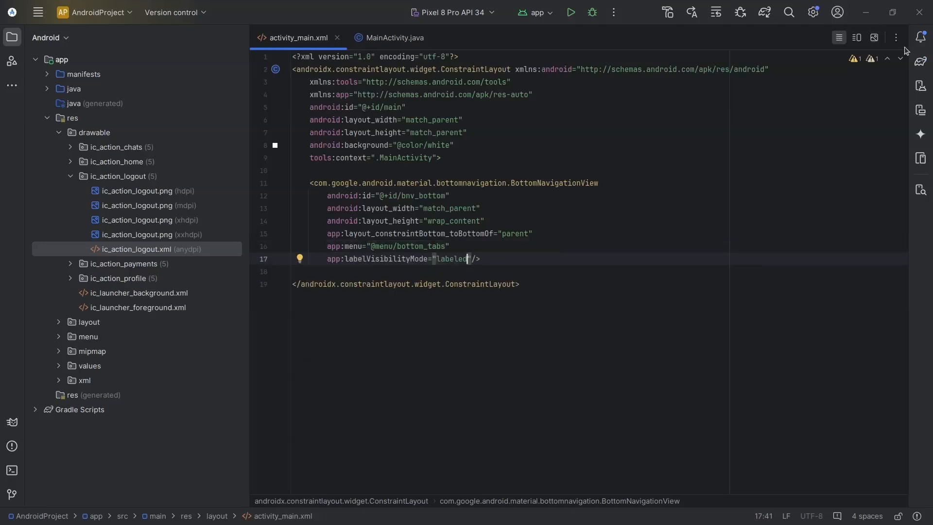
left_click(874, 37)
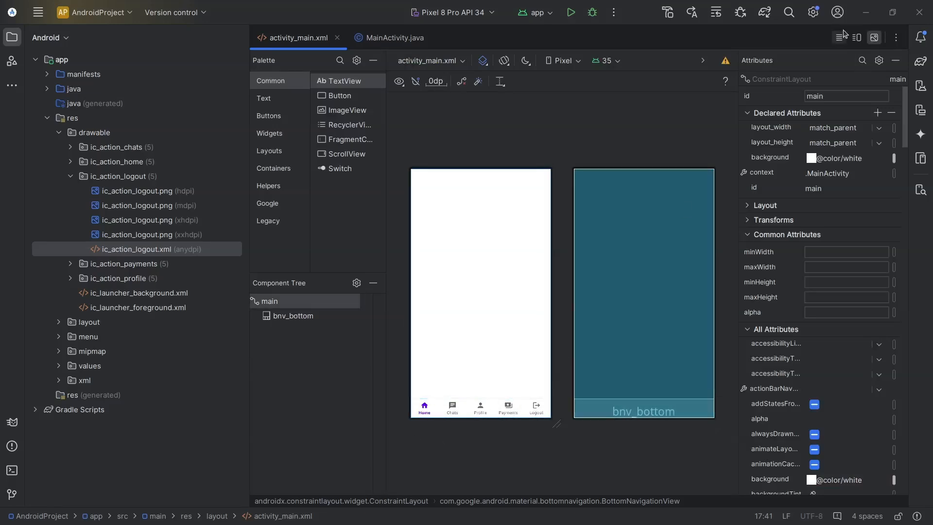
Run the app on the Pixel emulator and tap the Chats, Payments and Logout tabs
left_click(569, 12)
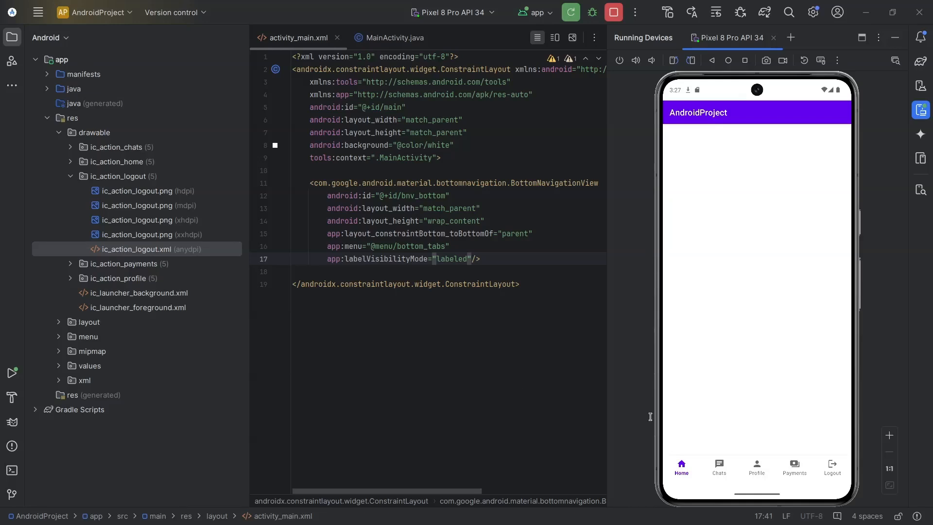
left_click(718, 466)
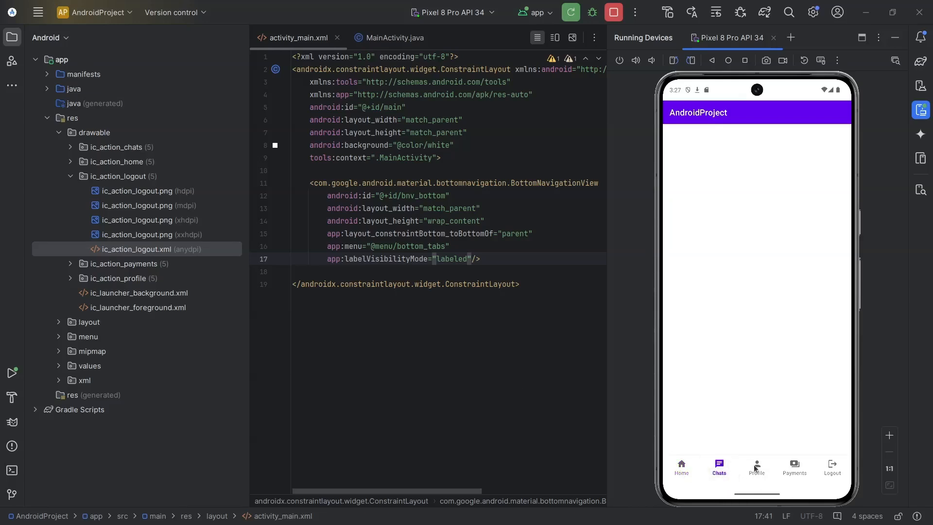
left_click(793, 467)
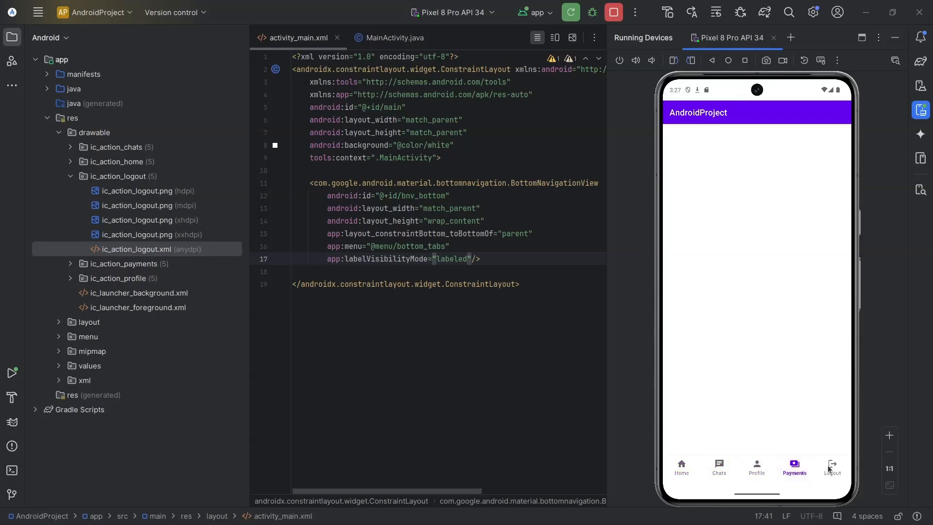
left_click(681, 467)
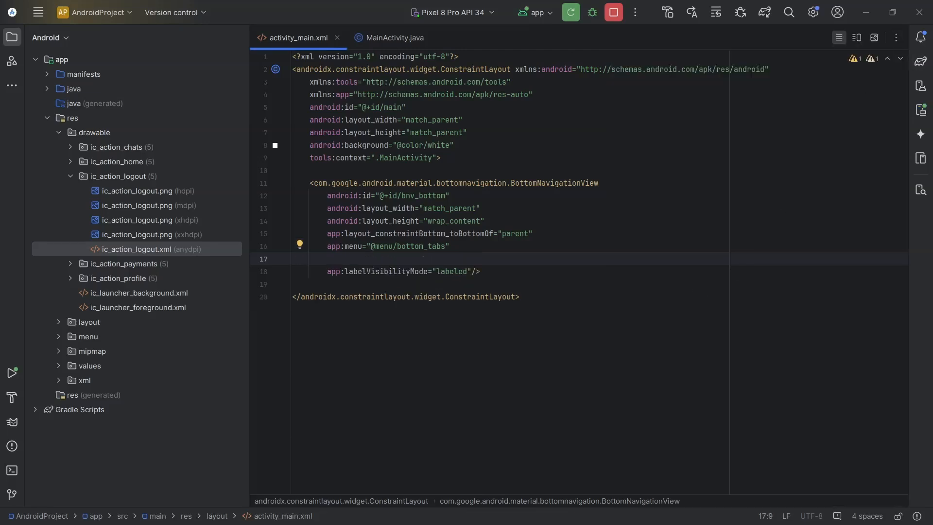
type("itemte")
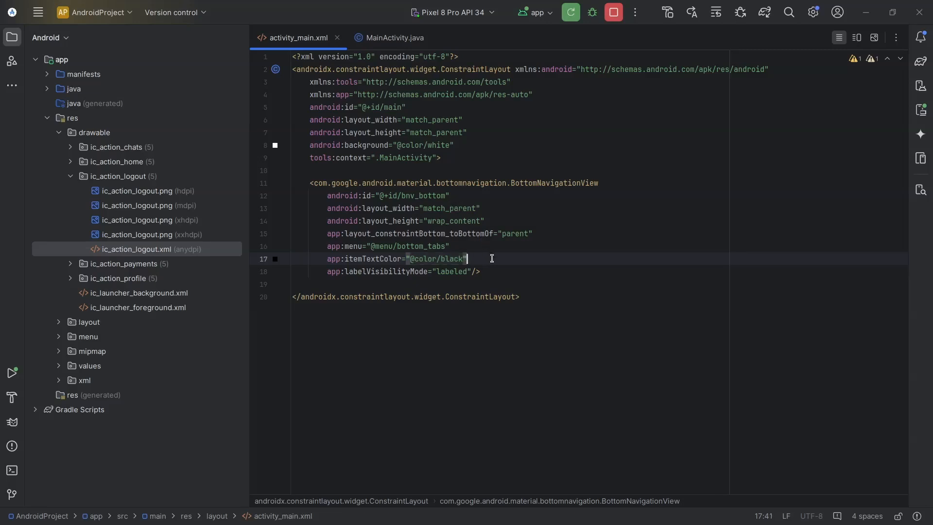
type("android:padding=\"0dp")
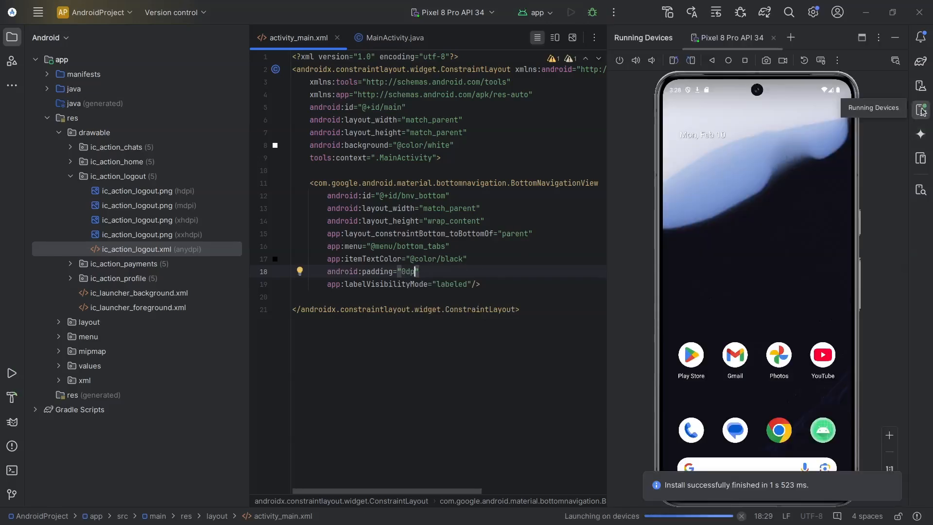
left_click(570, 11)
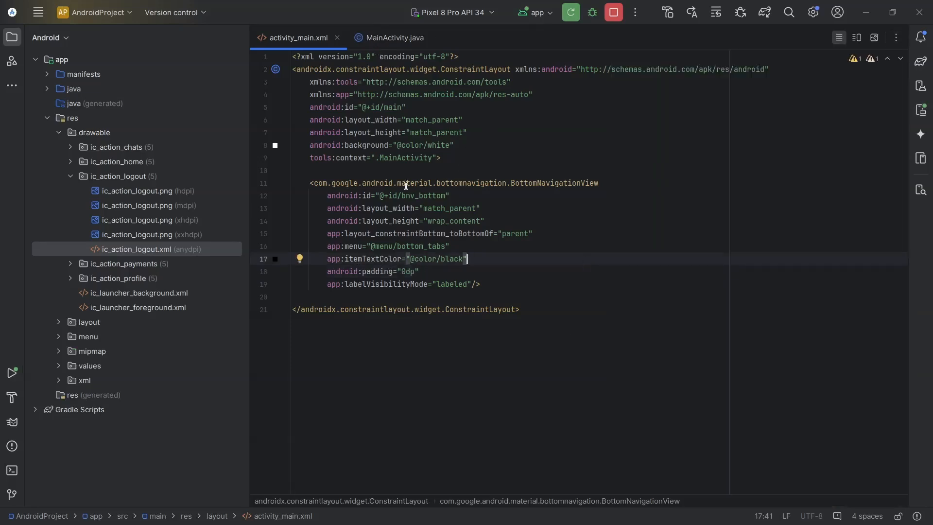
In MainActivity, declare a BottomNavigationView bnv_bottom field and bind it with findViewById(R.id.bnv_bottom)
left_click(394, 38)
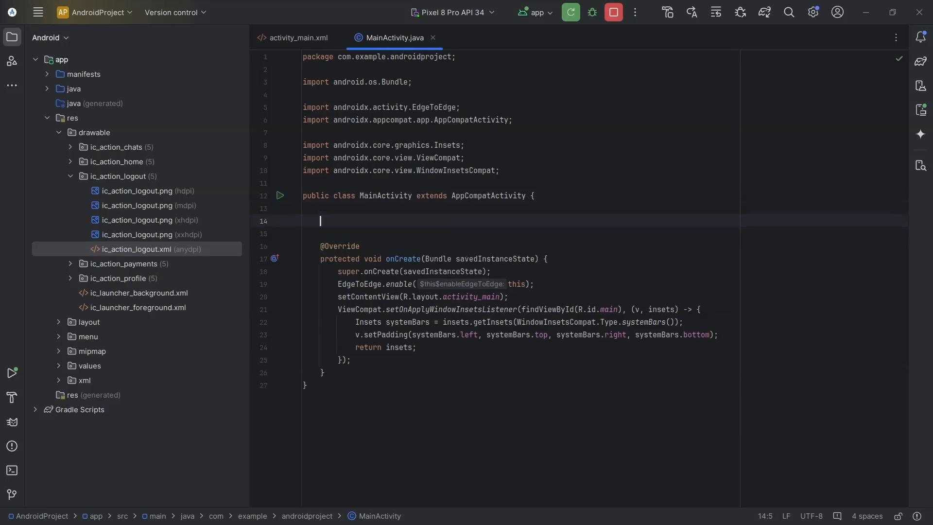
type("BottomNavigationView")
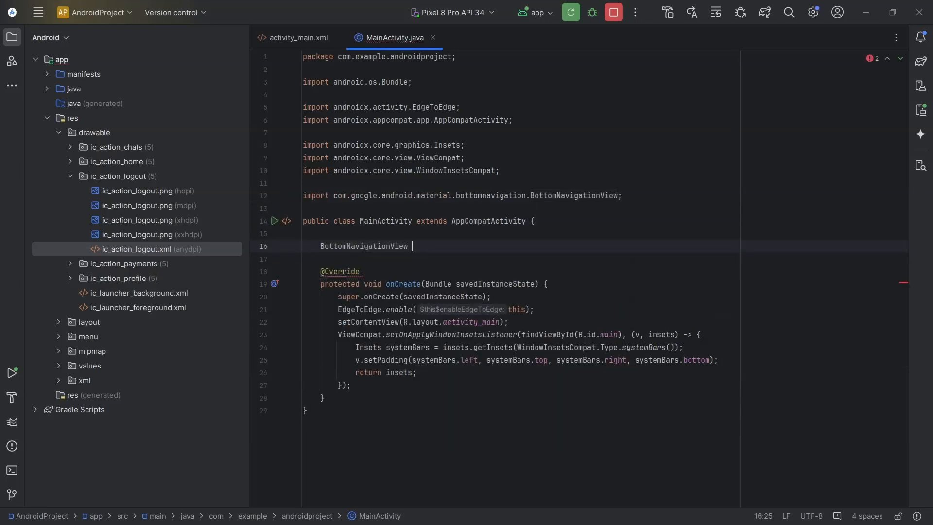
type("bnv_bottom;")
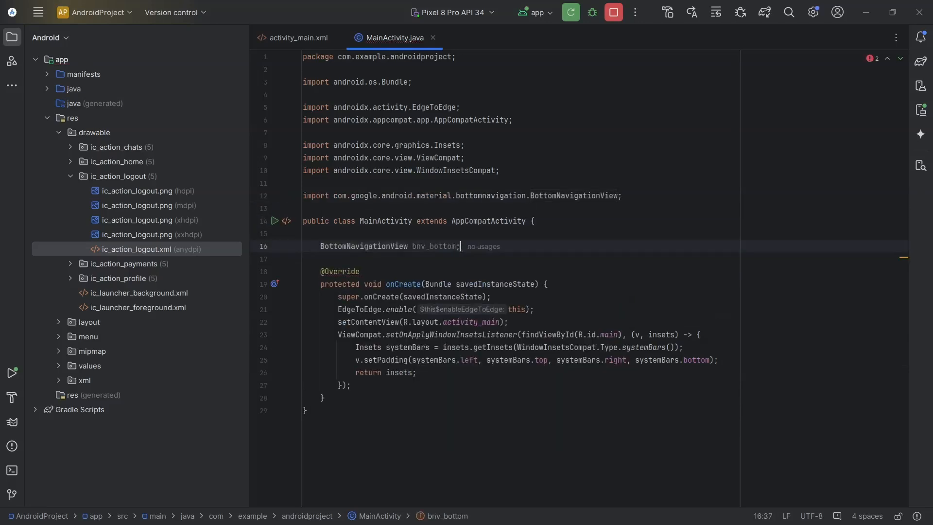
type("b")
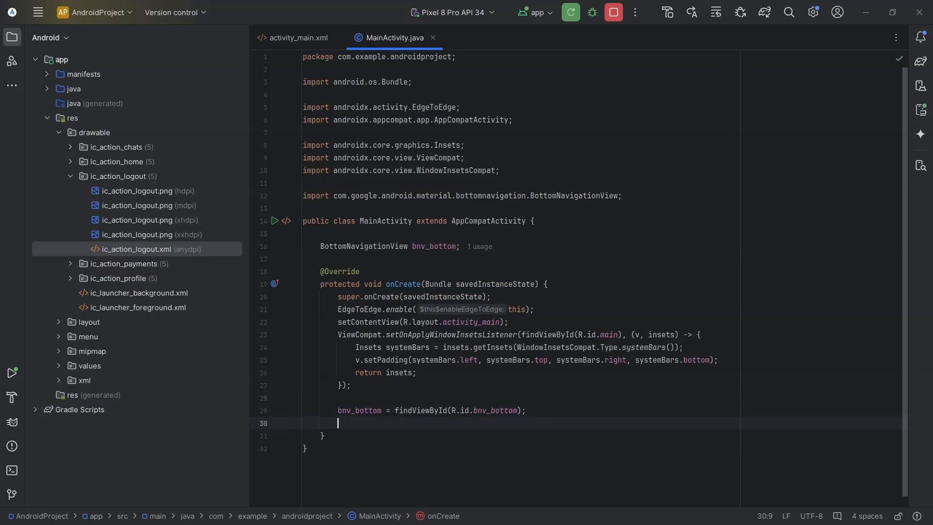
type("bnv_bottom")
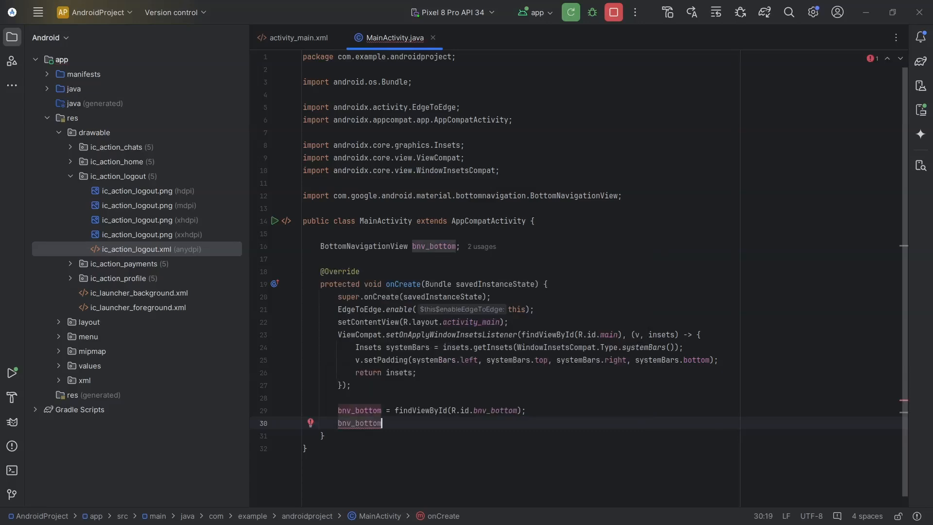
Clear bnv_bottom's window-insets listener with setOnApplyWindowInsetsListener(null) and rerun the app
type(".set")
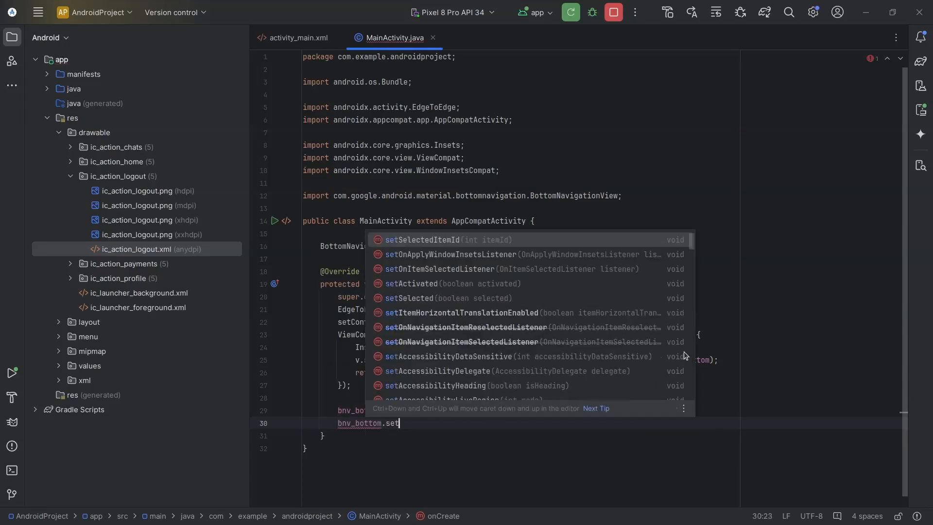
left_click(454, 254)
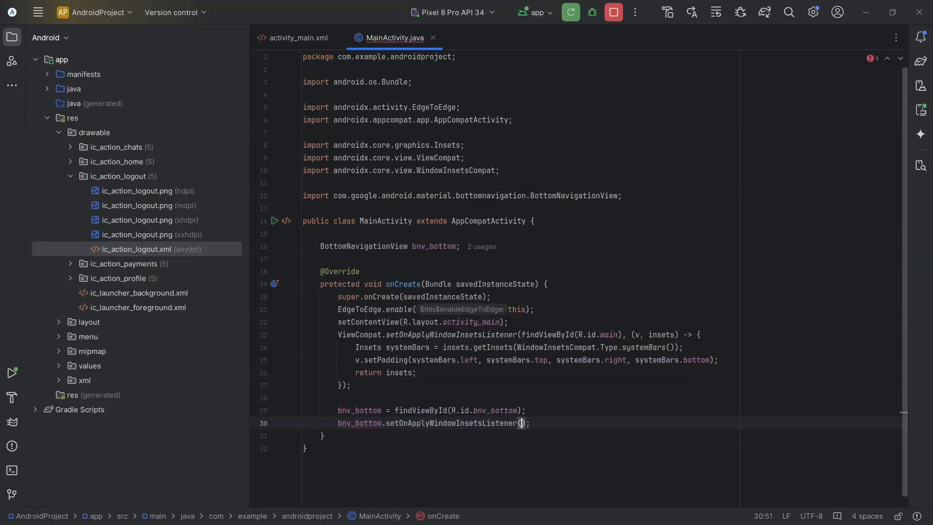
type("null")
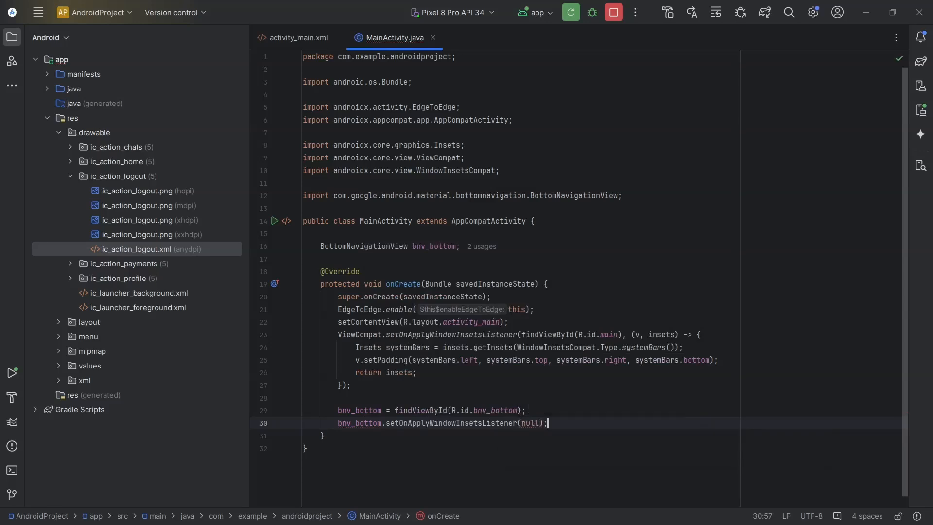
left_click(569, 12)
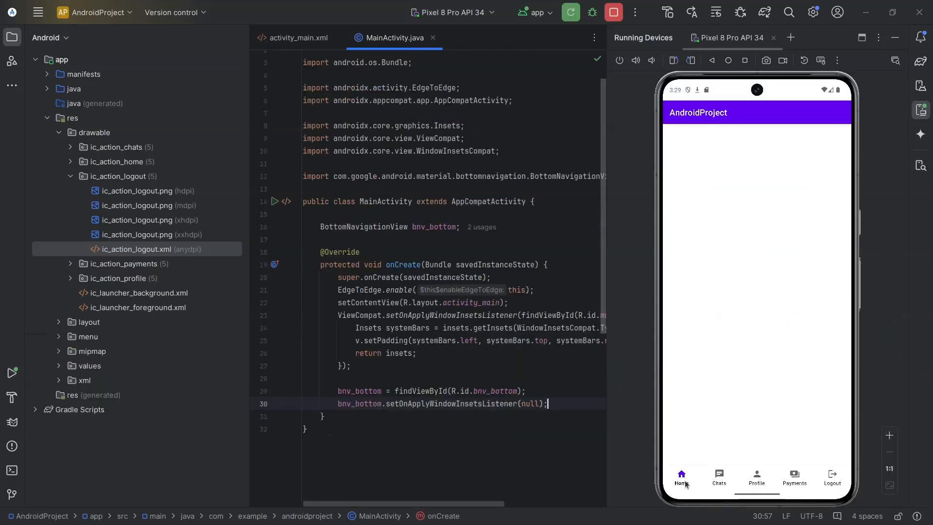
mouse_move(862, 110)
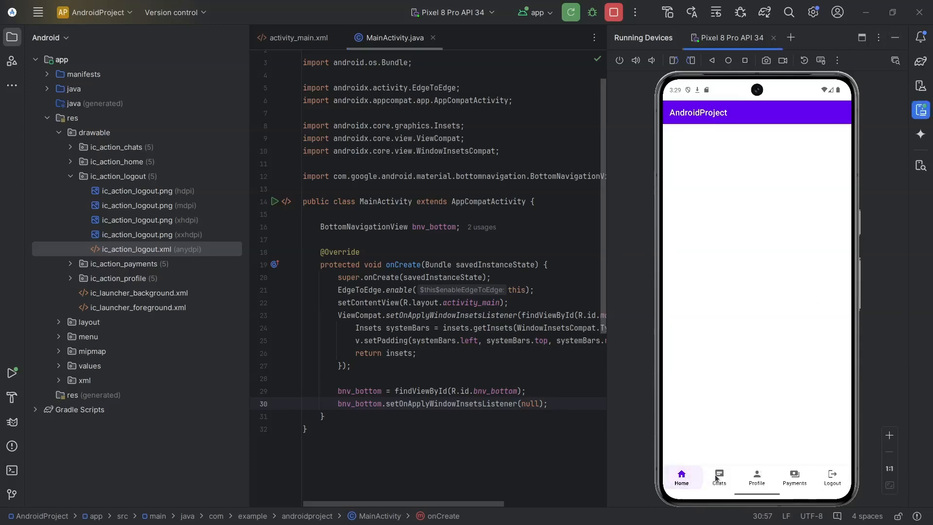
Tap the Logout tab in the rerun emulator app to test the bottom bar
left_click(832, 476)
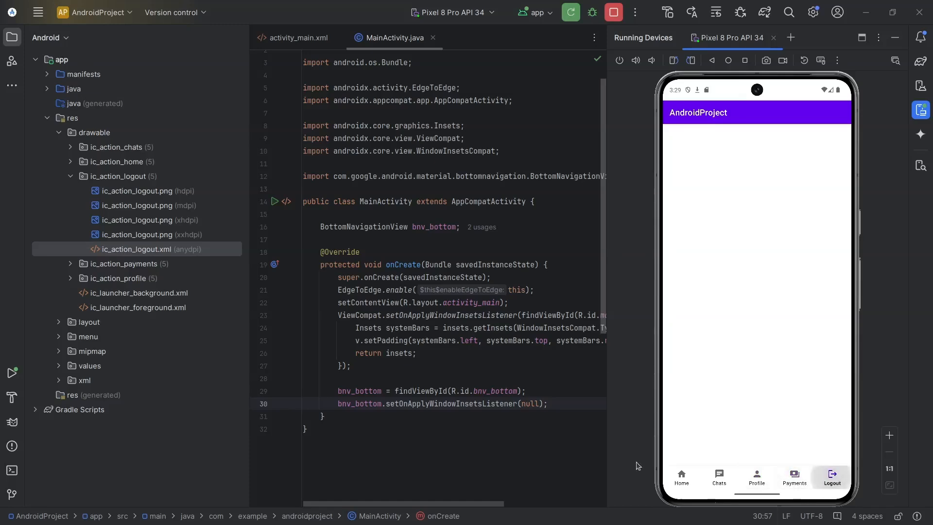
mouse_move(898, 38)
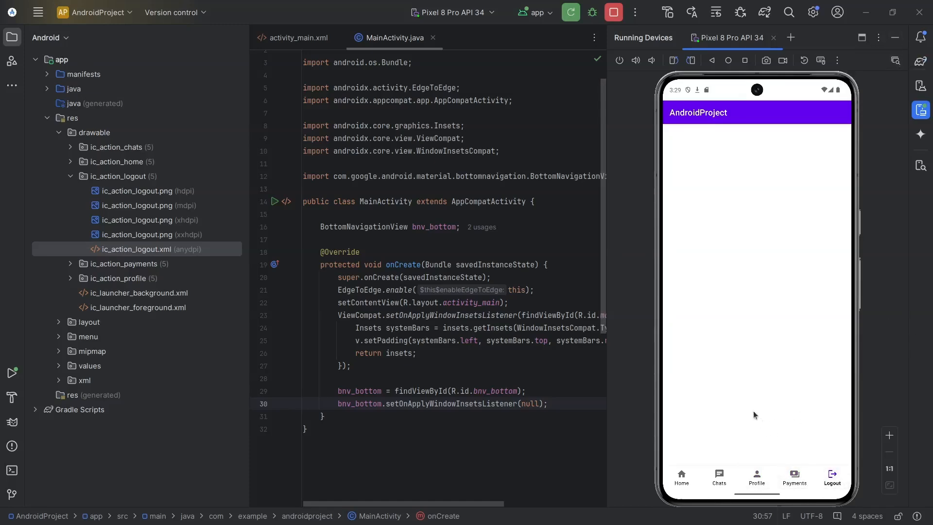
mouse_move(791, 37)
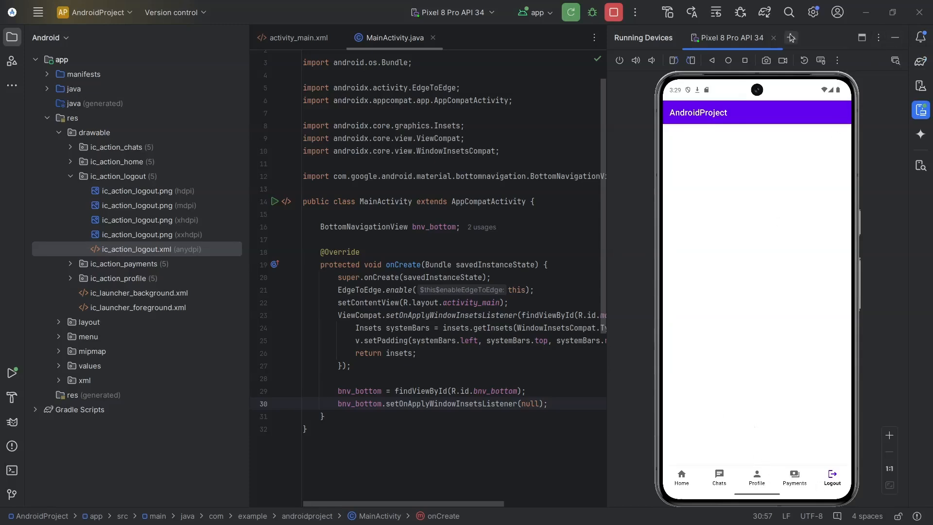
left_click(296, 37)
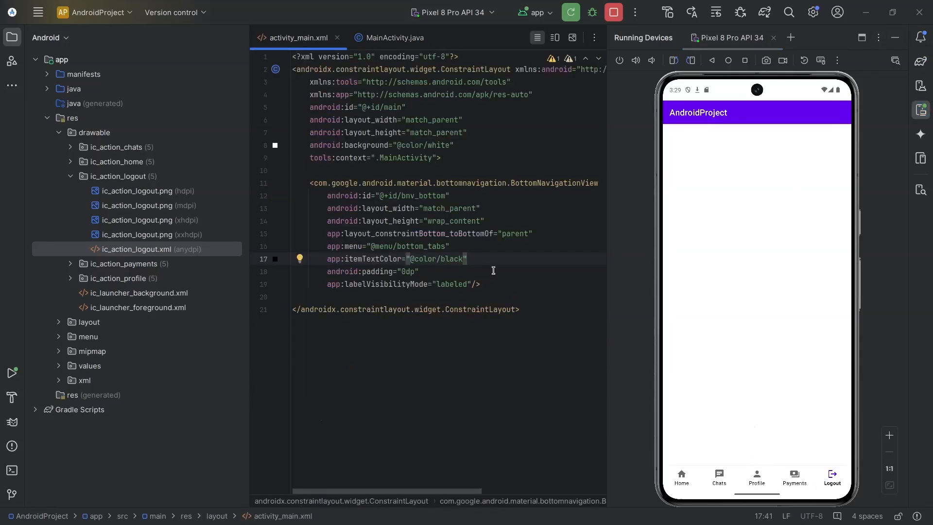
type("android:background=\"")
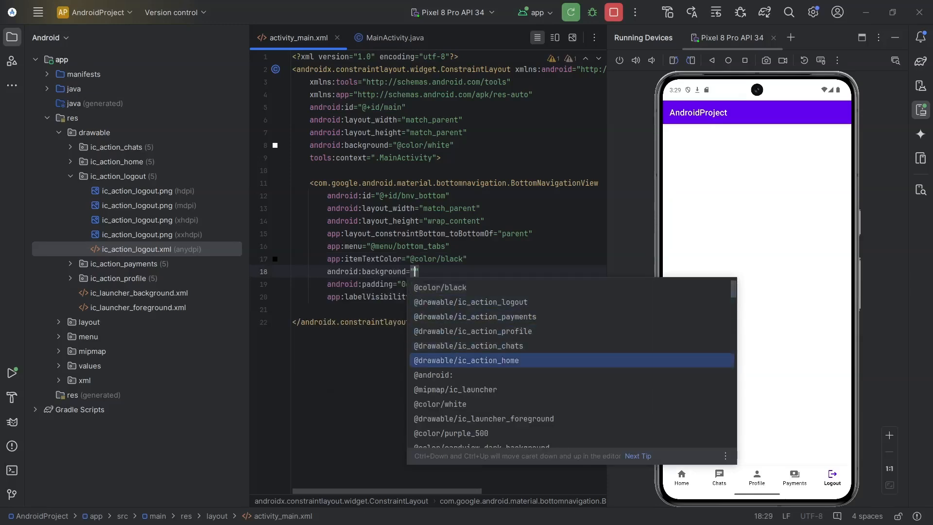
type("@android:color/darker_gray")
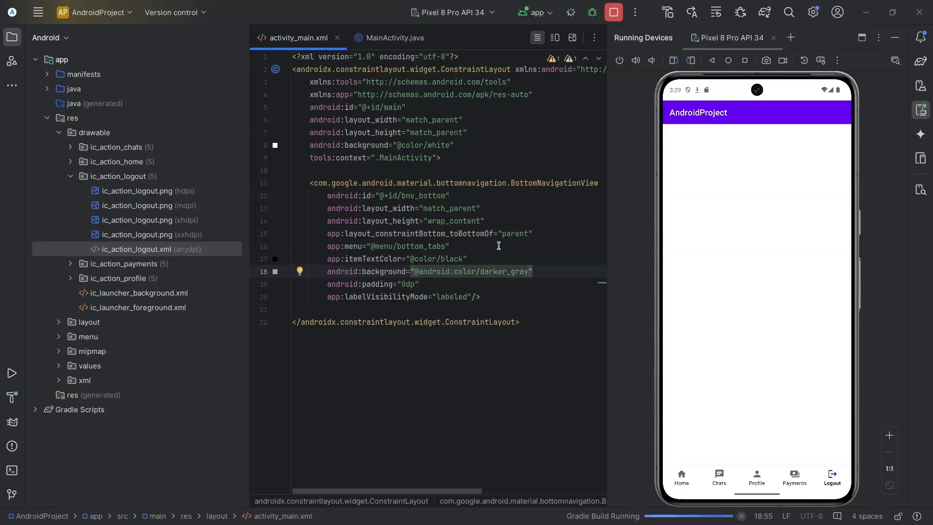
left_click(569, 12)
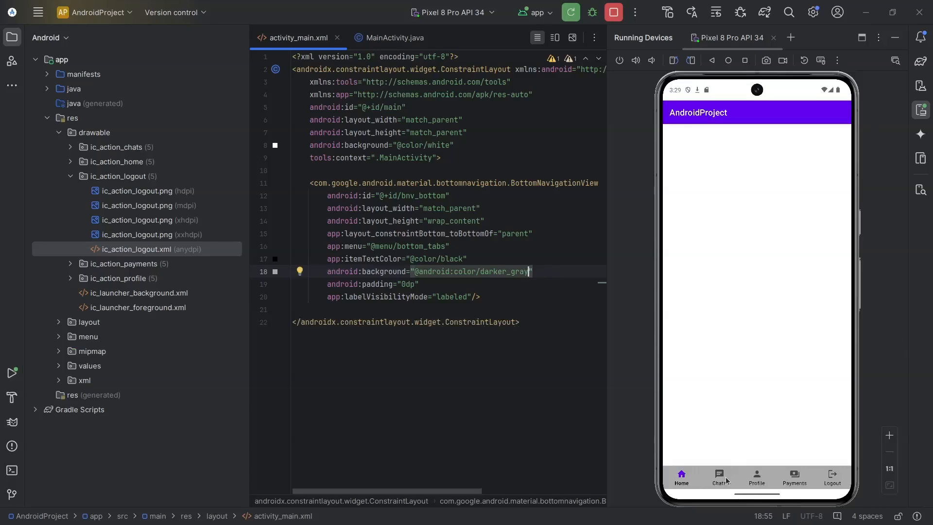
left_click(793, 479)
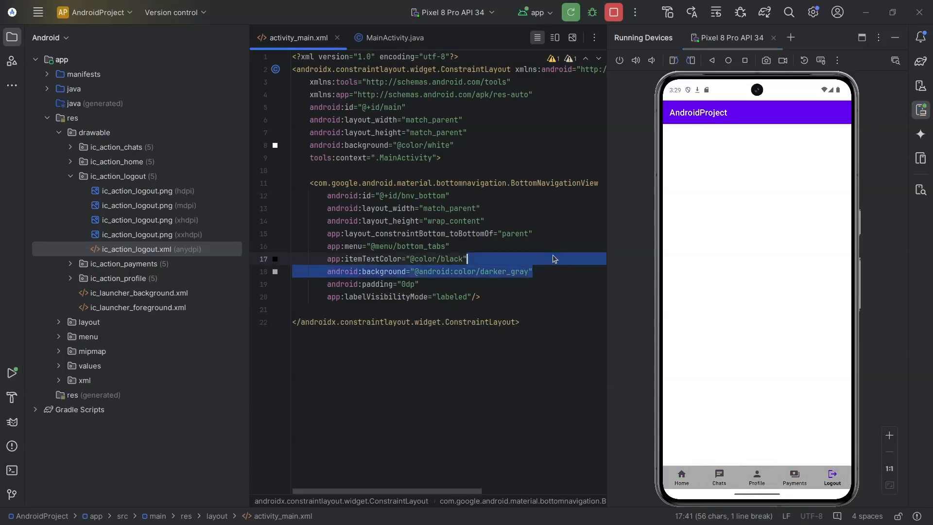
type("sele")
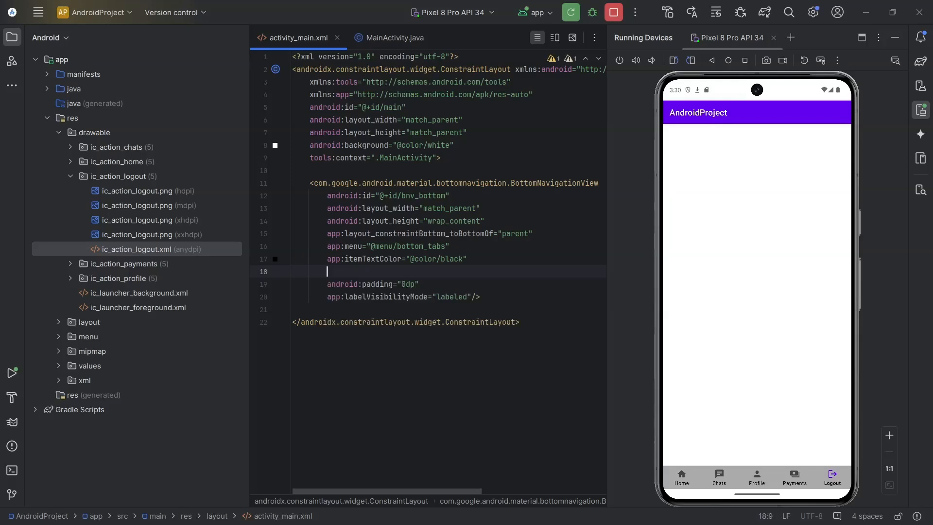
type("item")
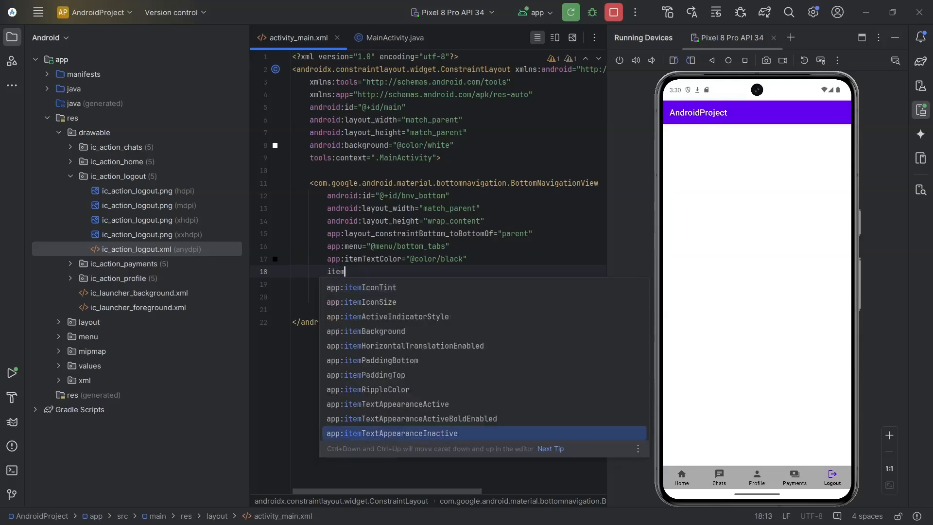
key("Up")
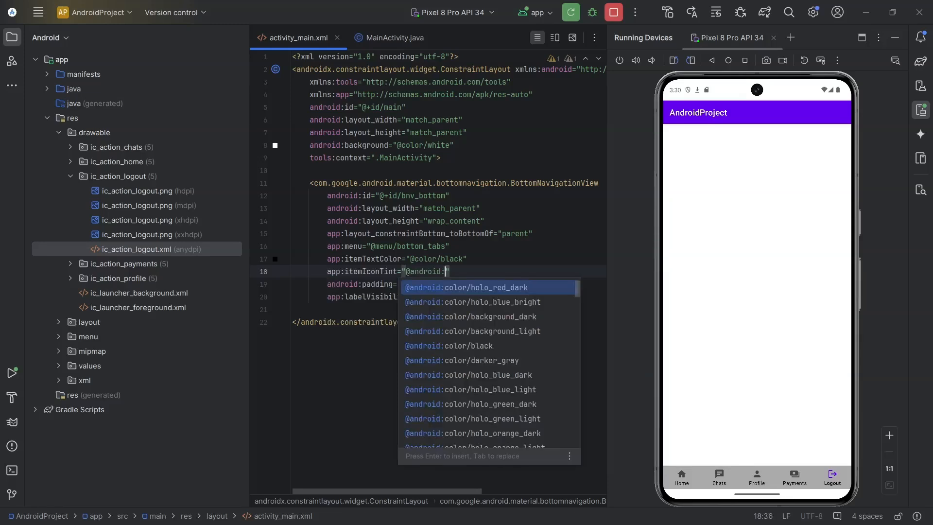
key("Enter")
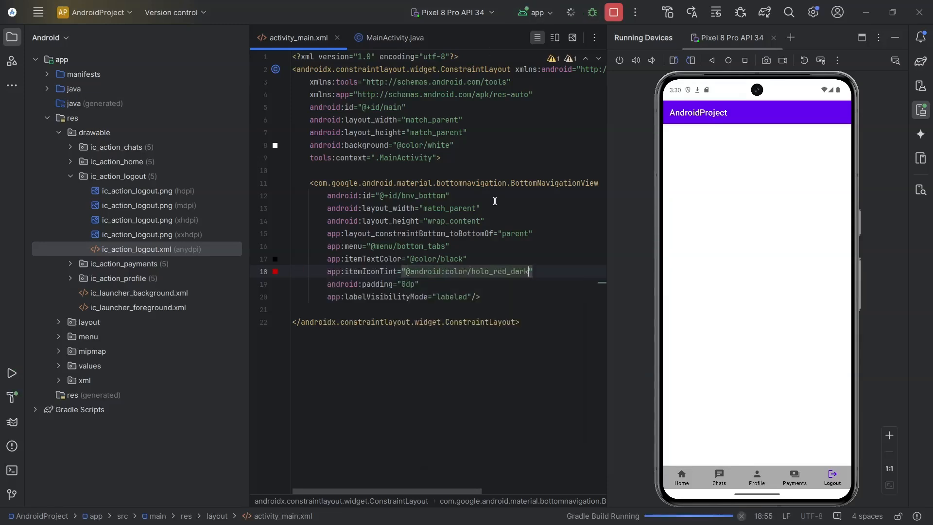
left_click(571, 12)
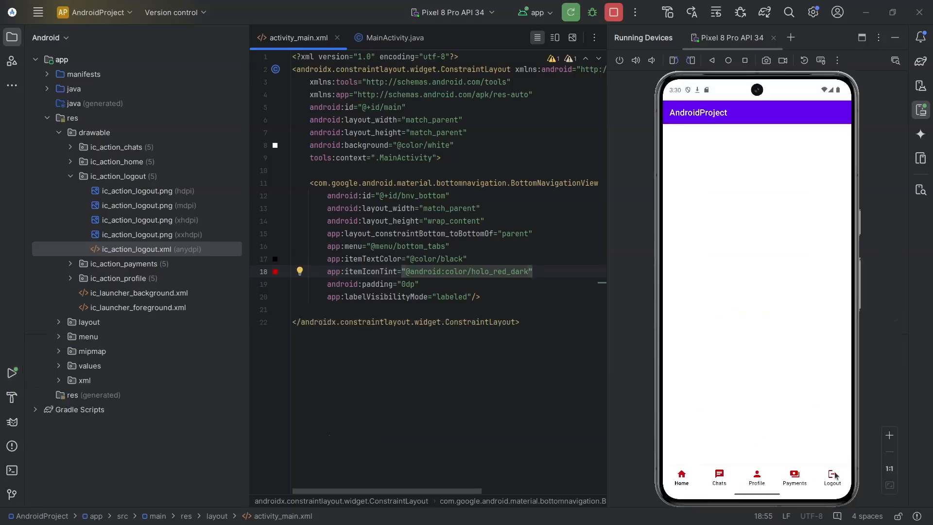
Tap the Chats and Logout tabs to check the dark red icons
left_click(719, 478)
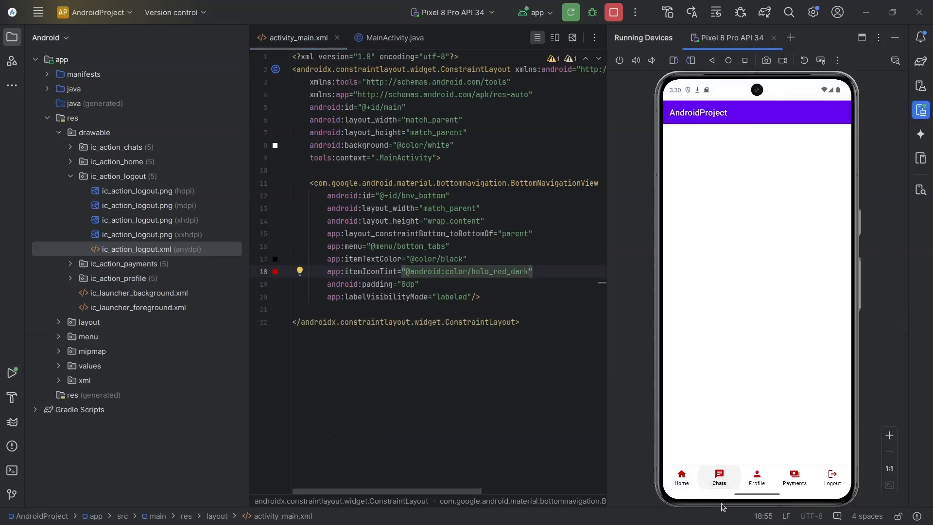
left_click(832, 476)
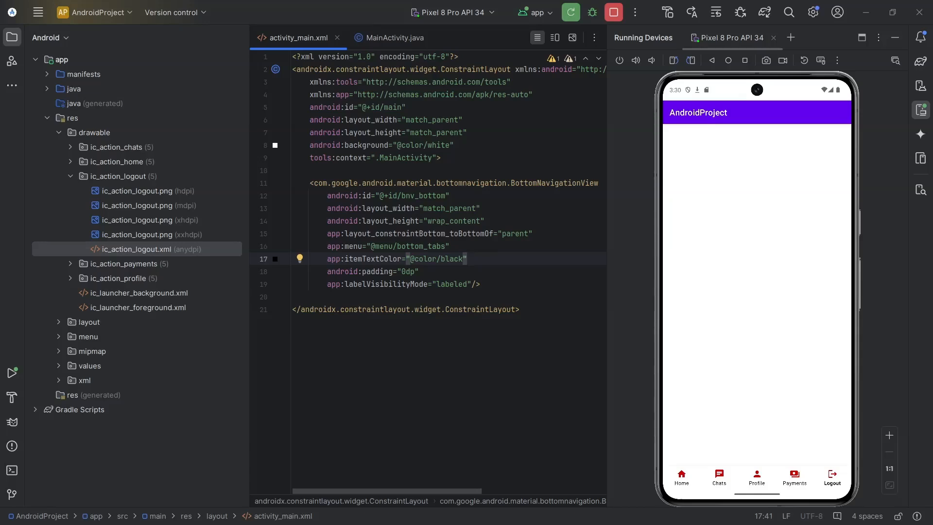
left_click(395, 37)
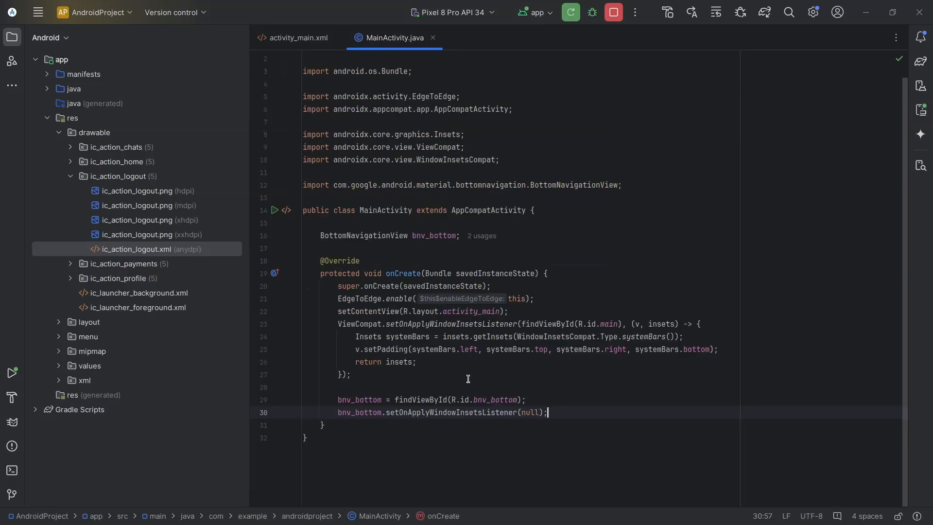
Add TextView tv_bnv constrained to all four parent sides, with bold 16dp text
left_click(298, 37)
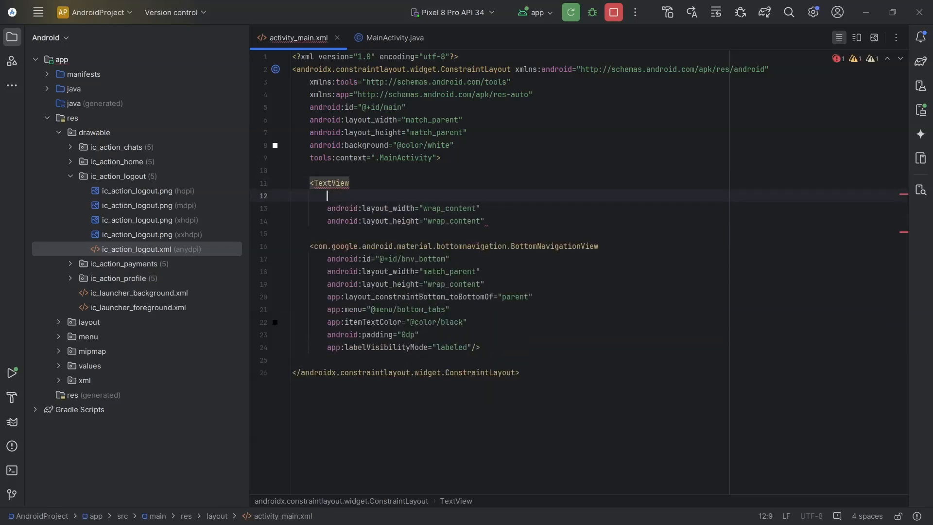
type("android:id=\"@+id/tv_bnv\"")
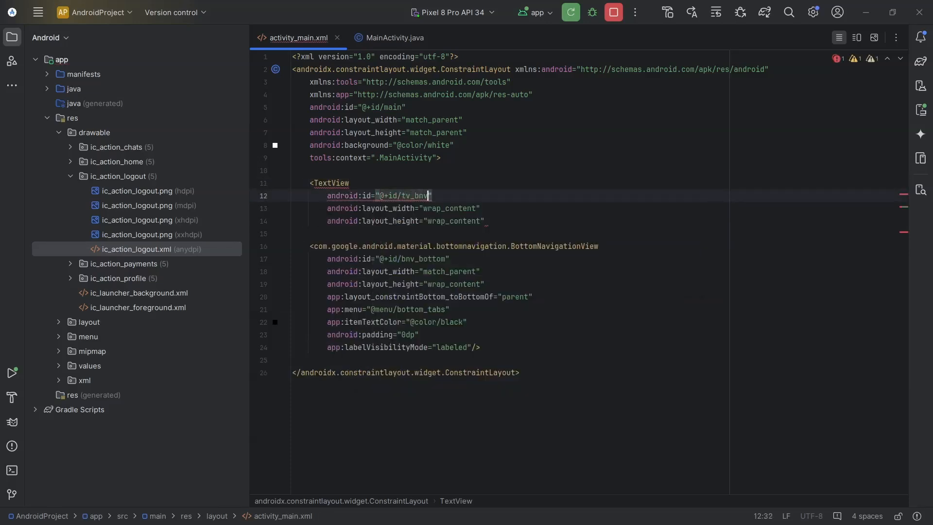
type("topt")
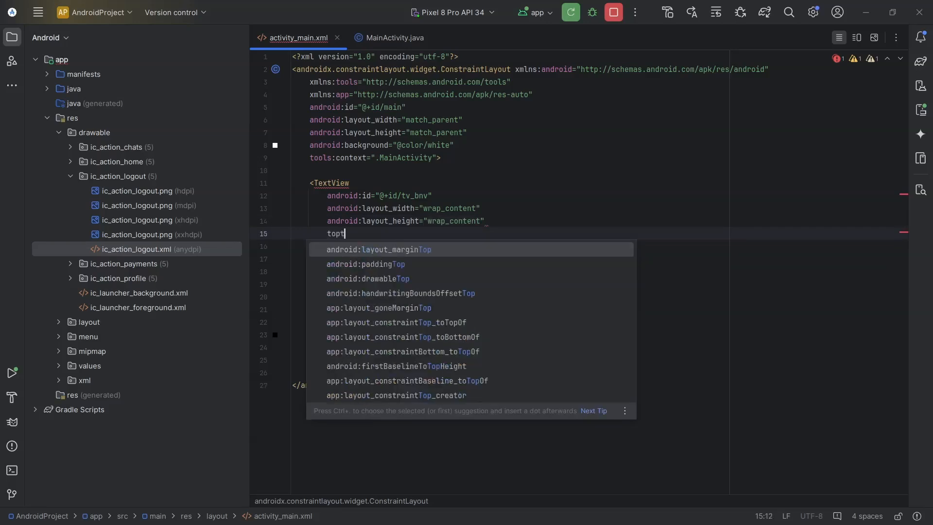
type("bott")
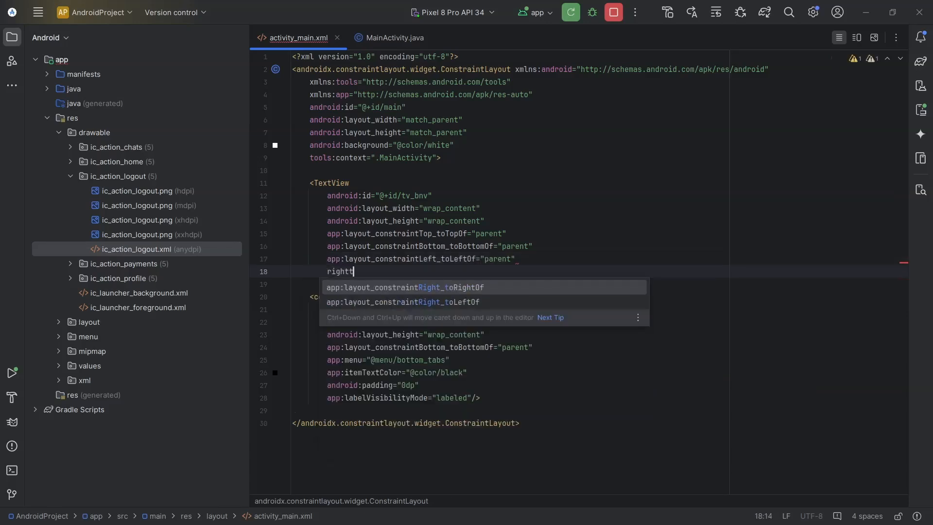
type("textSize=\"16d")
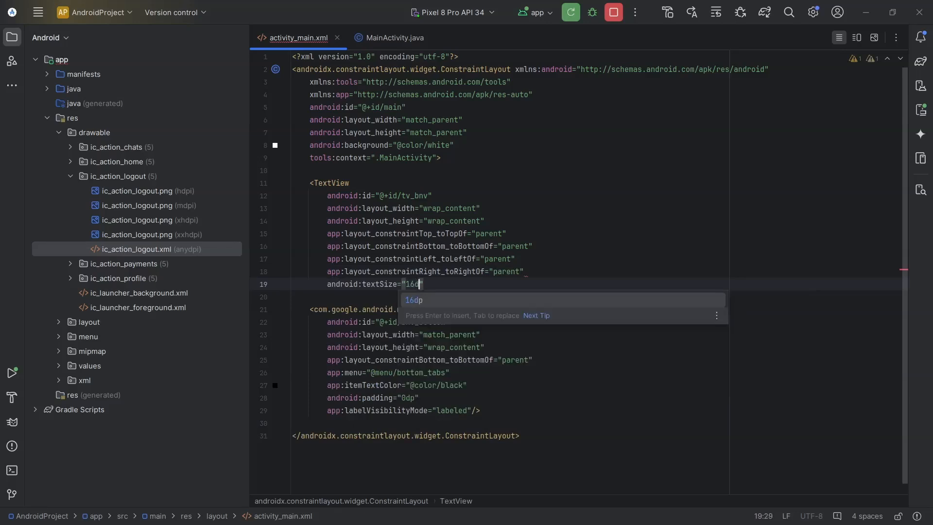
type("android:textStyle=\"bold\"")
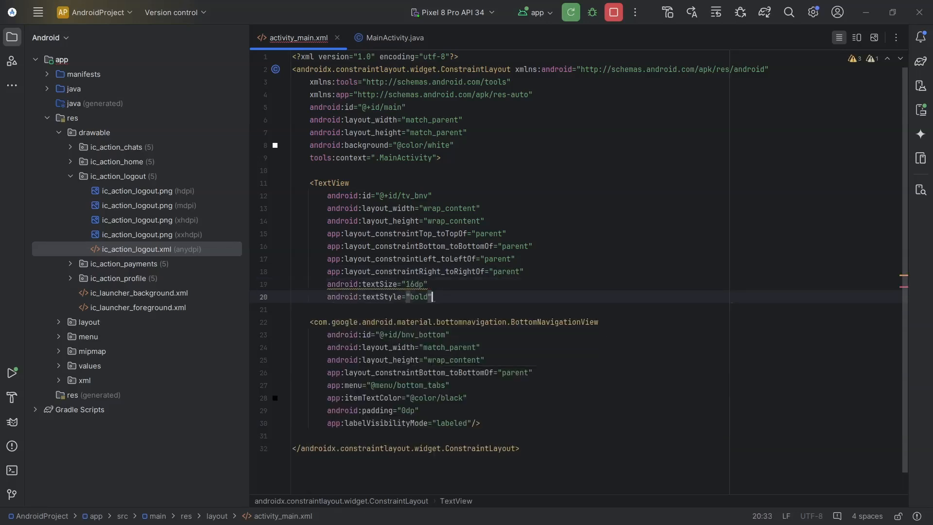
type("android:textColor=\"")
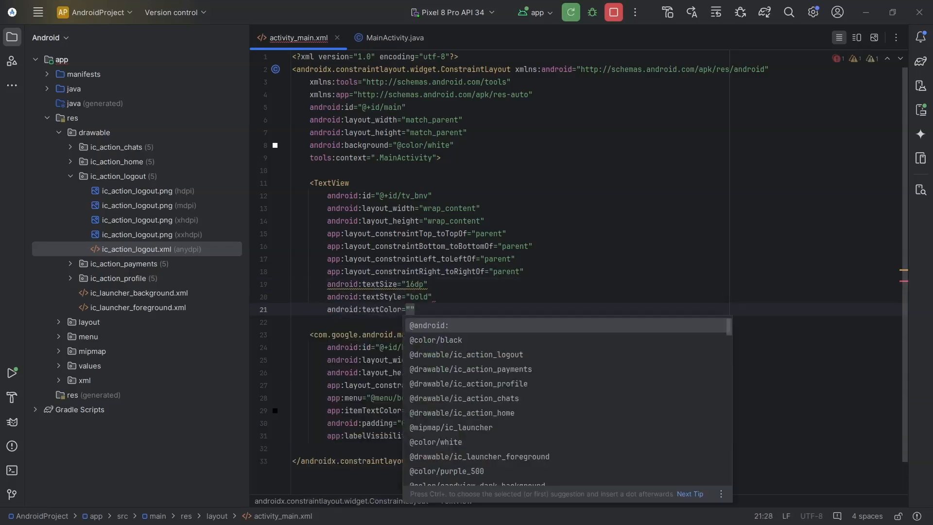
left_click(435, 340)
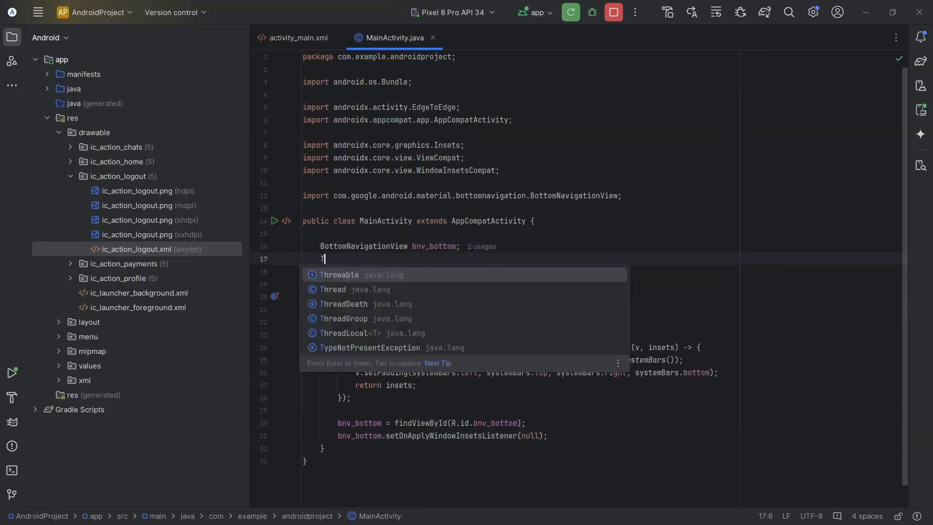
Declare a TextView tv_bnv field and bind it with findViewById(R.id.tv_bnv)
type("TextView tv_bnv;")
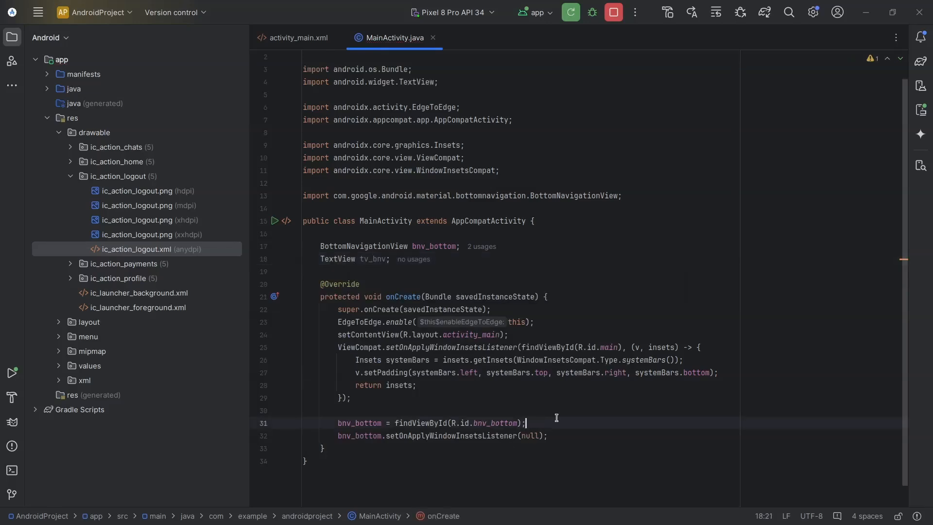
type("tv_bnv = fin")
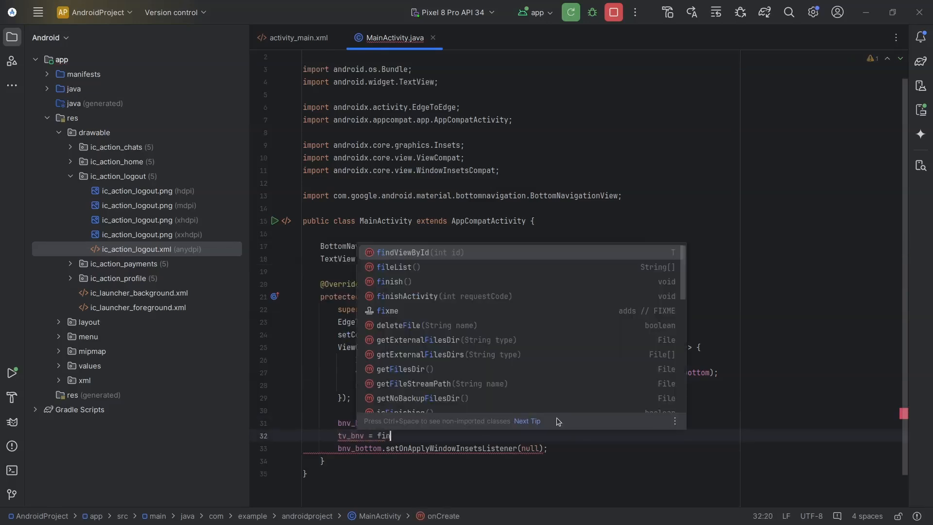
type("dViewById(R.id.tv_bnv);")
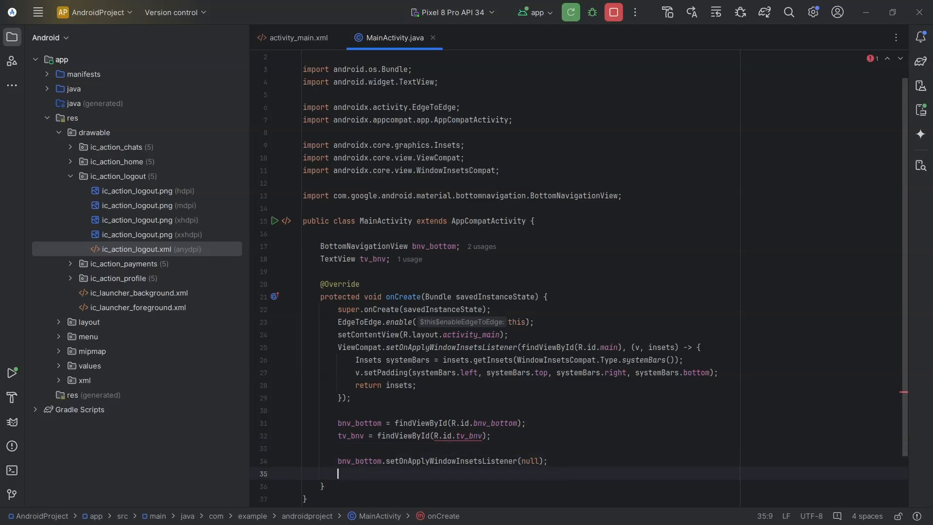
Select tab_home by default and set tv_bnv's text from bnv_bottom's menu item
type("bnv_bottom")
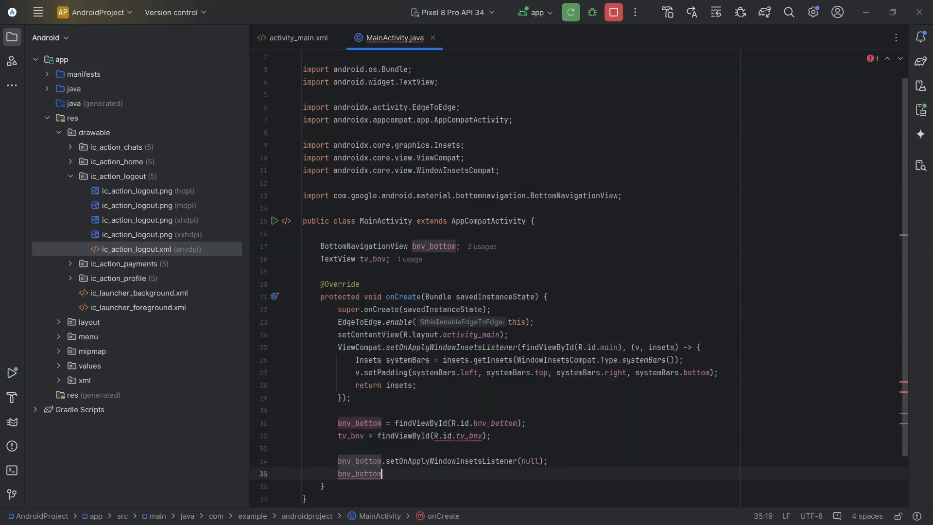
type("setSelectedItemId();")
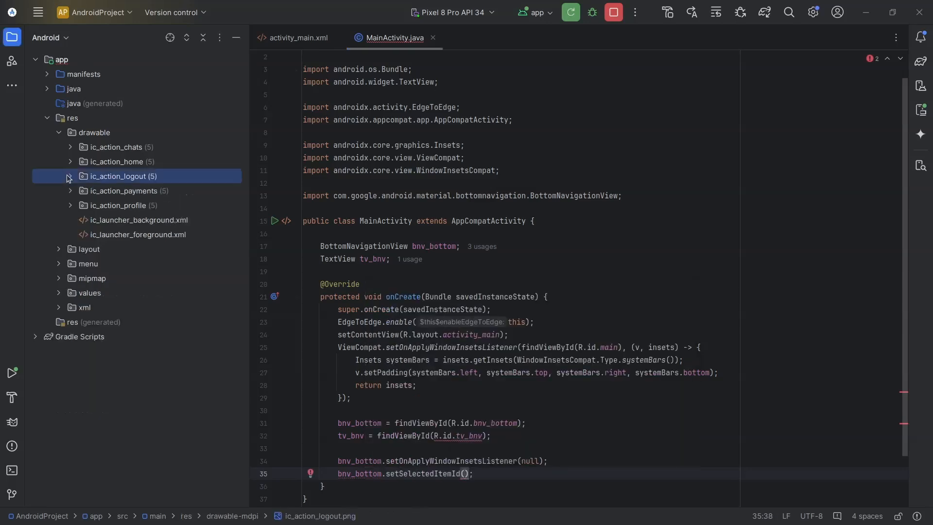
double_click(118, 278)
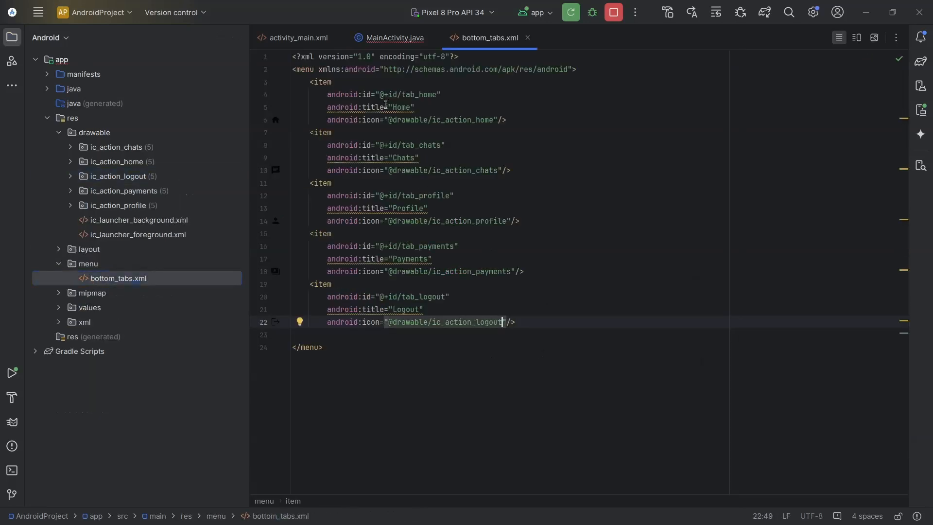
left_click(392, 38)
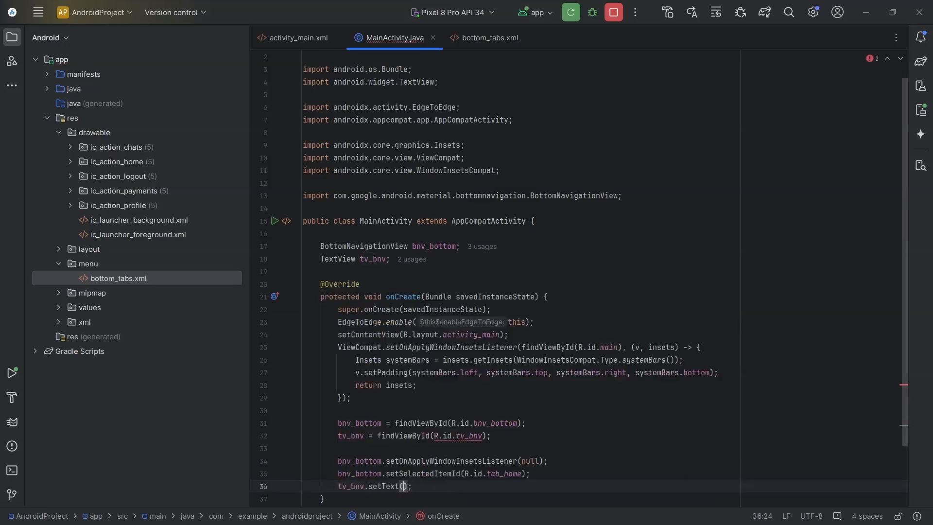
left_click(403, 486)
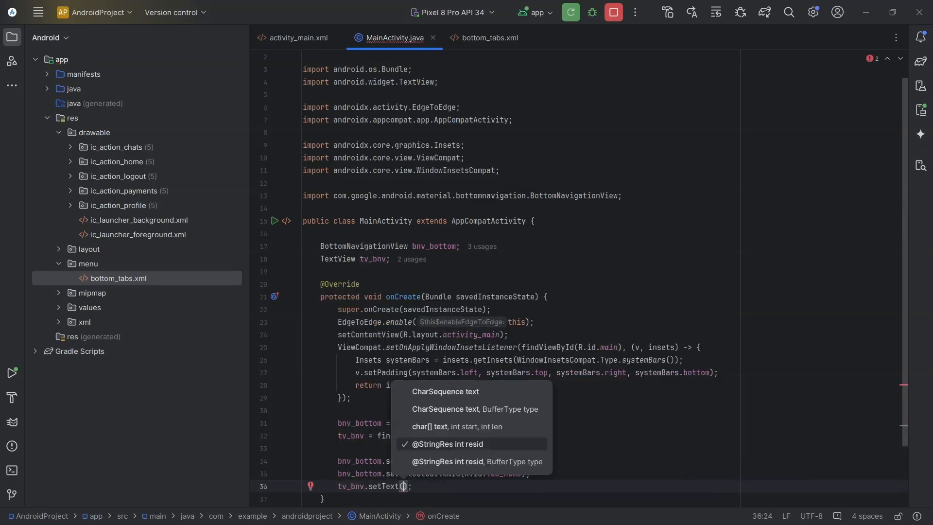
type("bnv_bottom.getMenu().findItem(")
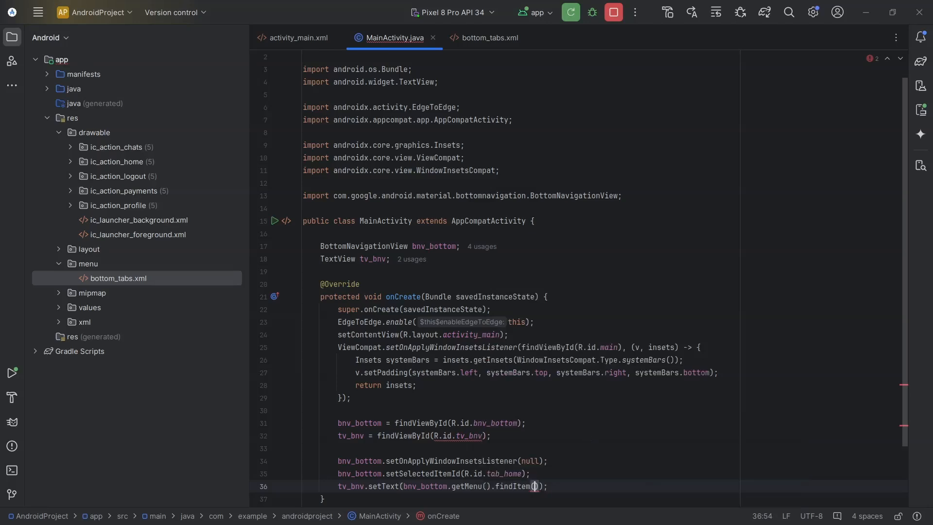
type("R.id.tv_bnv")
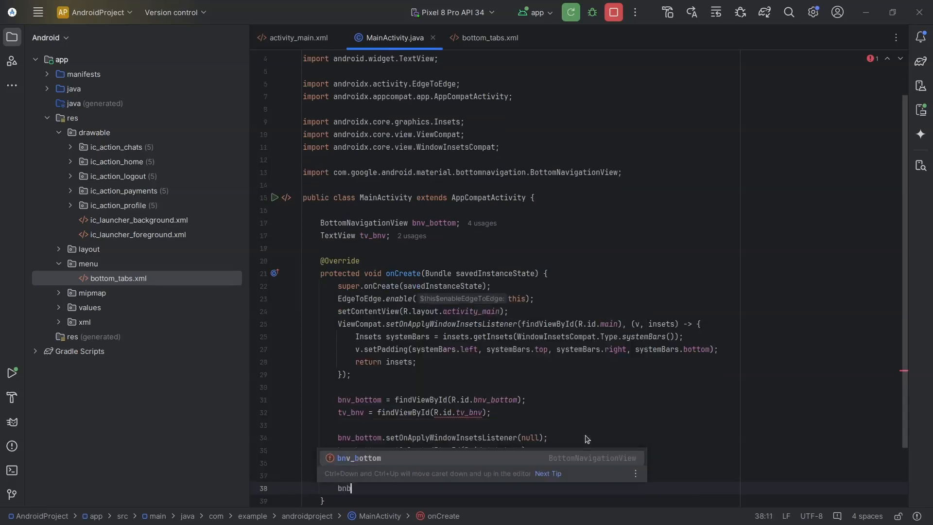
Add a bnv_bottom item-selected listener with switch (item.getItemId()) and a tab_home case
type(".se")
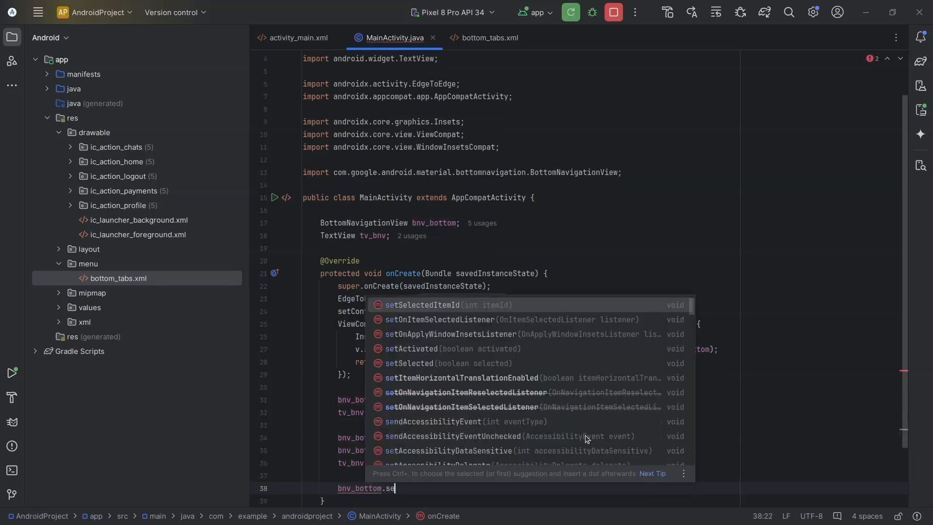
type("On")
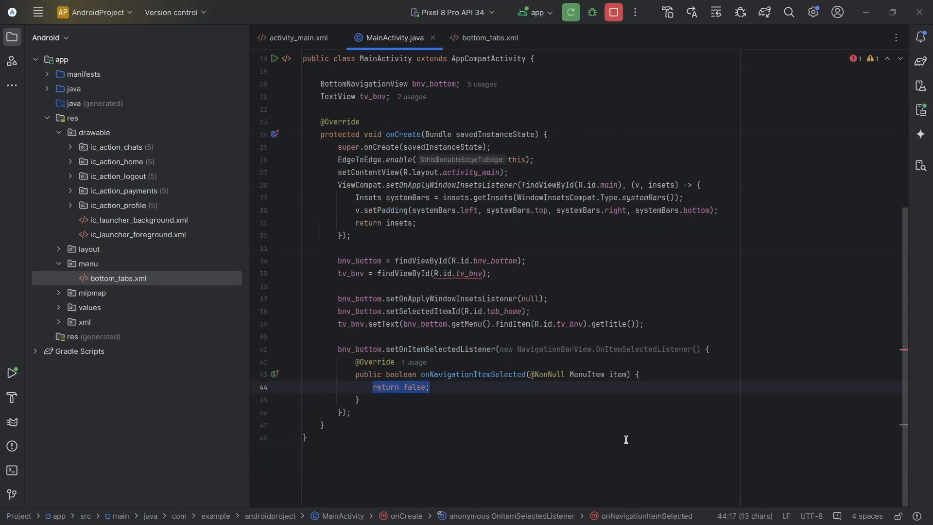
key("Enter")
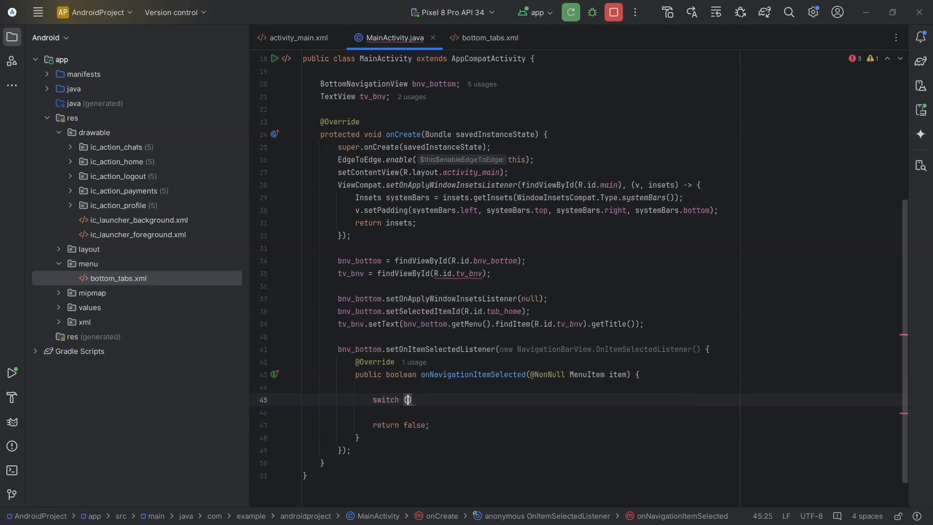
type("item.getItemId(")
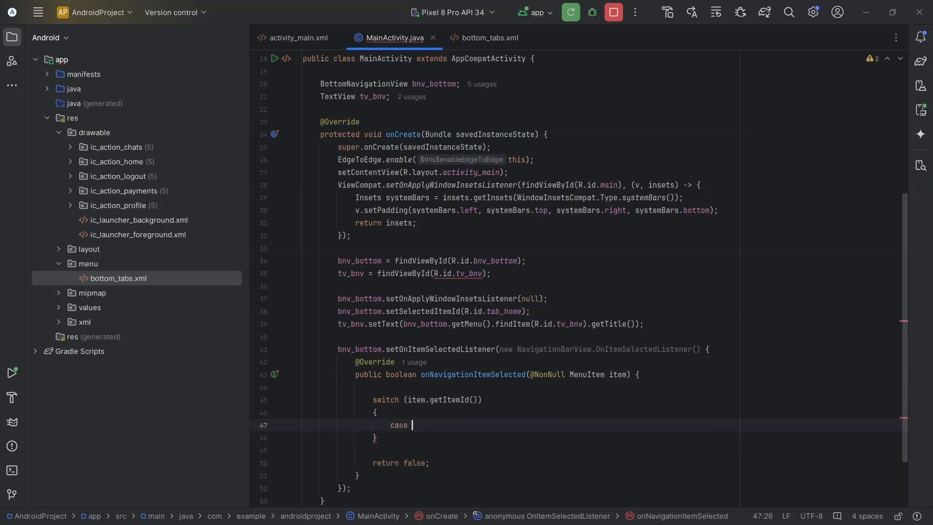
type("R.id.tab_home:")
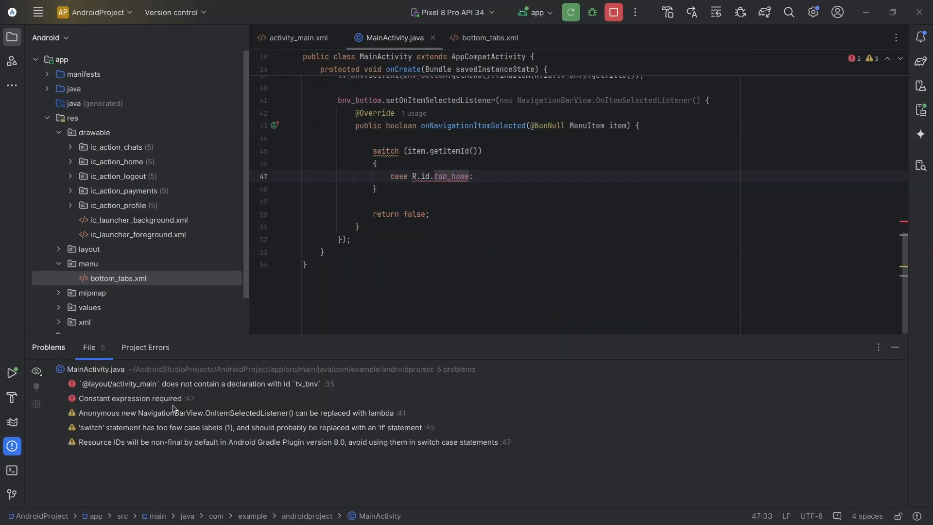
Jump to the 'Constant expression required' error at line 47, then reach gradle.properties
left_click(136, 398)
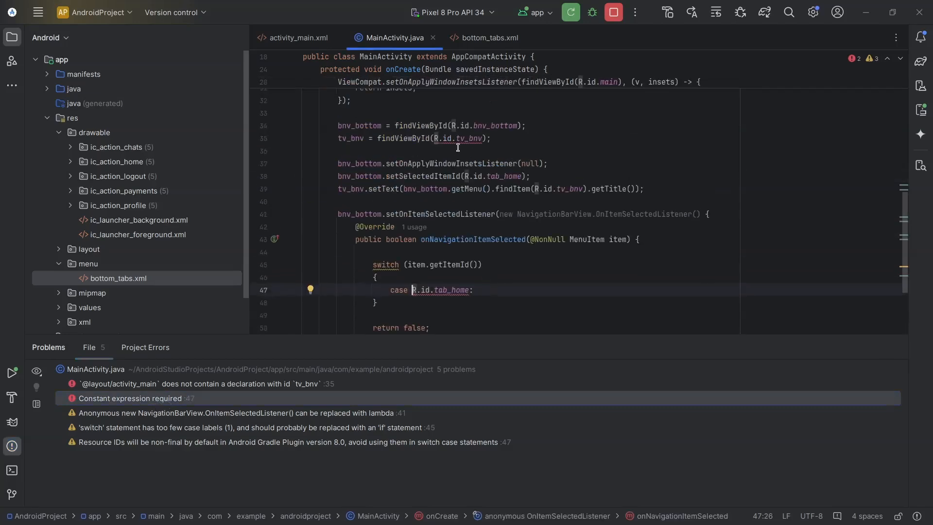
scroll("down", 3)
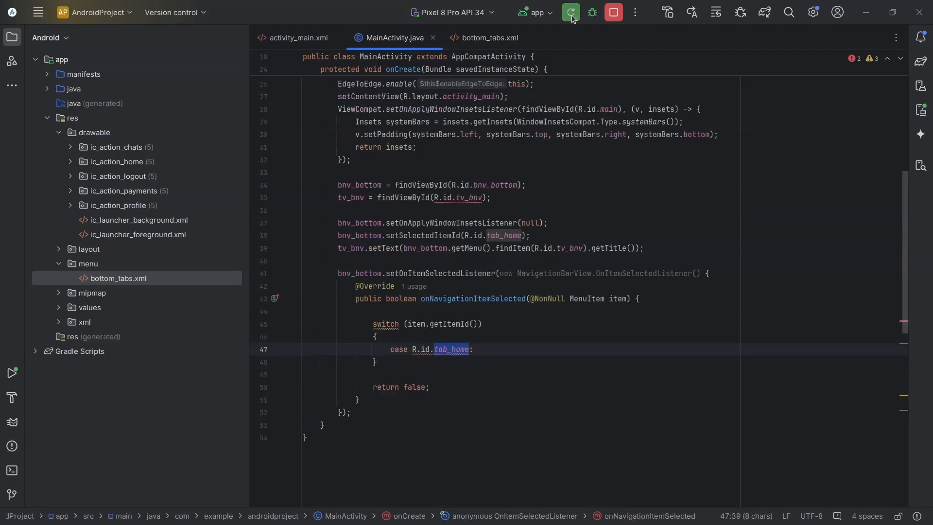
left_click(570, 12)
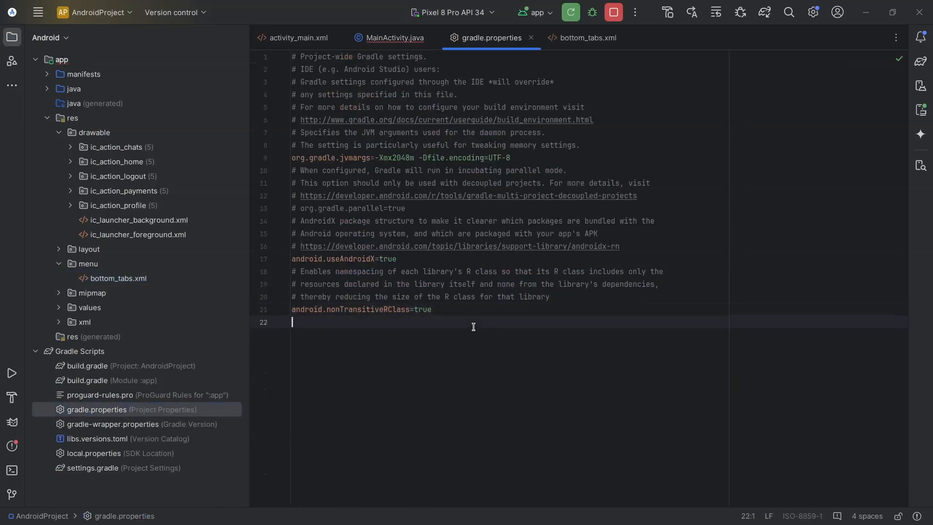
Add android.nonFinalResIds=false to gradle.properties
type("andro")
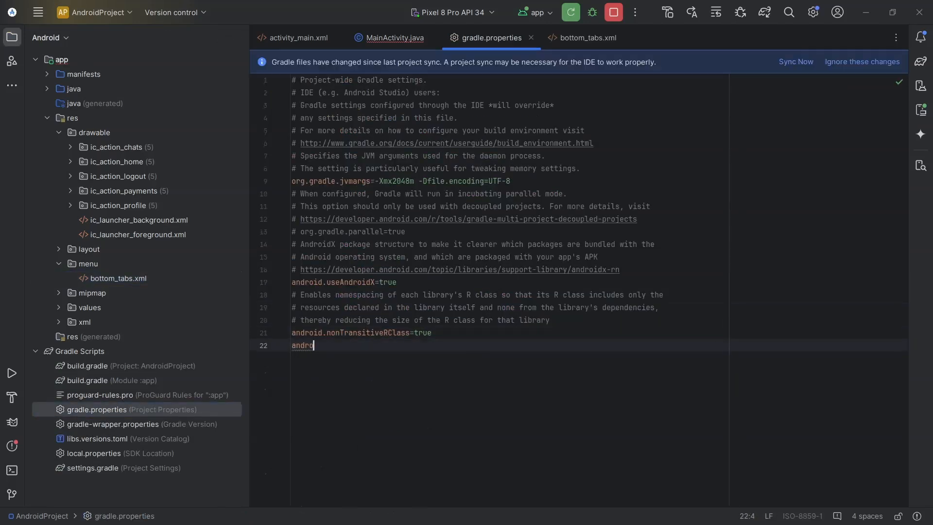
type("id.nonFinalRes")
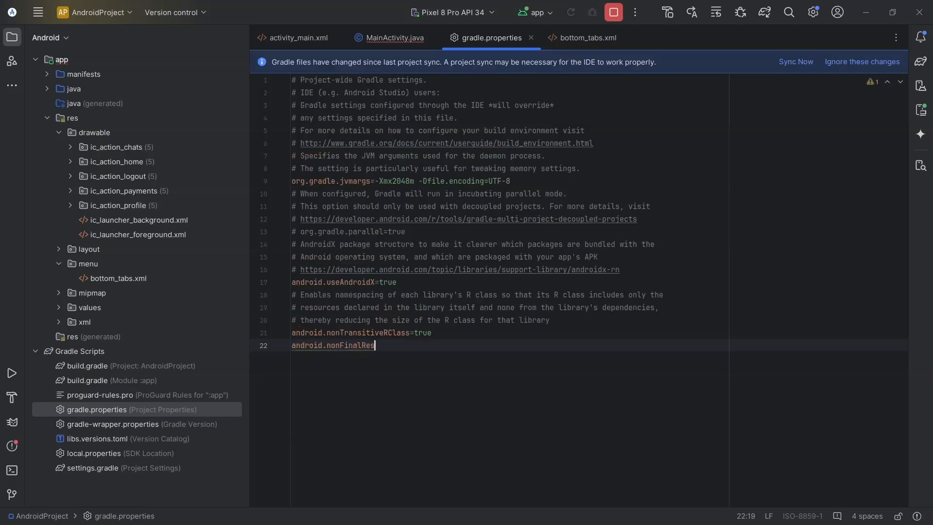
type("Ids=f")
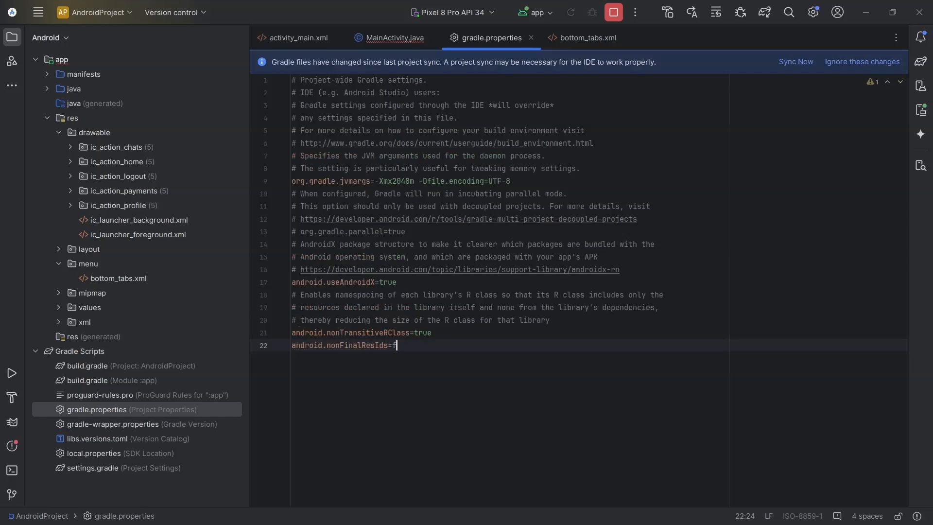
type("alse")
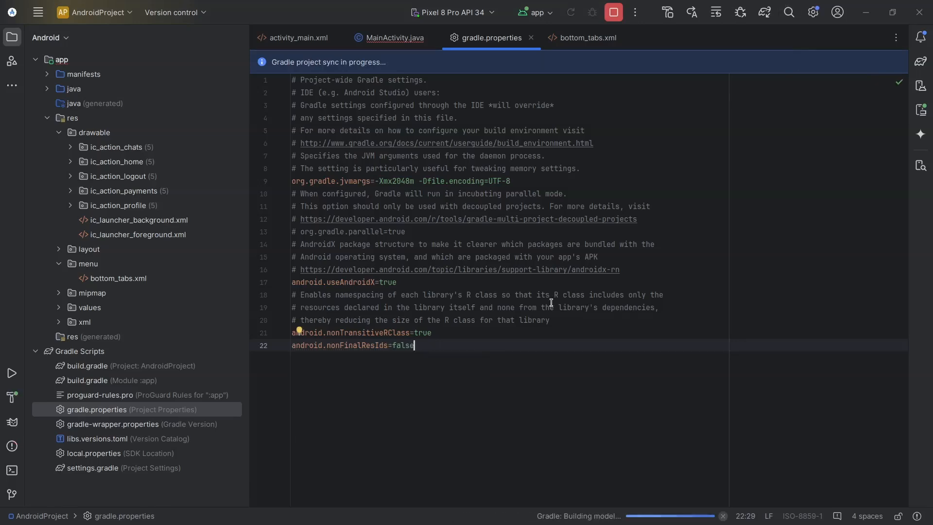
mouse_move(392, 37)
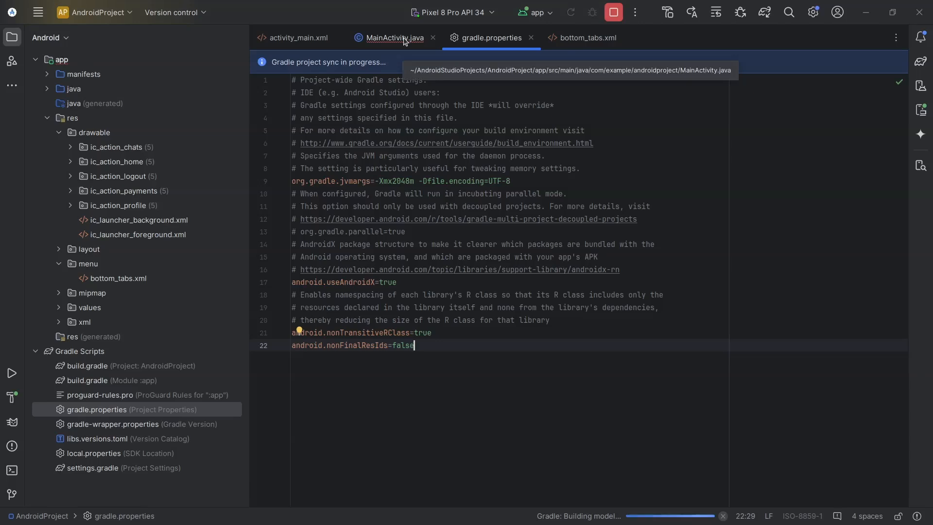
Remove that property and delete the switch block from the tab handler
left_click(392, 38)
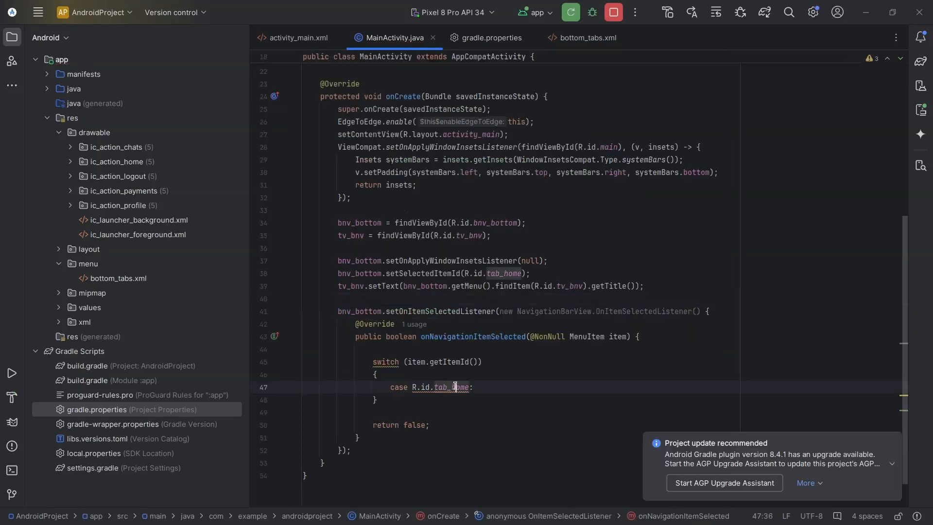
left_click(491, 37)
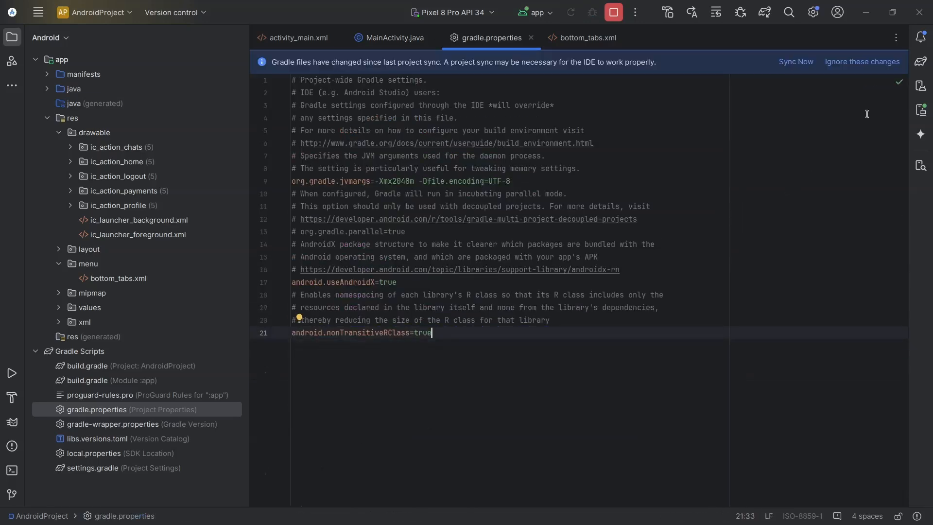
left_click(795, 62)
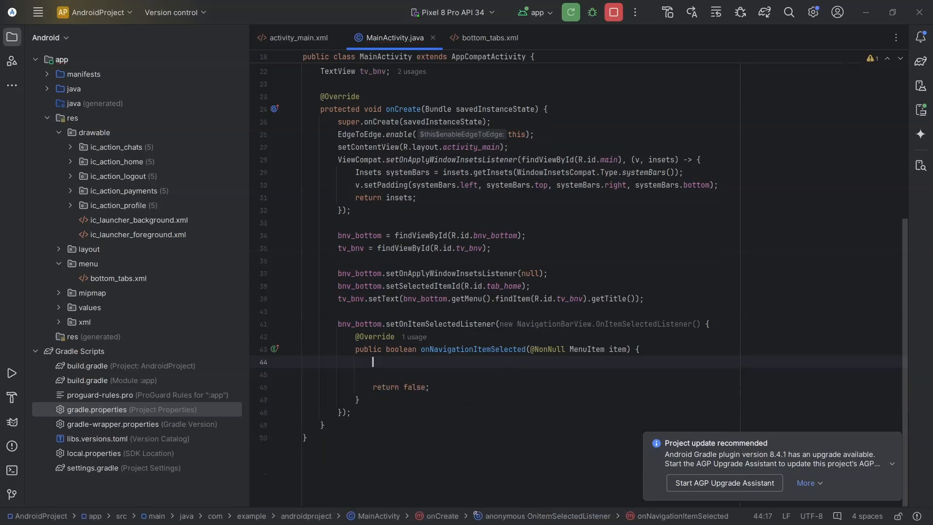
Set tv_bnv to each tab's title via if/else-if id checks, finishAffinity() for Logout, then run
type("if (")
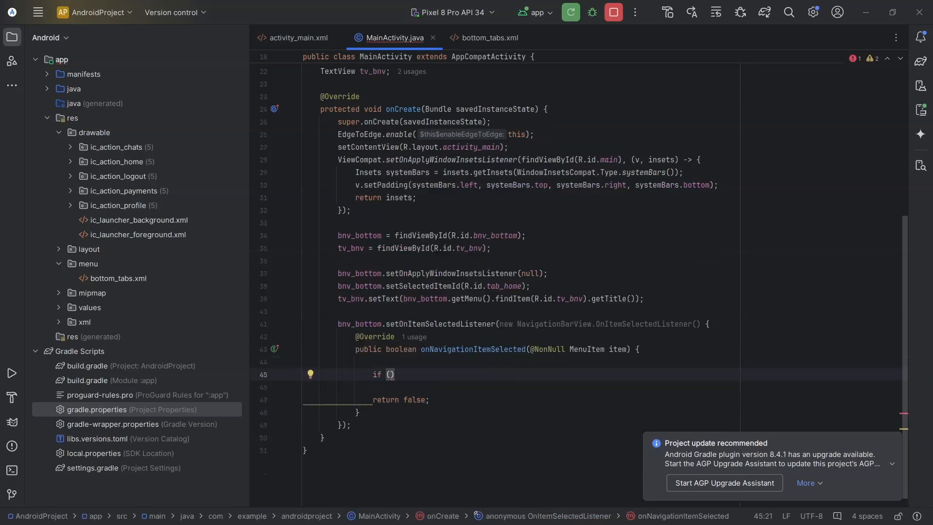
type("item.getItemId()")
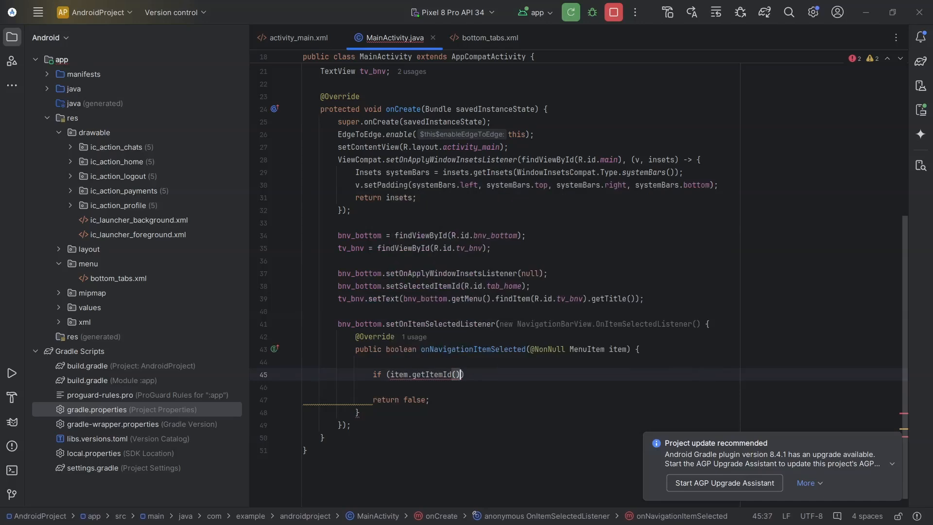
type("== R.id.tab_home")
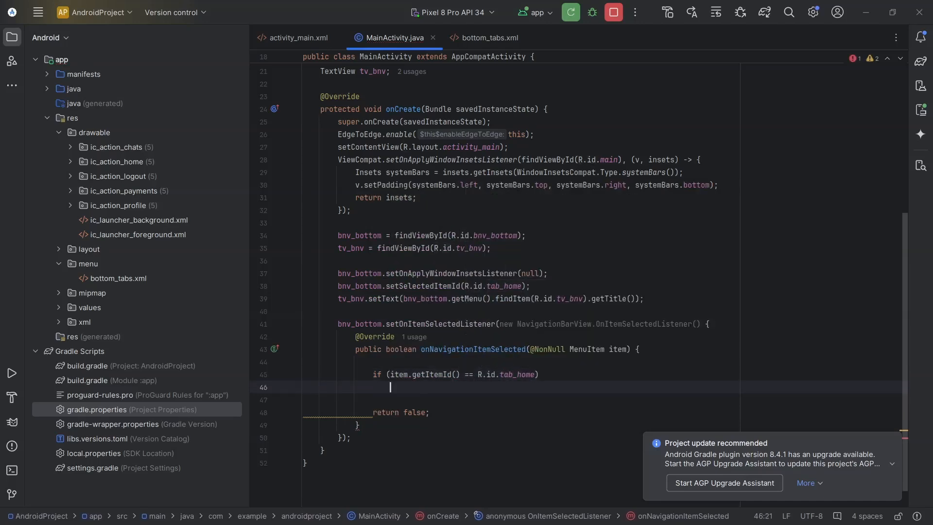
type("tv")
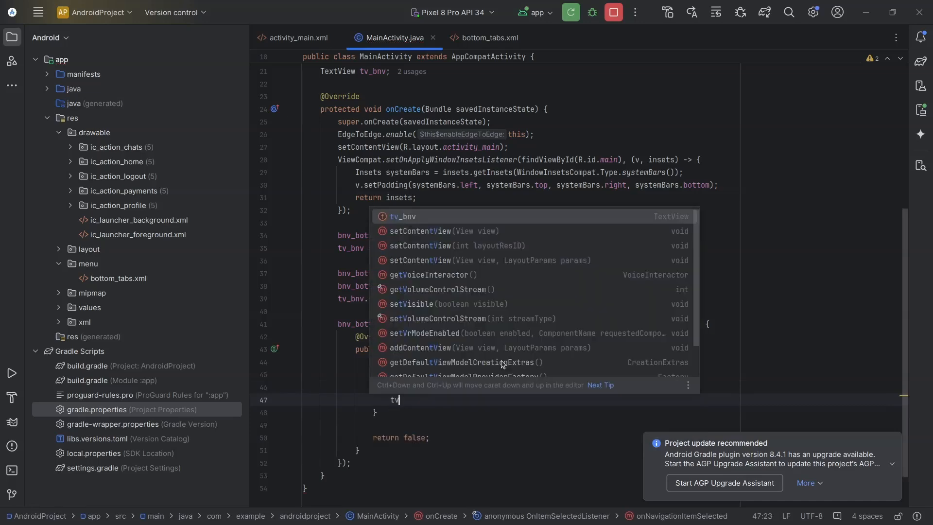
type(".setText();")
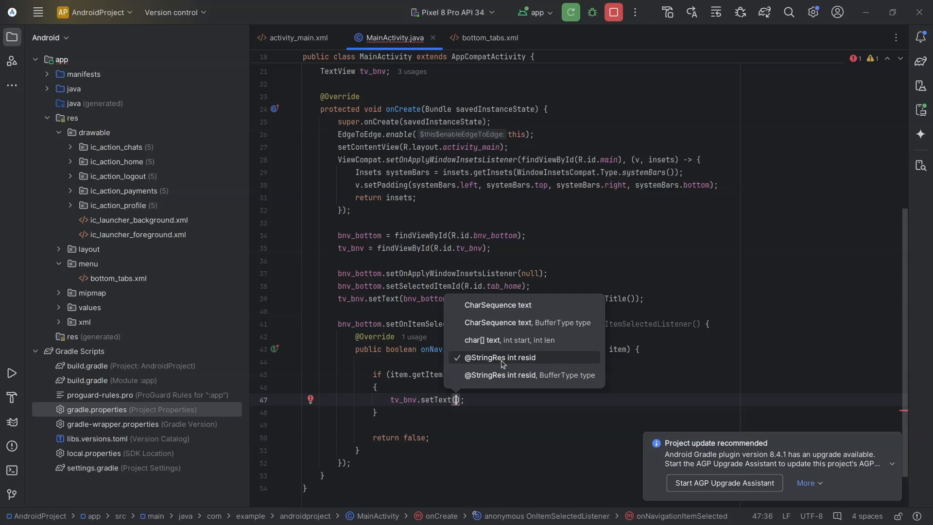
type("item.f")
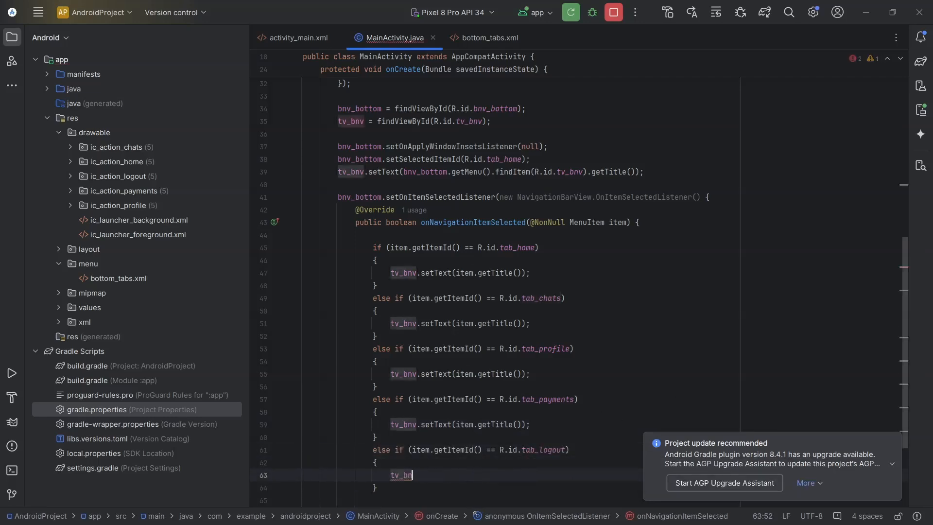
type("finishAffinity();")
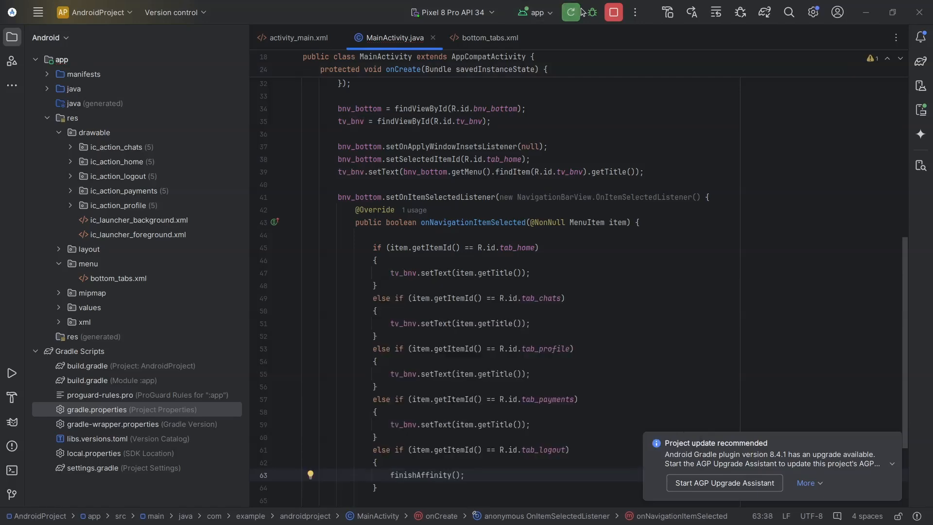
left_click(570, 12)
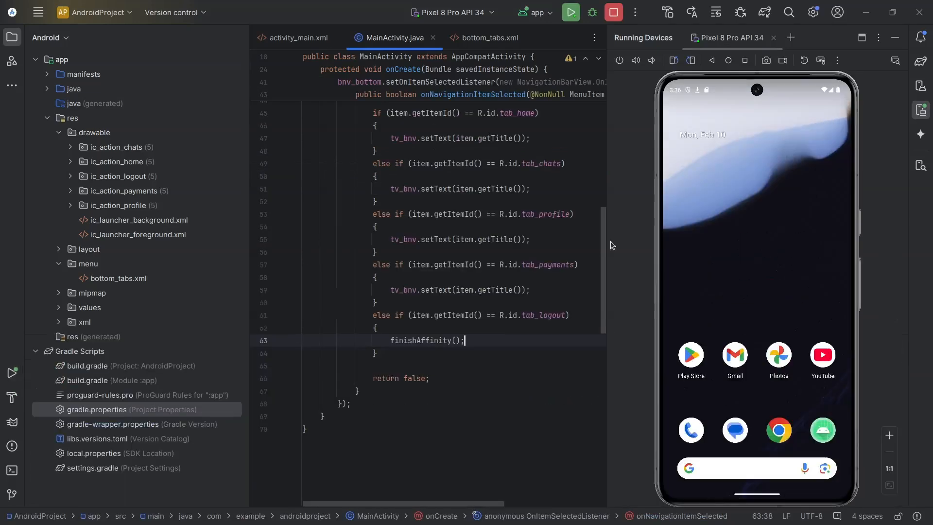
Change the initial title lookup from R.id.tv_bnv to R.id.tab_home and rerun the app
left_click(570, 11)
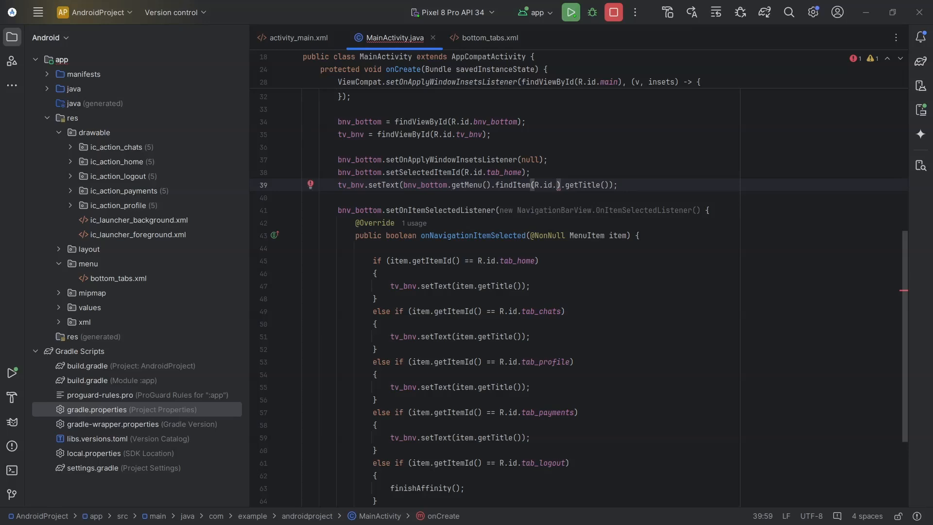
left_click(570, 11)
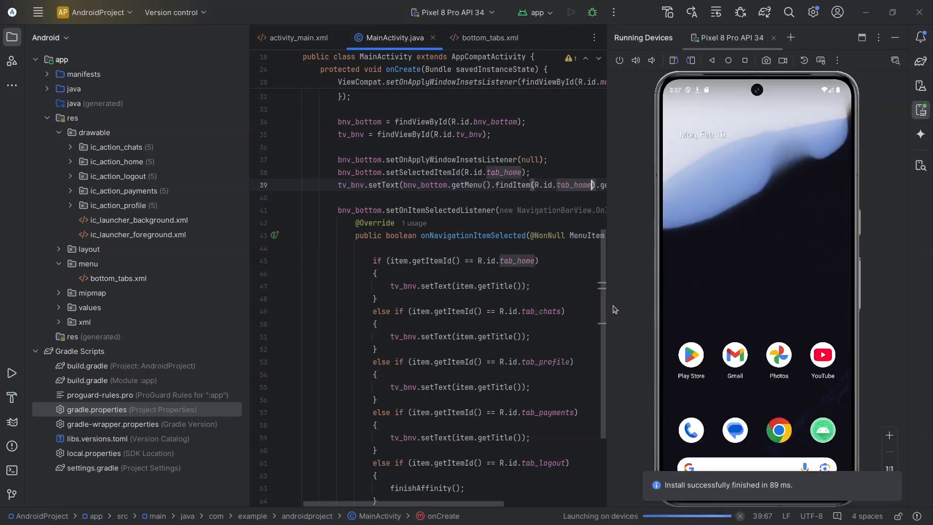
left_click(570, 12)
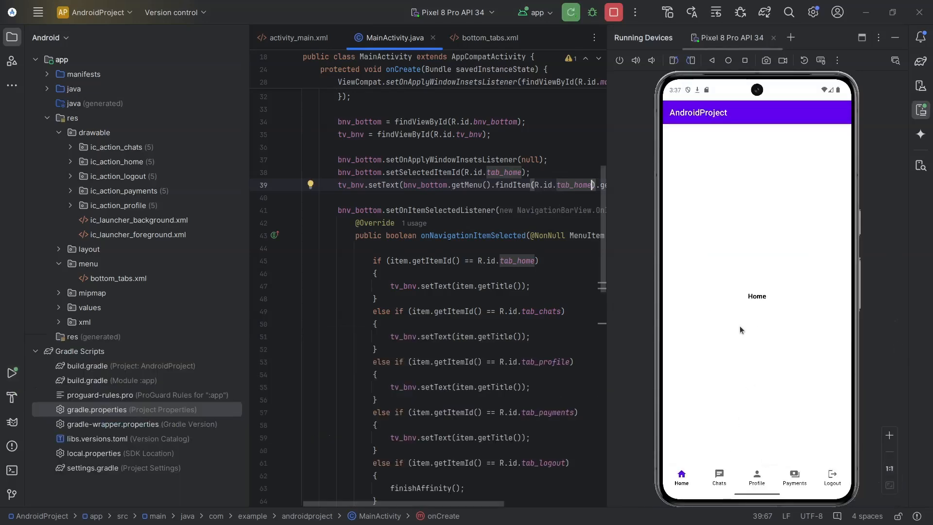
Select the Chats, Profile and Payments tabs in the zoomed-in emulator to confirm their titles
left_click(718, 477)
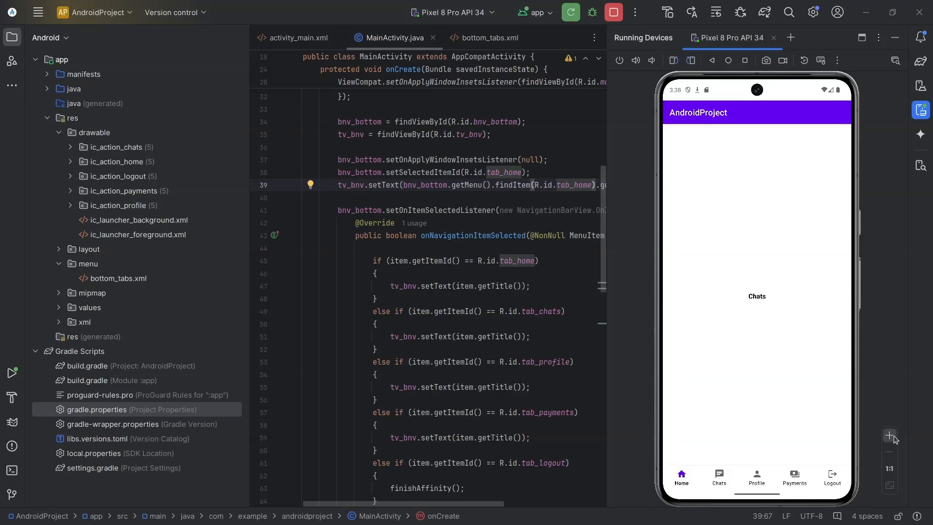
left_click(889, 435)
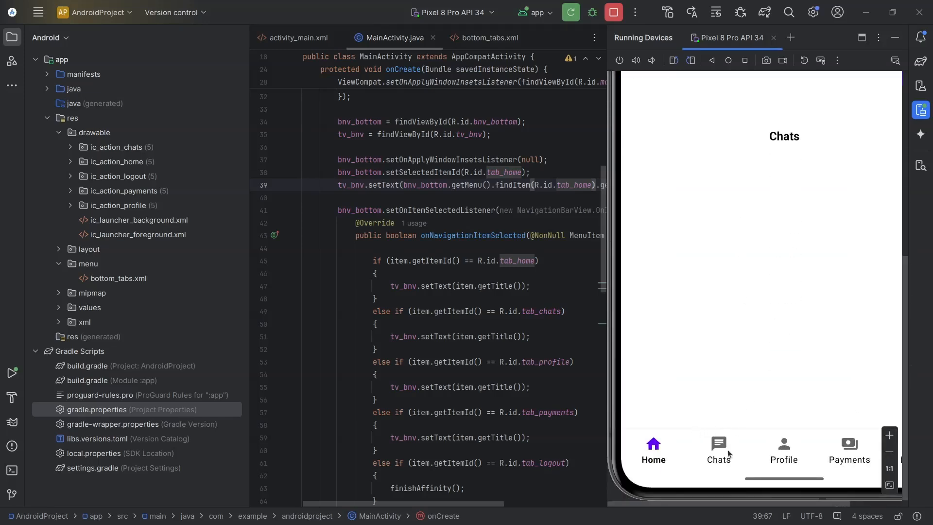
left_click(784, 449)
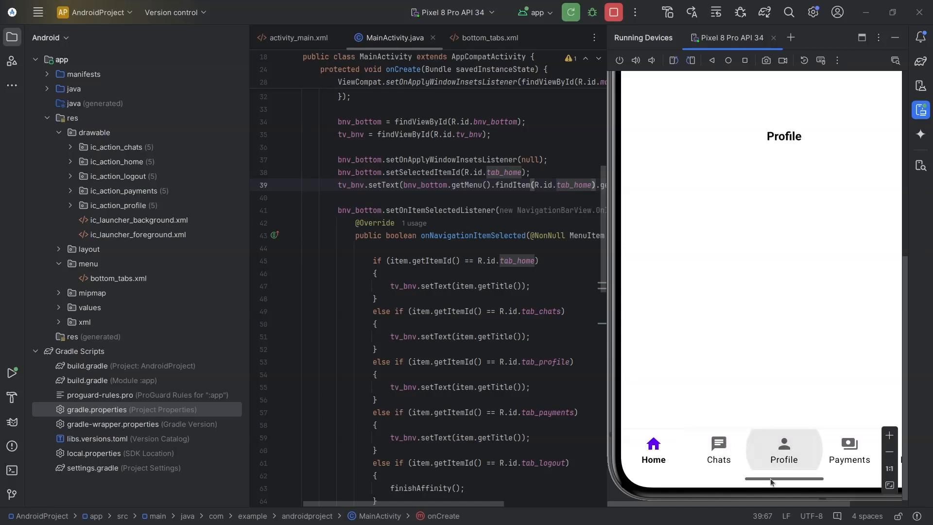
left_click(850, 449)
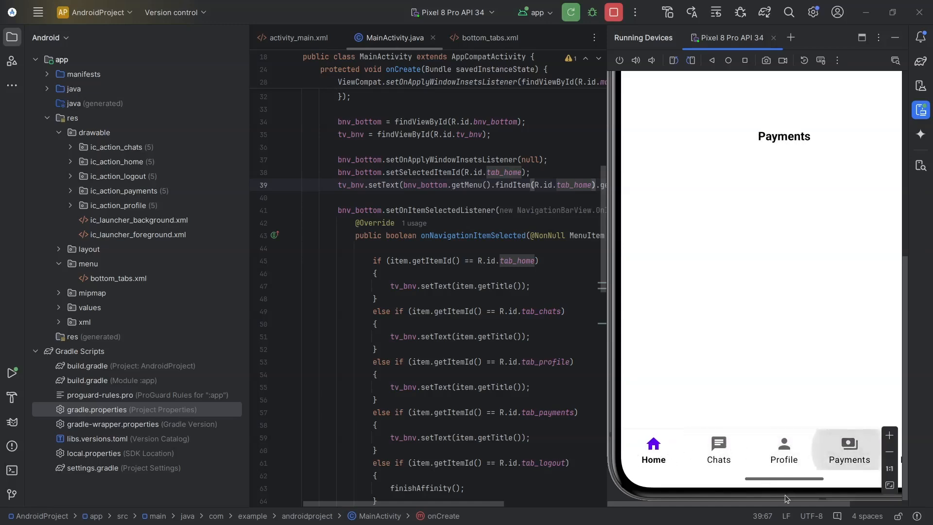